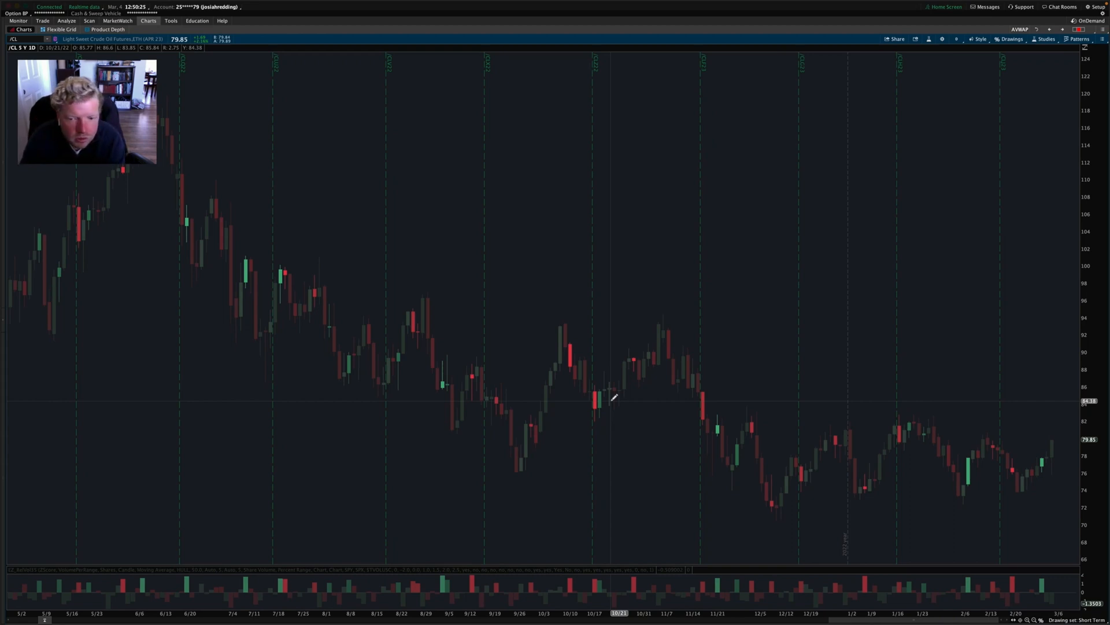
mouse_move(672, 410)
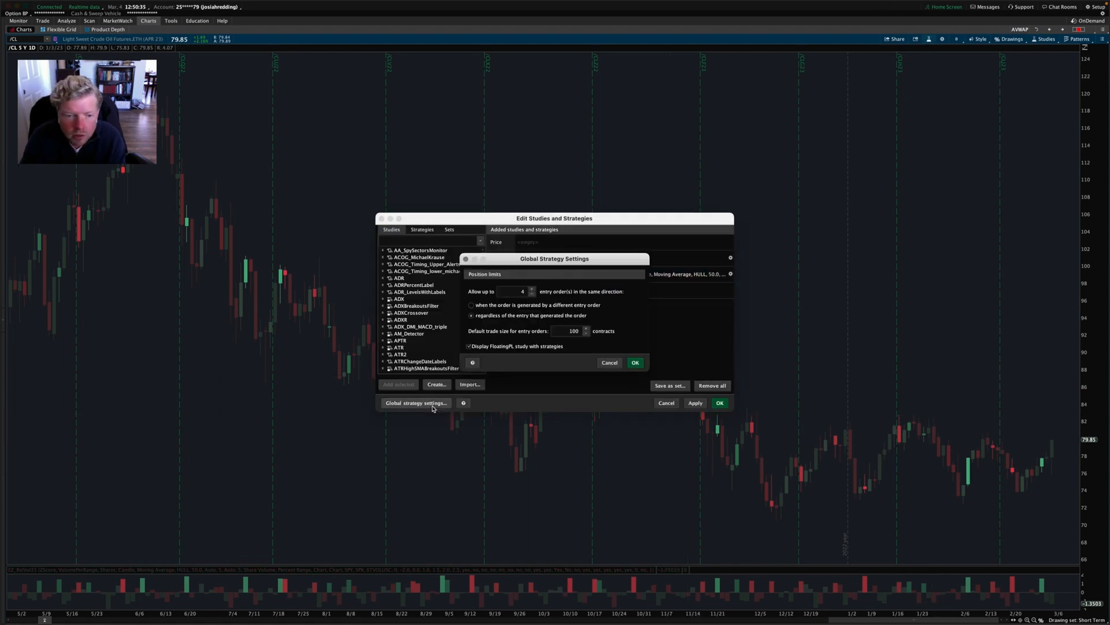
Step: Create a new study, NewStudy74, holding the Pine Script displacement code with every line commented out
click(436, 384)
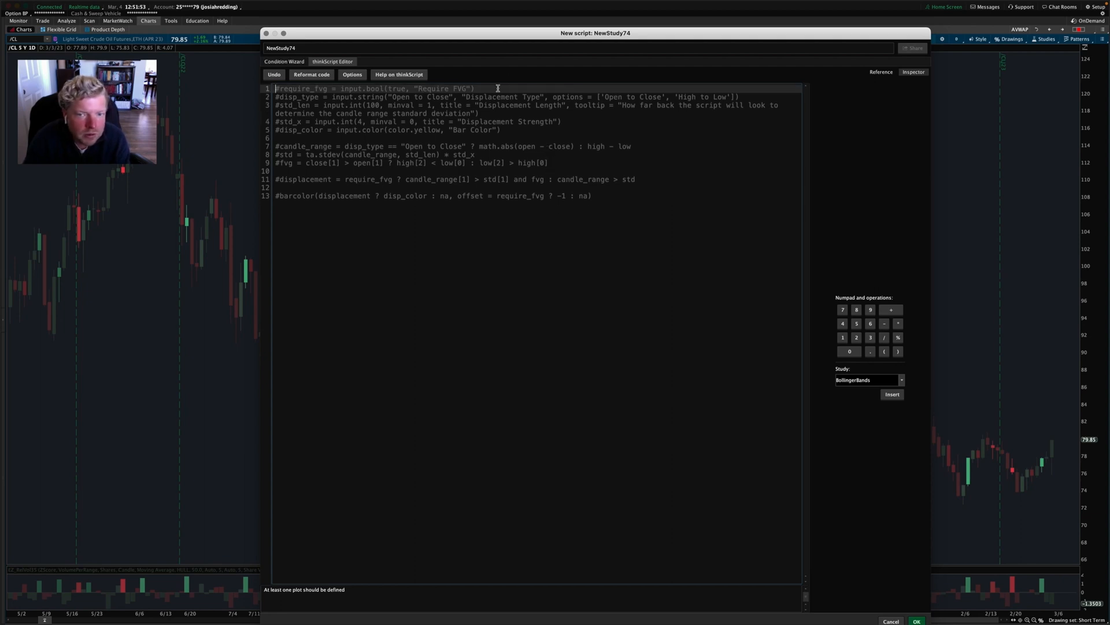
Step: Name the study VisualizingDisplacementTFO and remove the duplicate uncommented Pine Script paste
text(VisualizingDisplacementT)
key(enter)
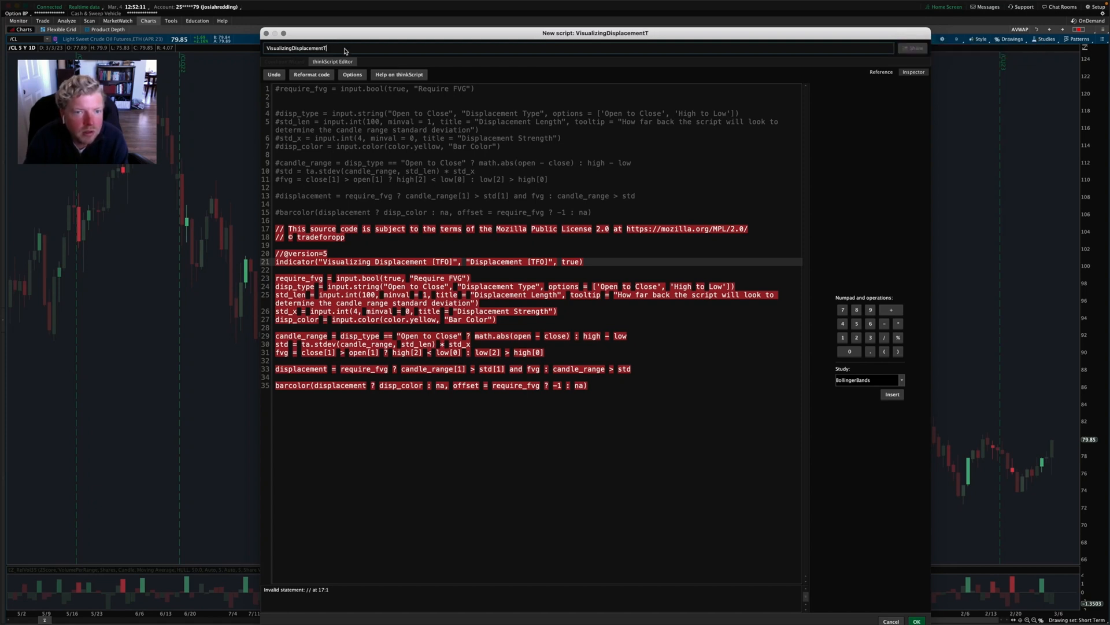
text(FO)
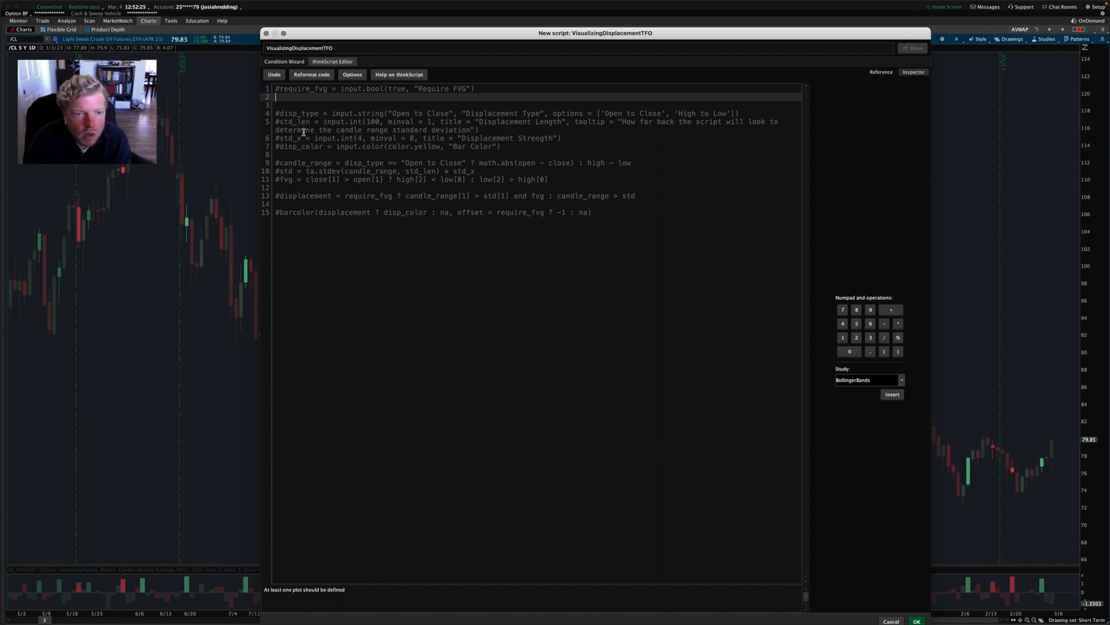
Step: Select the commented input declarations and the require_fvg line to open a blank line below
drag(278, 88, 499, 146)
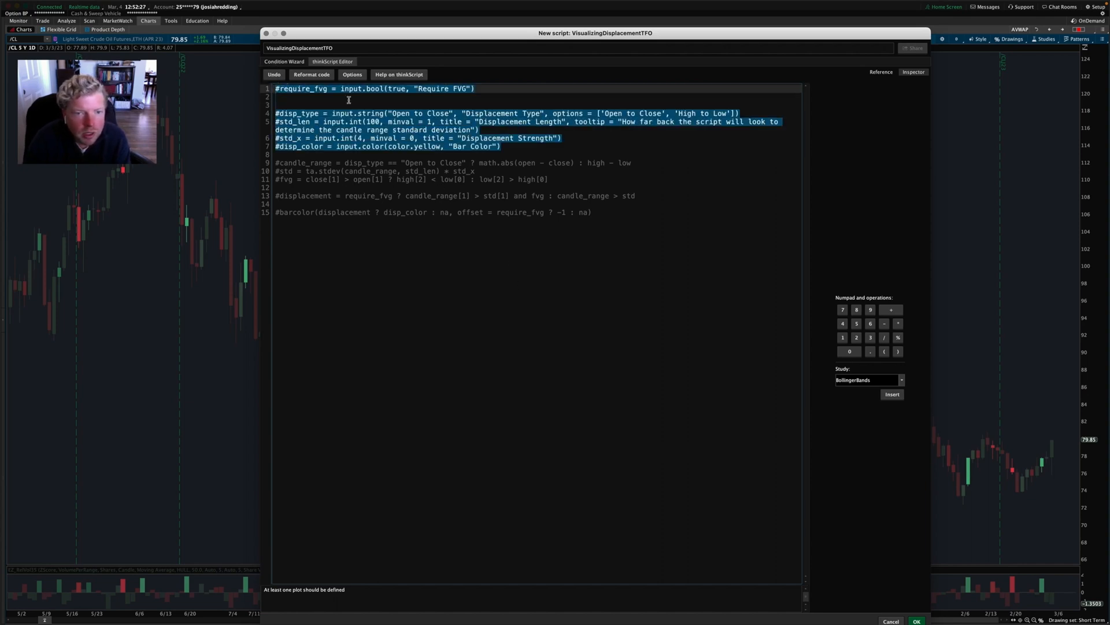
double_click(303, 88)
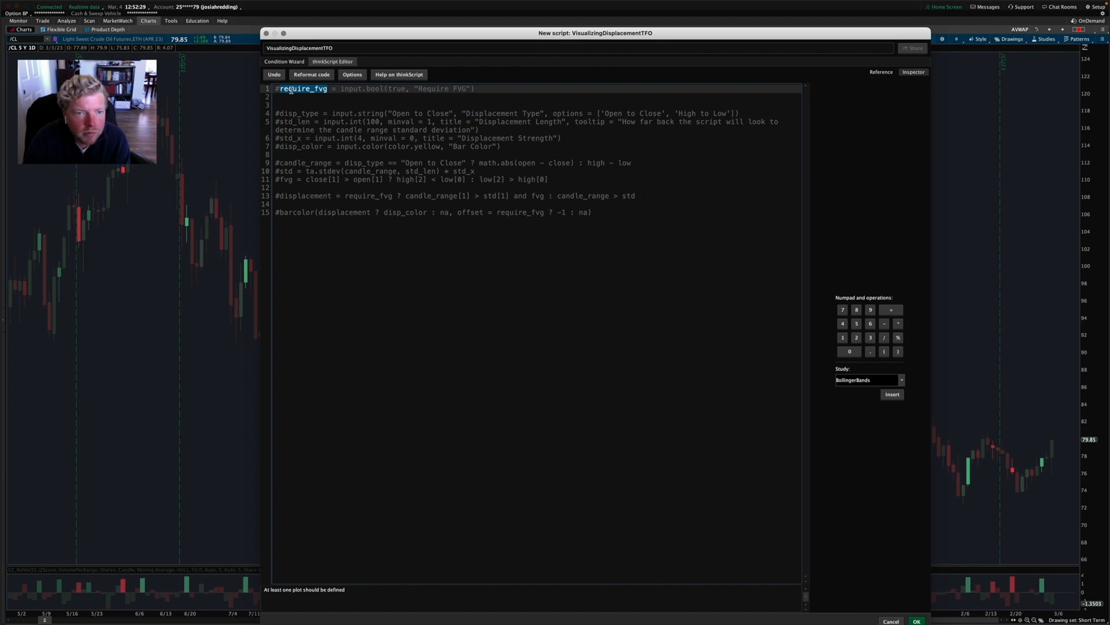
double_click(363, 89)
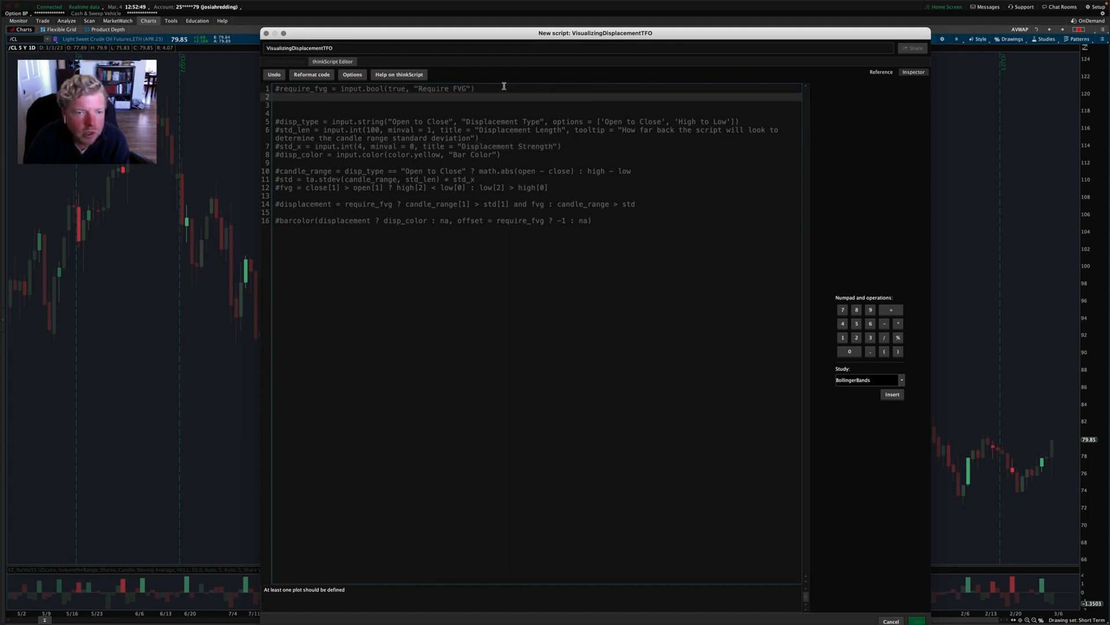
Step: Add 'input requireFvg = yes;' beneath the commented require_fvg line
text(input)
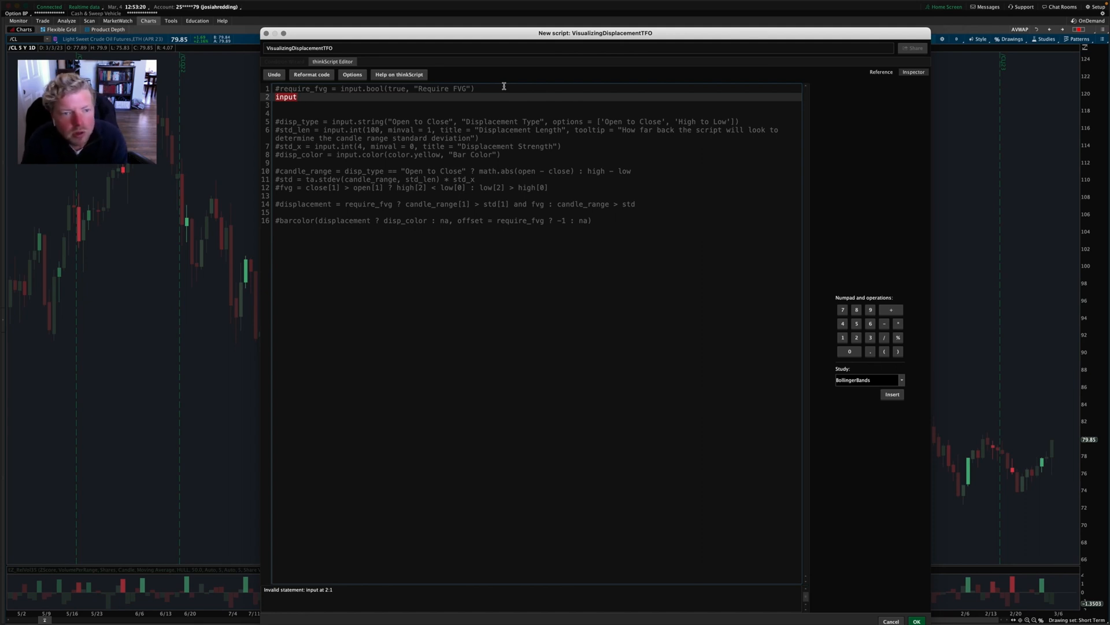
text(require)
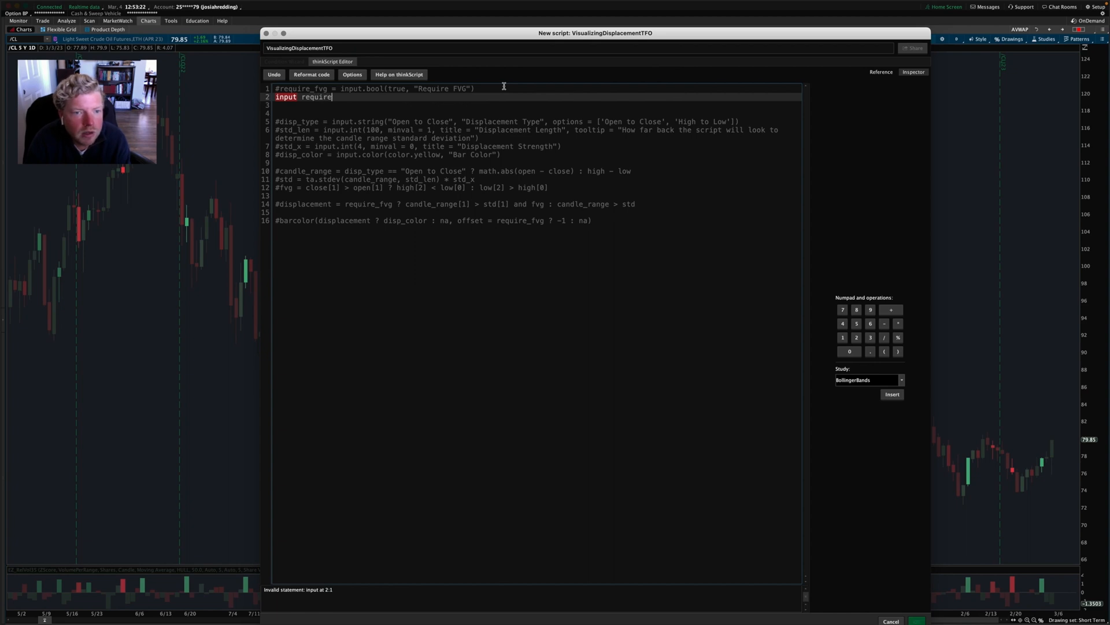
text(F)
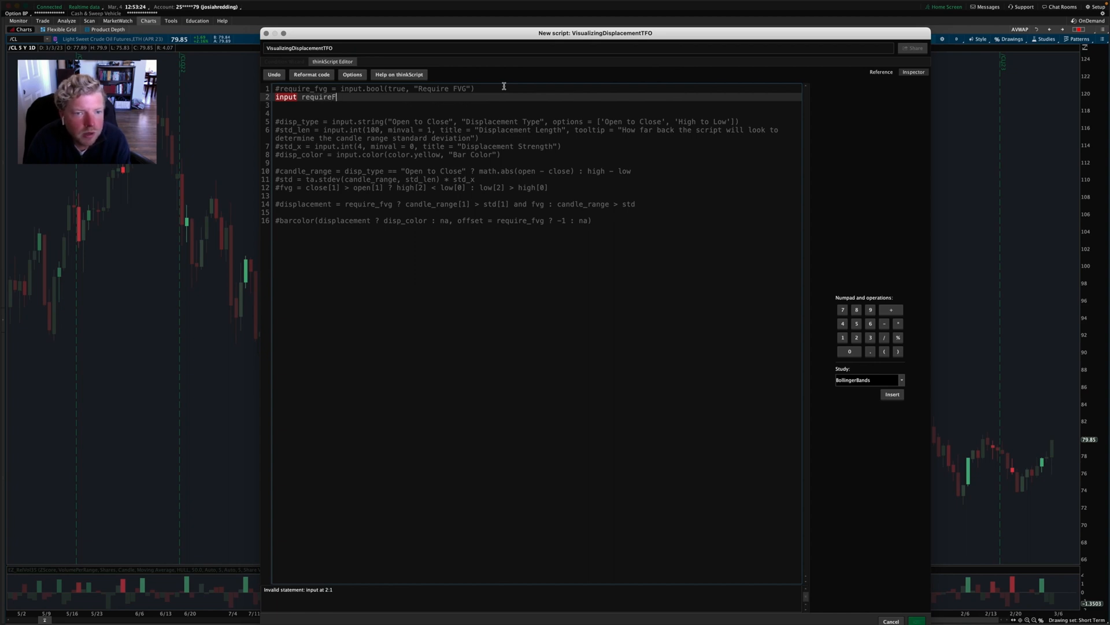
text(vg)
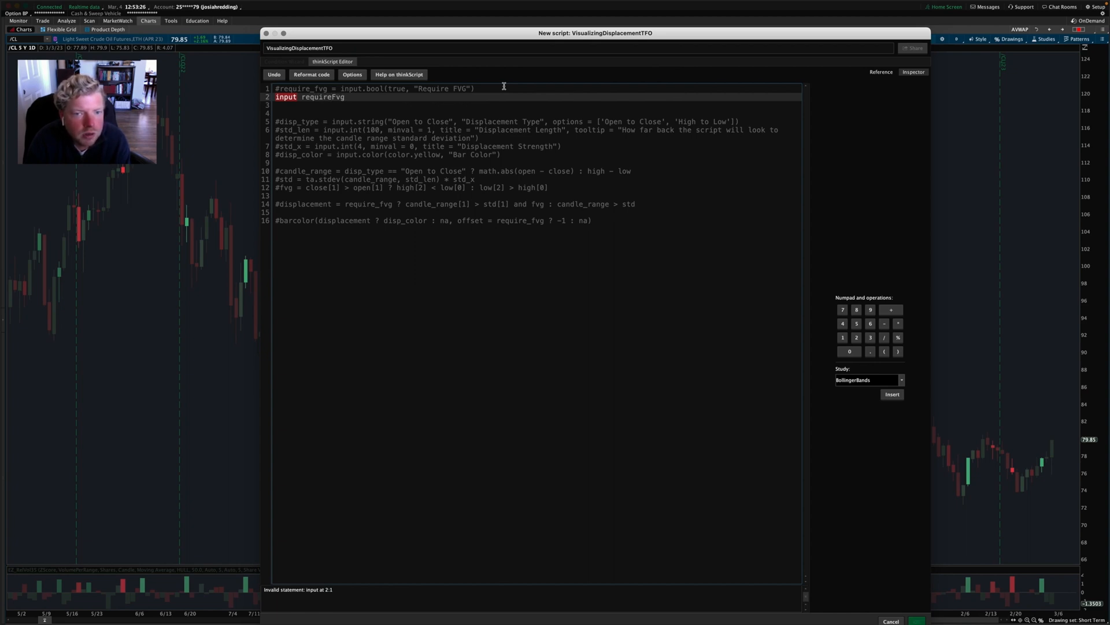
text(= yes;)
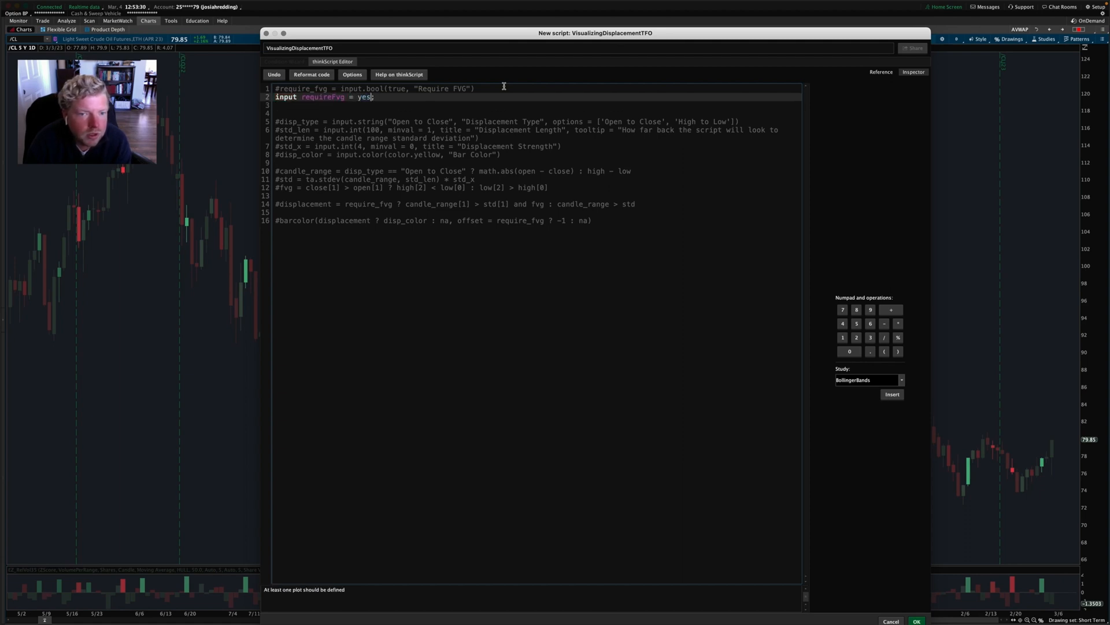
double_click(365, 97)
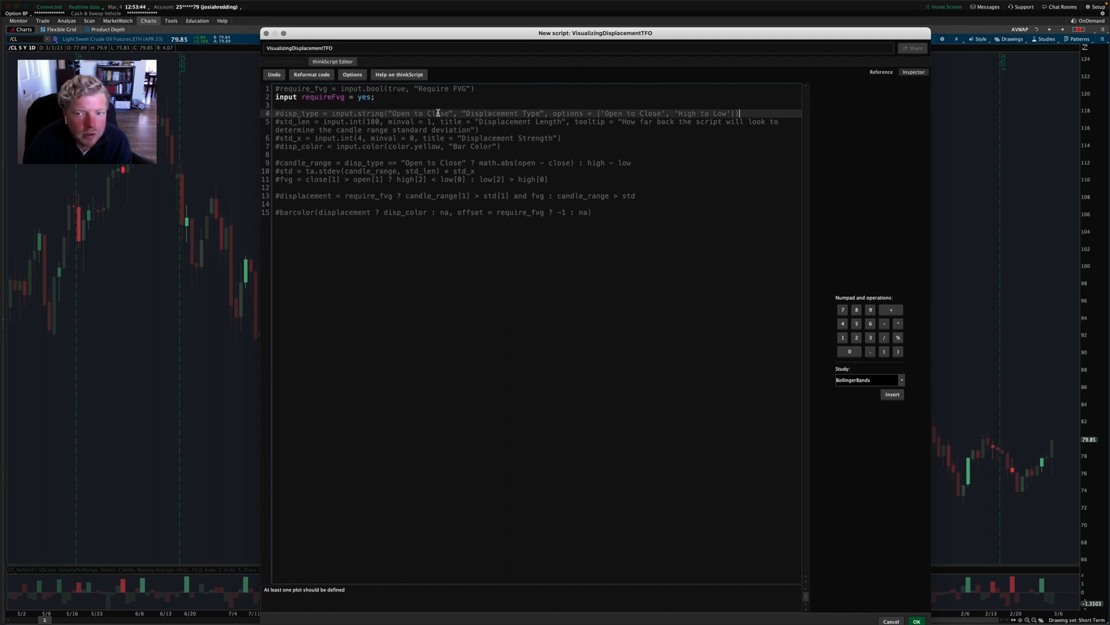
Step: Add 'input displayType = {default OpenToClose, HighToLow};' below the disp_type comment
key(enter)
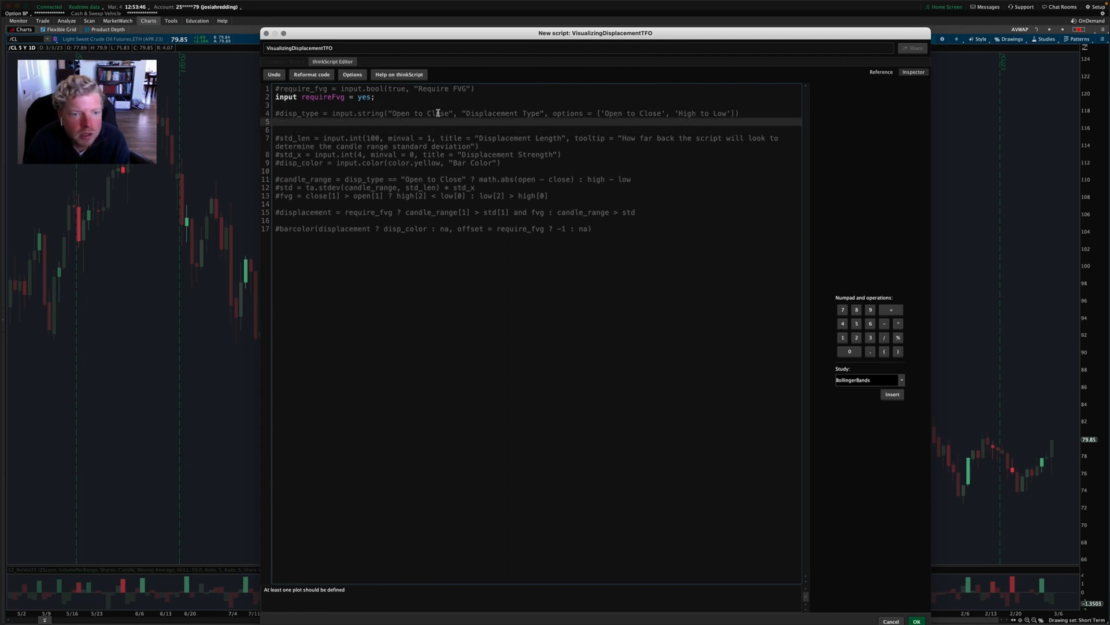
text(input displ)
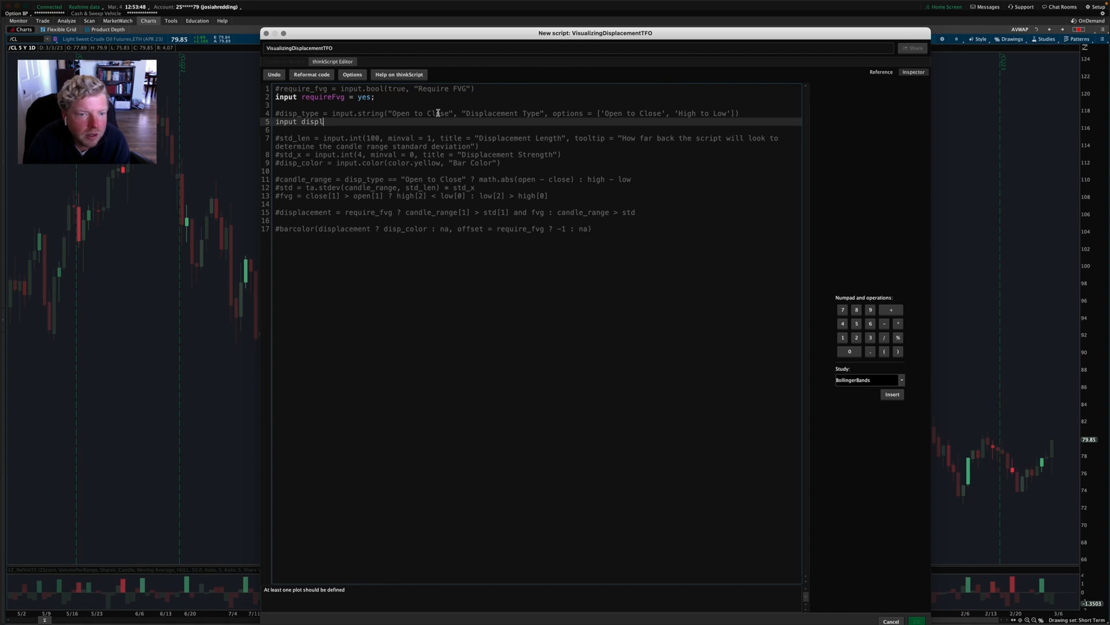
text(ayType =)
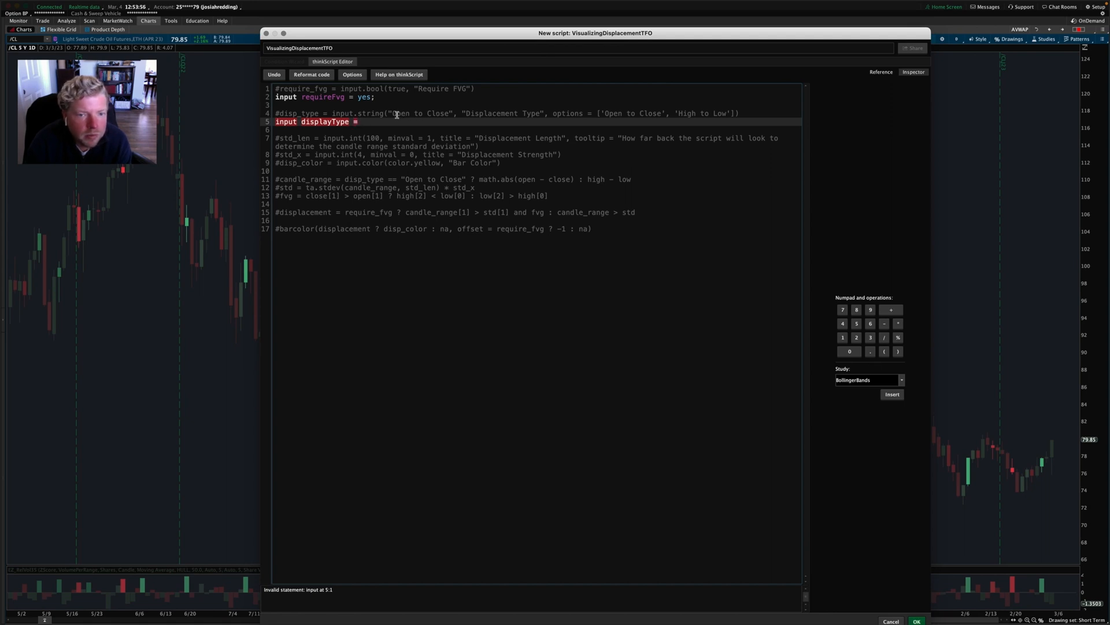
double_click(420, 113)
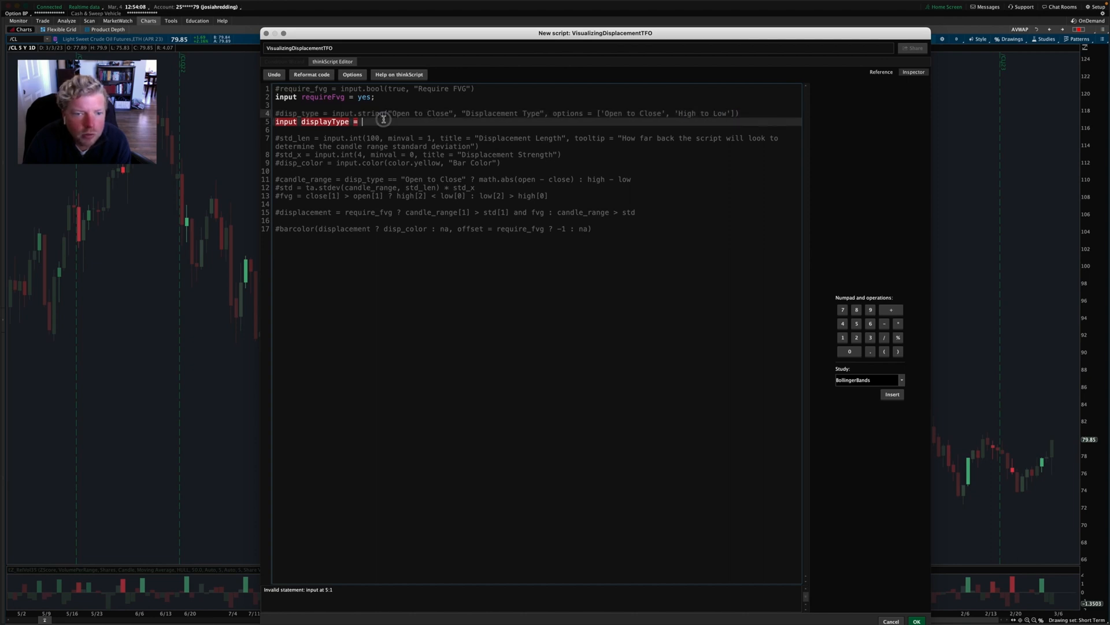
text({};)
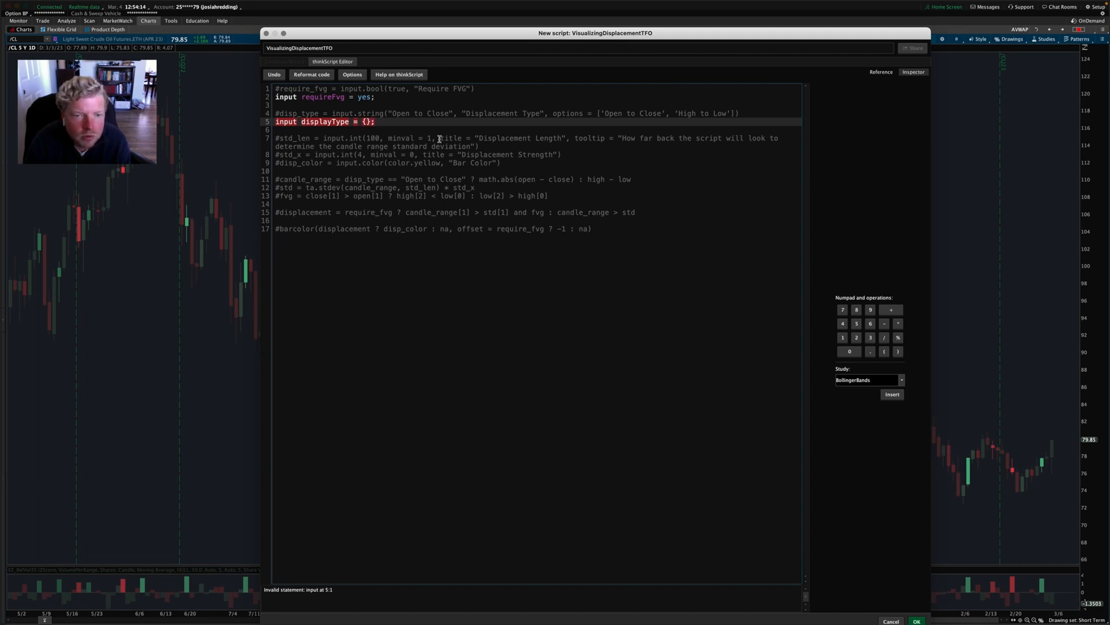
text(default)
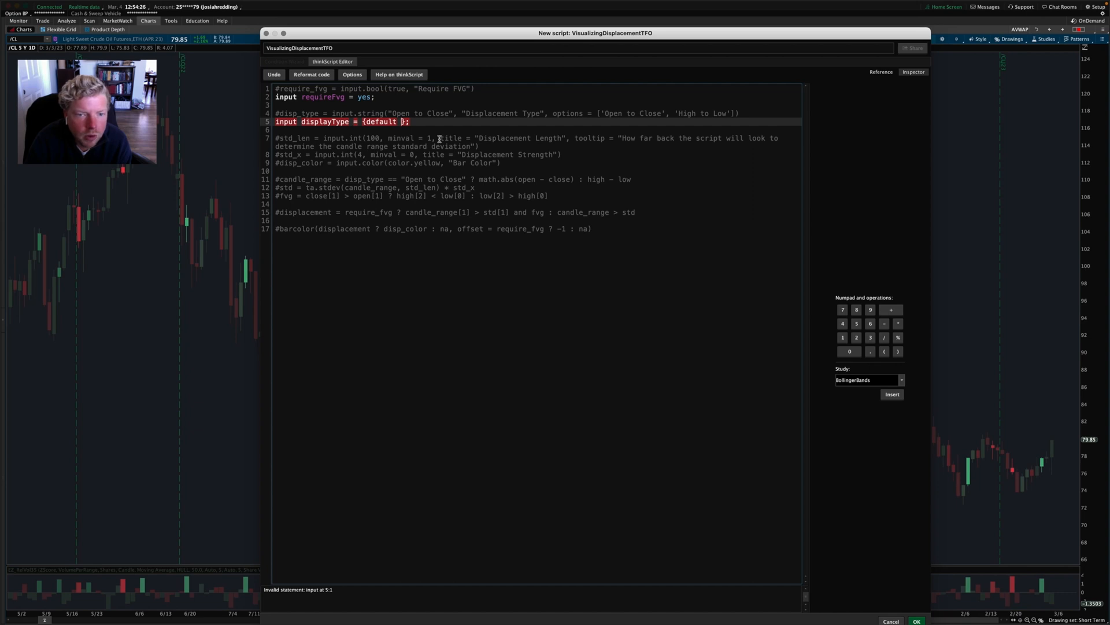
text("Open)
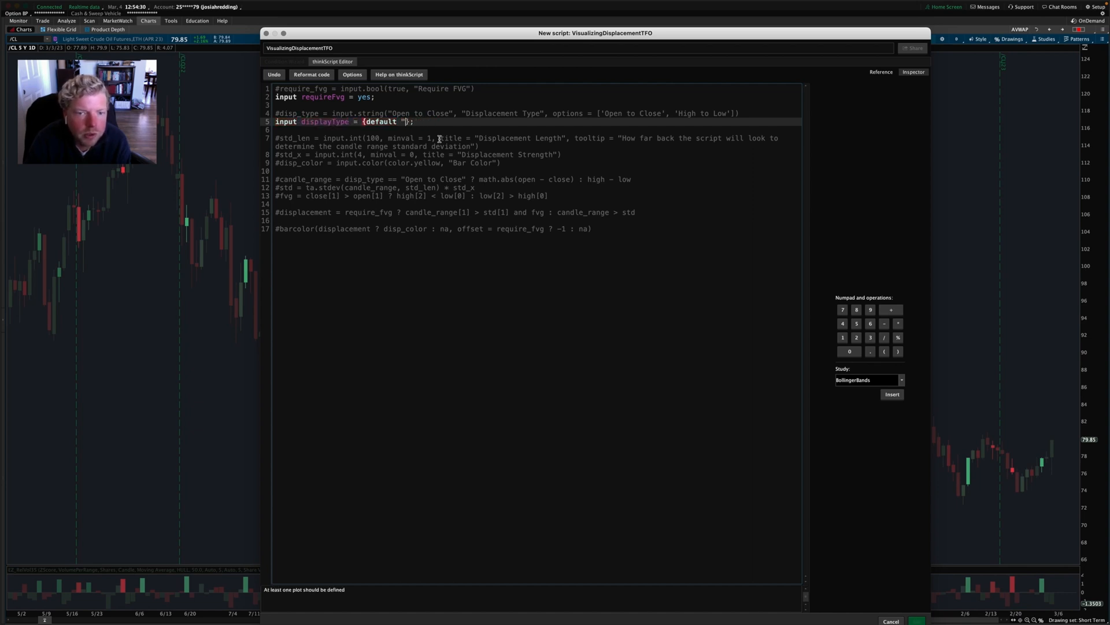
text(OpenTo)
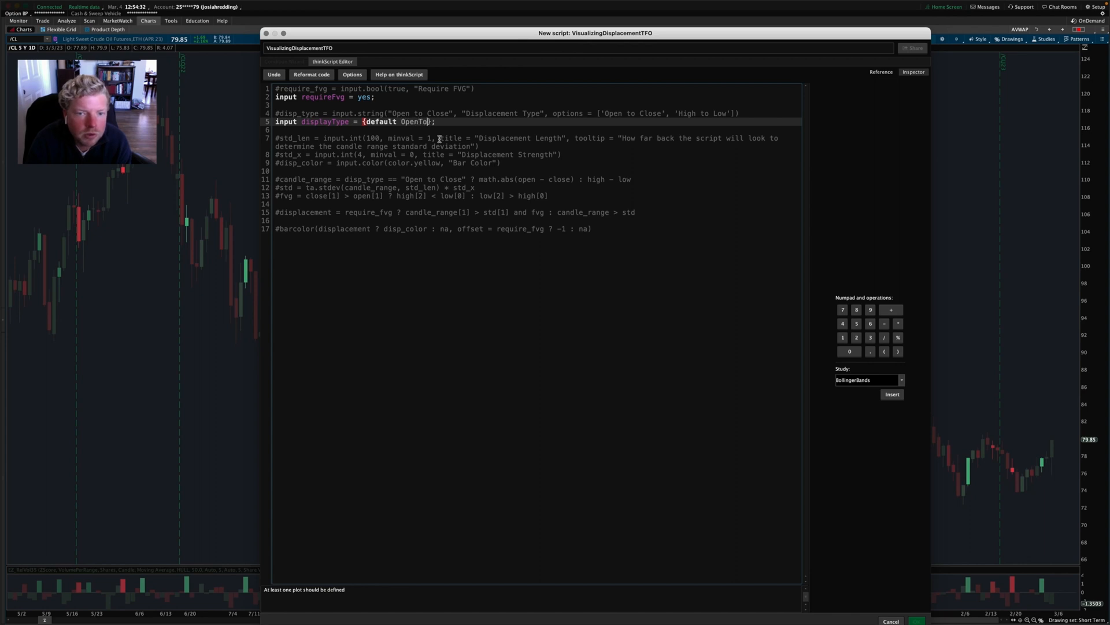
text(Close,)
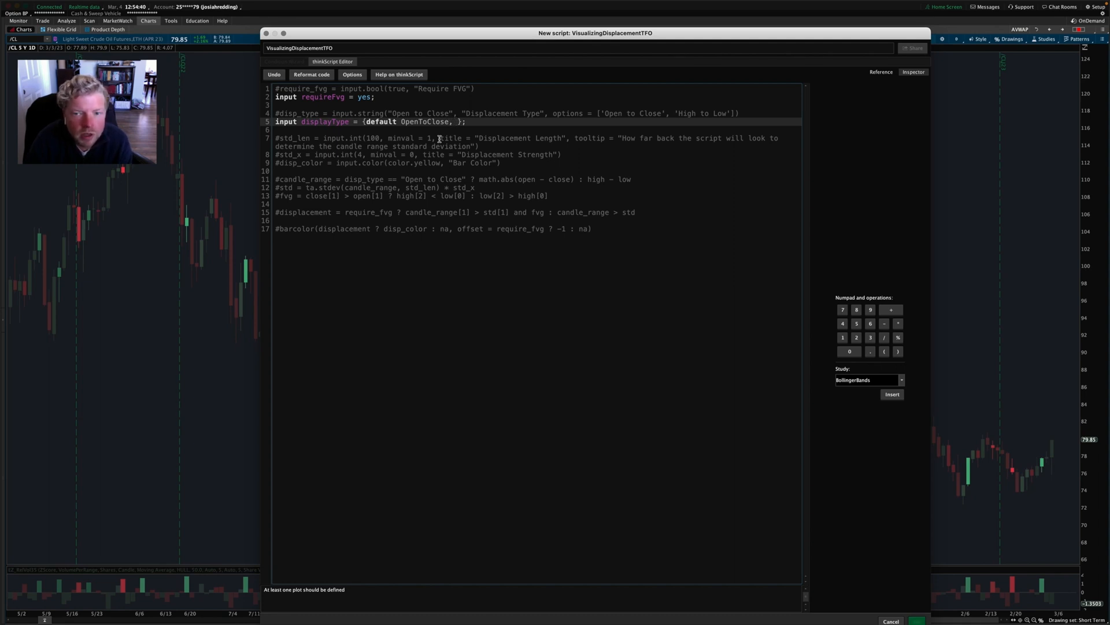
text(HighToLow)
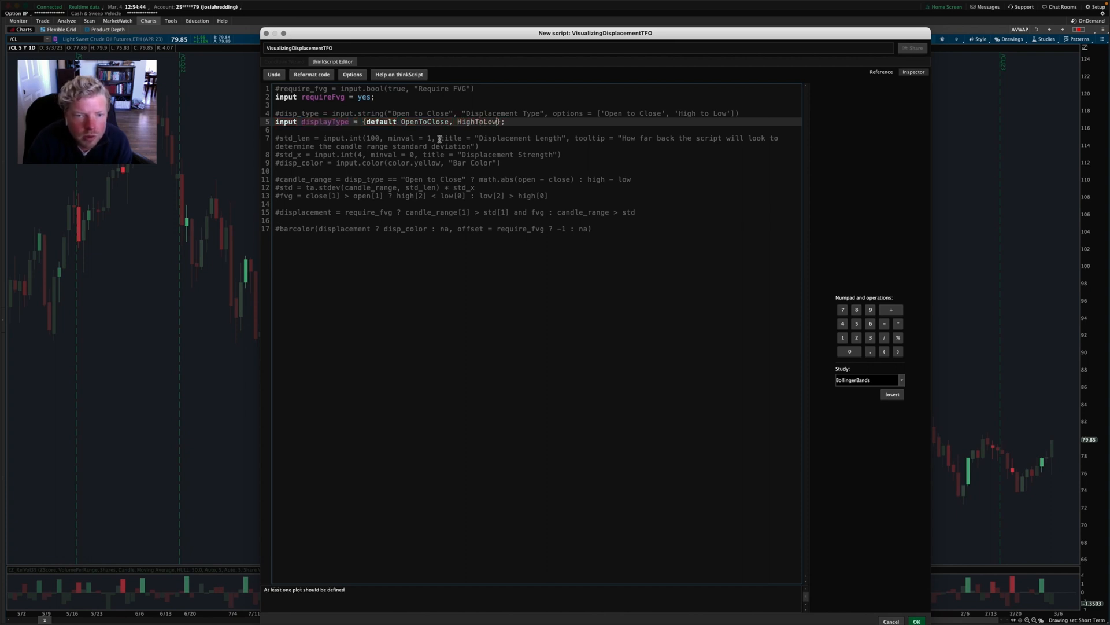
double_click(423, 121)
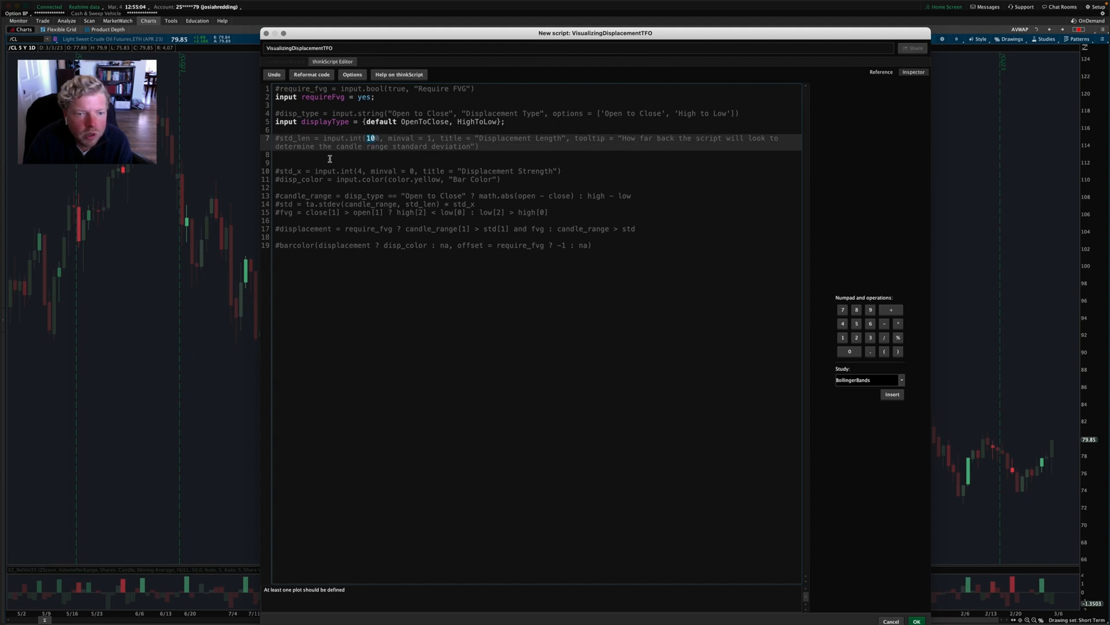
Step: Add 'input stdDevLength = 100;' beneath the commented std_len line
text(0)
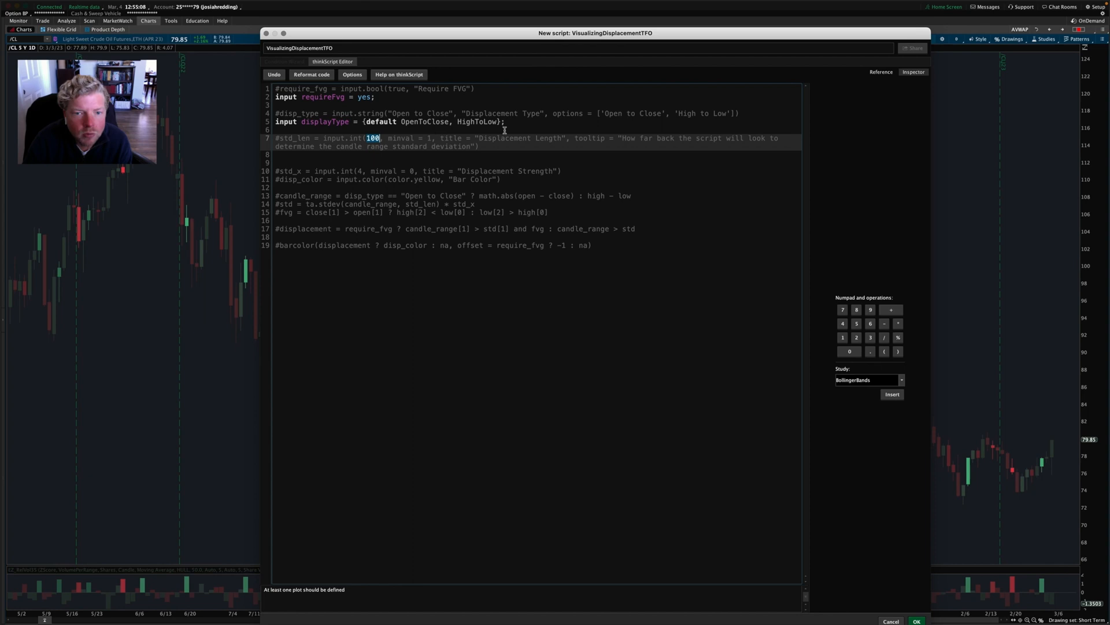
double_click(590, 138)
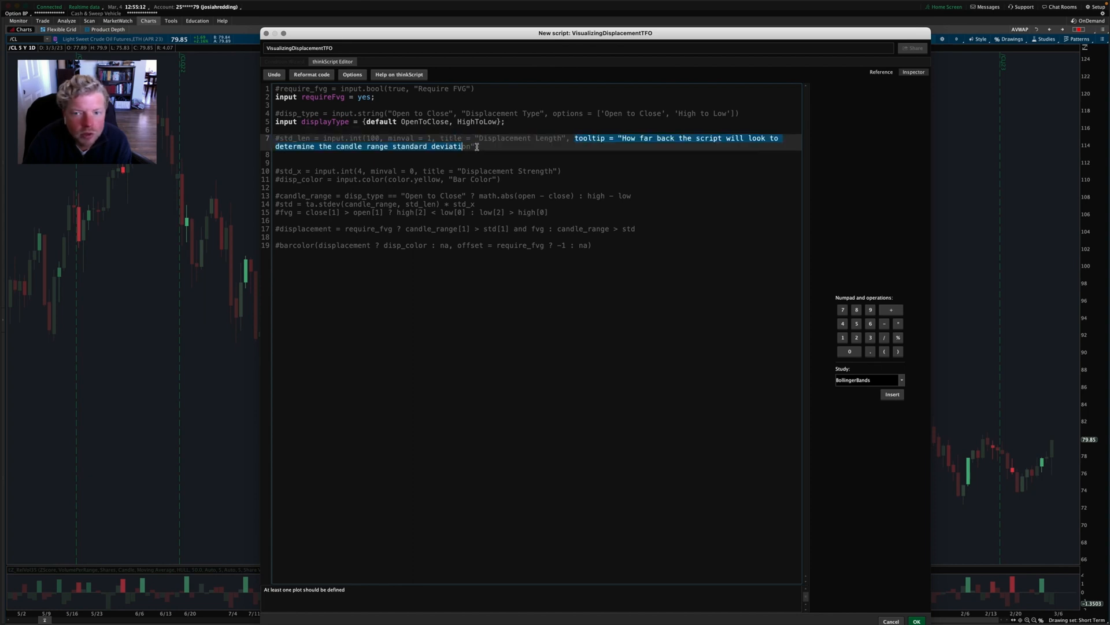
text(input)
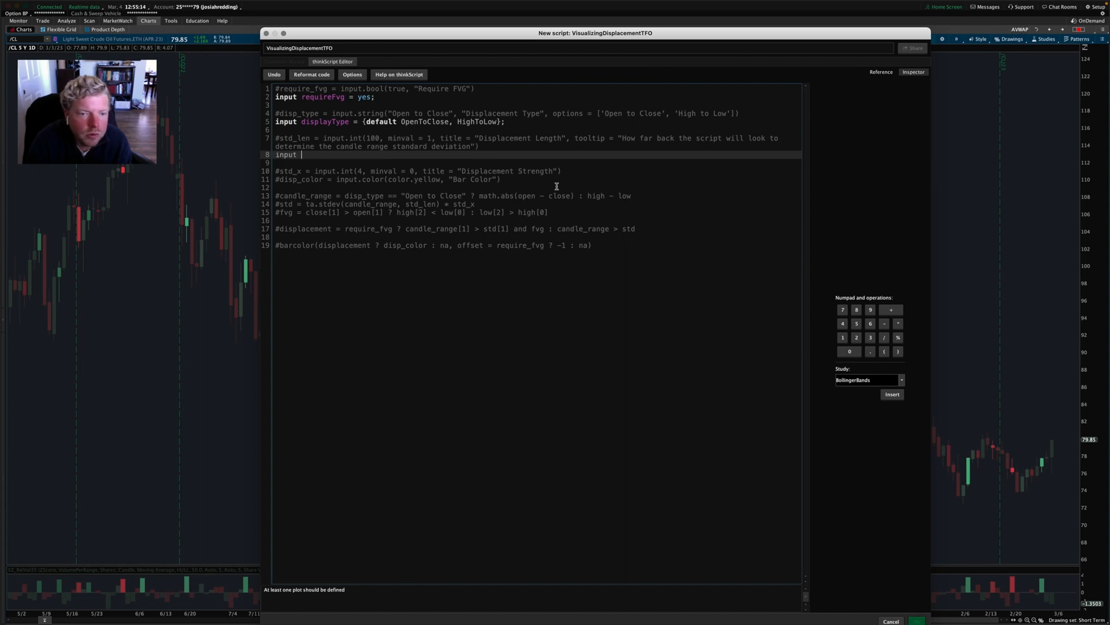
text(sta)
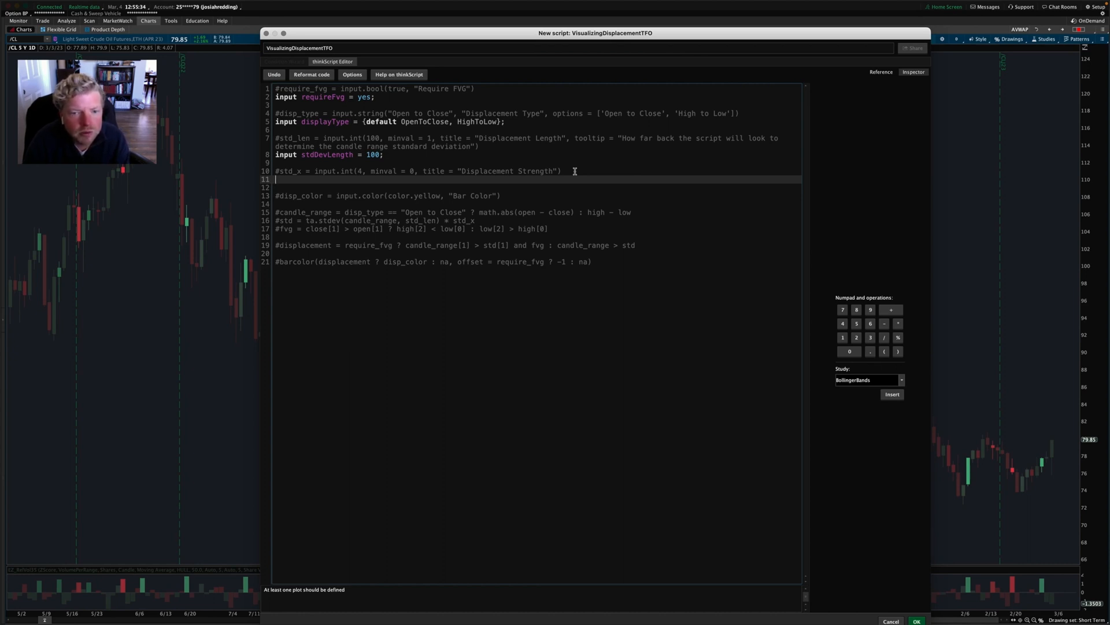
Step: Add 'input displacementStrength = 4;' beneath the commented std_x line
text(input)
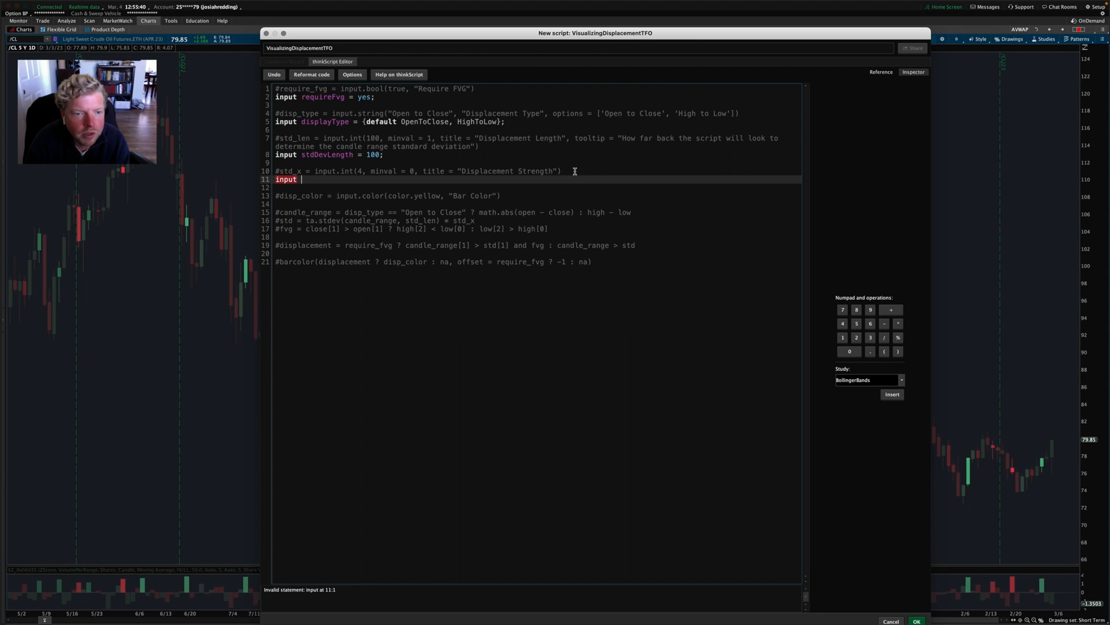
text(st)
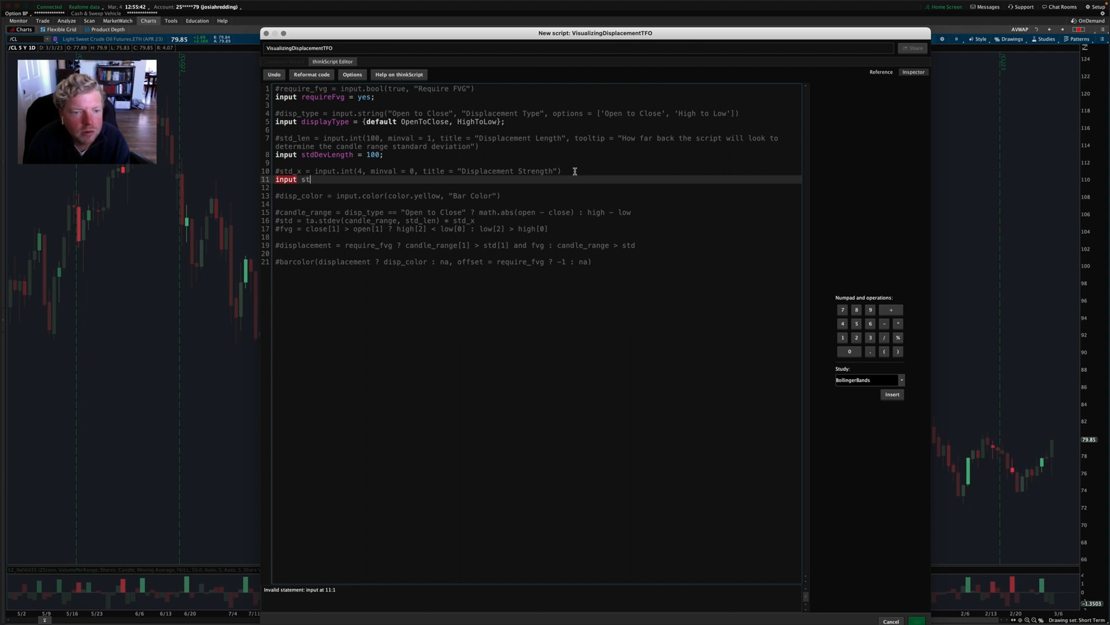
text(d)
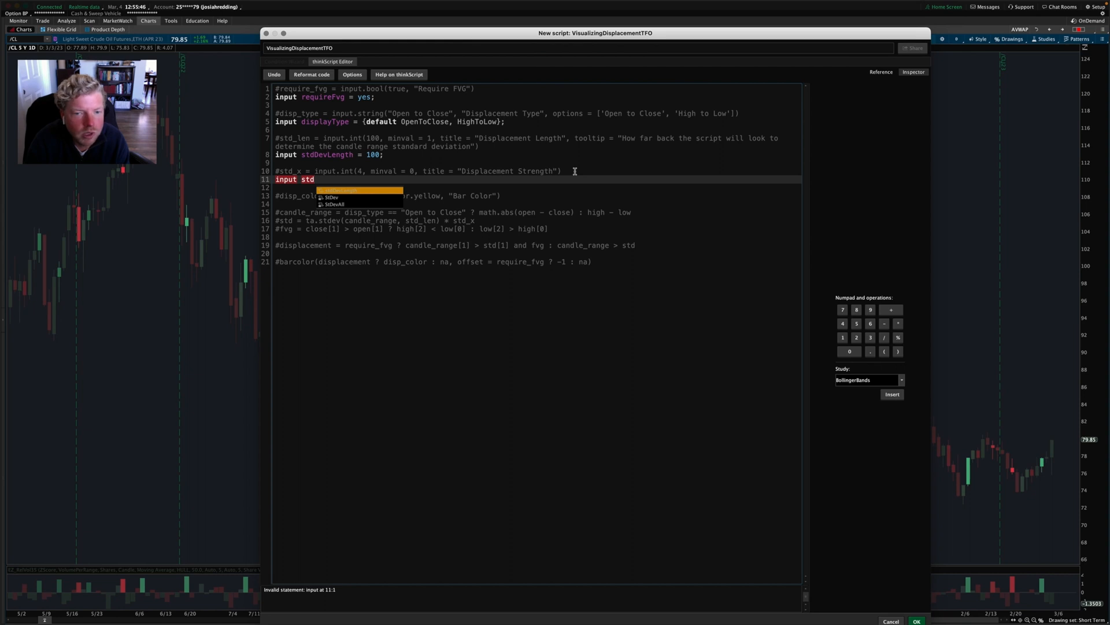
text(displ)
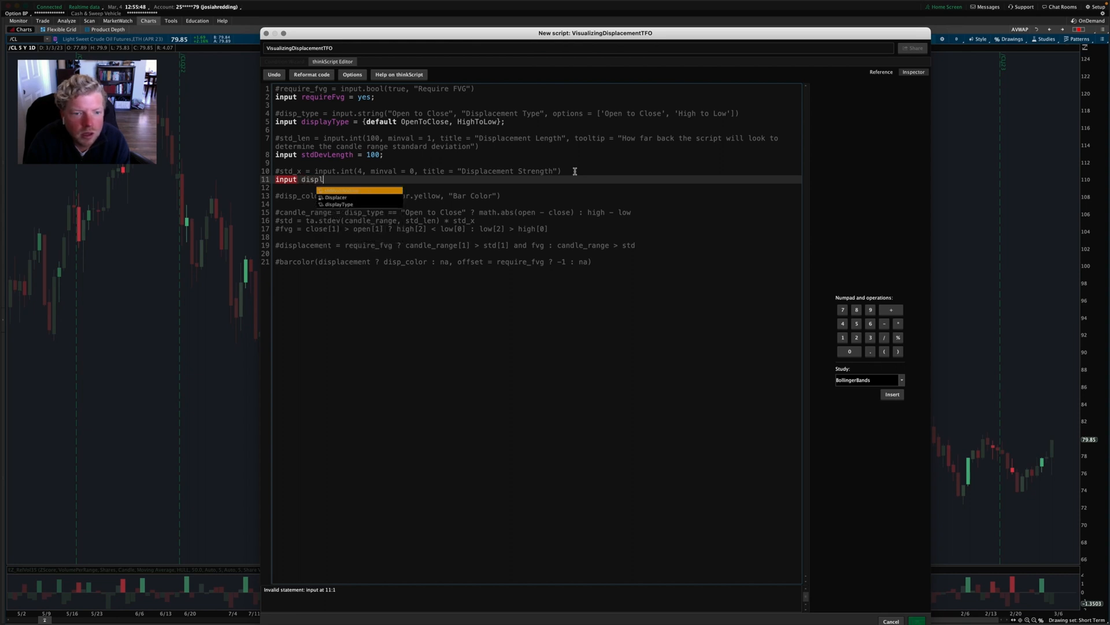
text(acementSt)
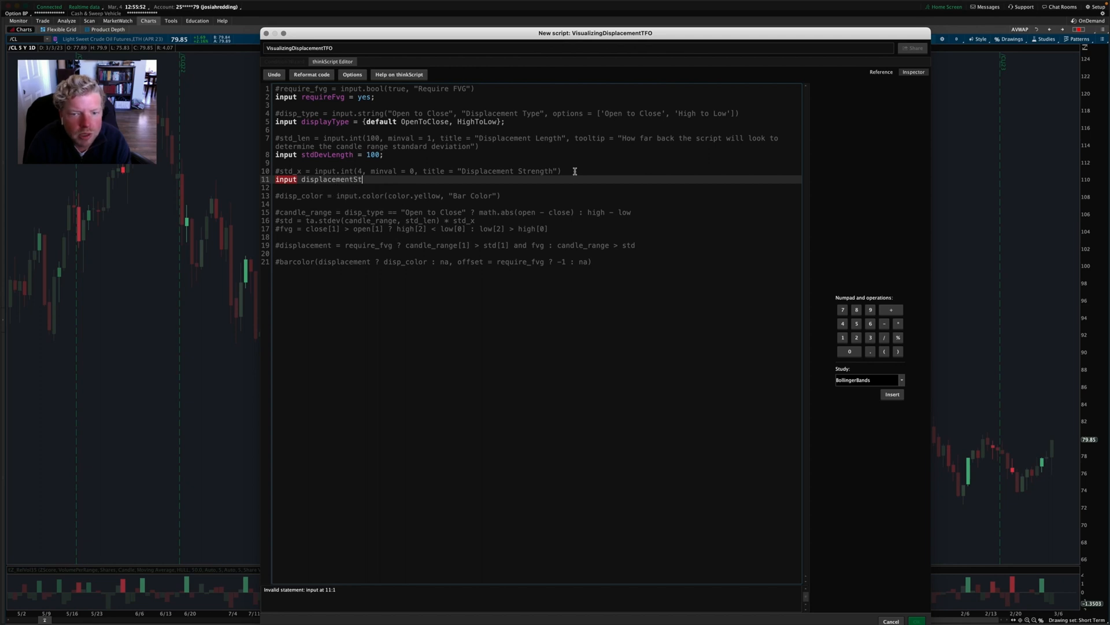
text(rength)
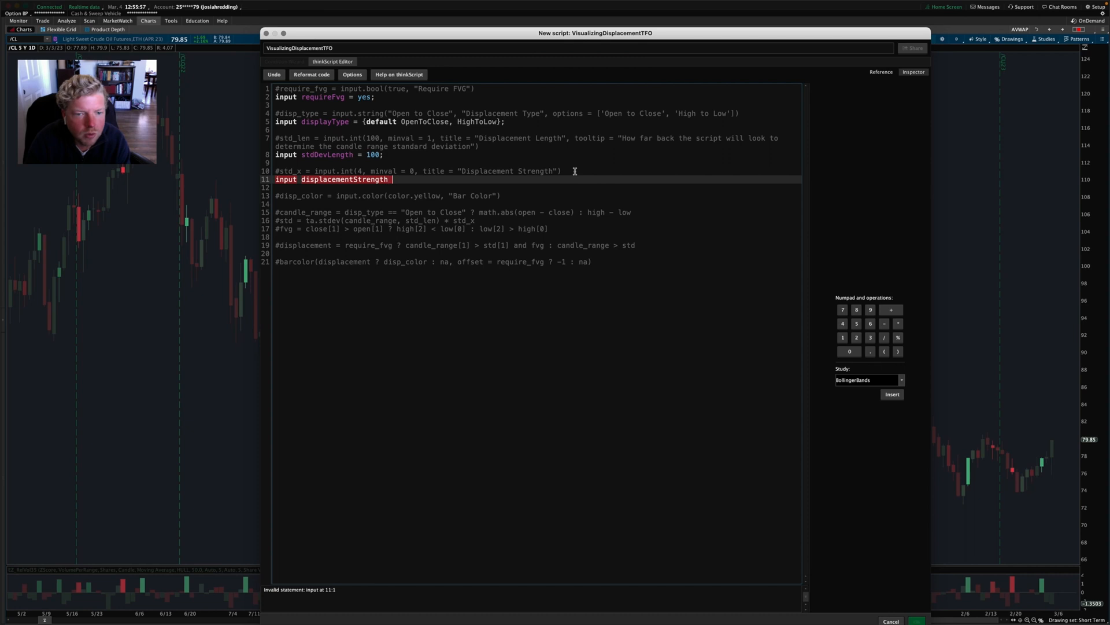
text(= ;)
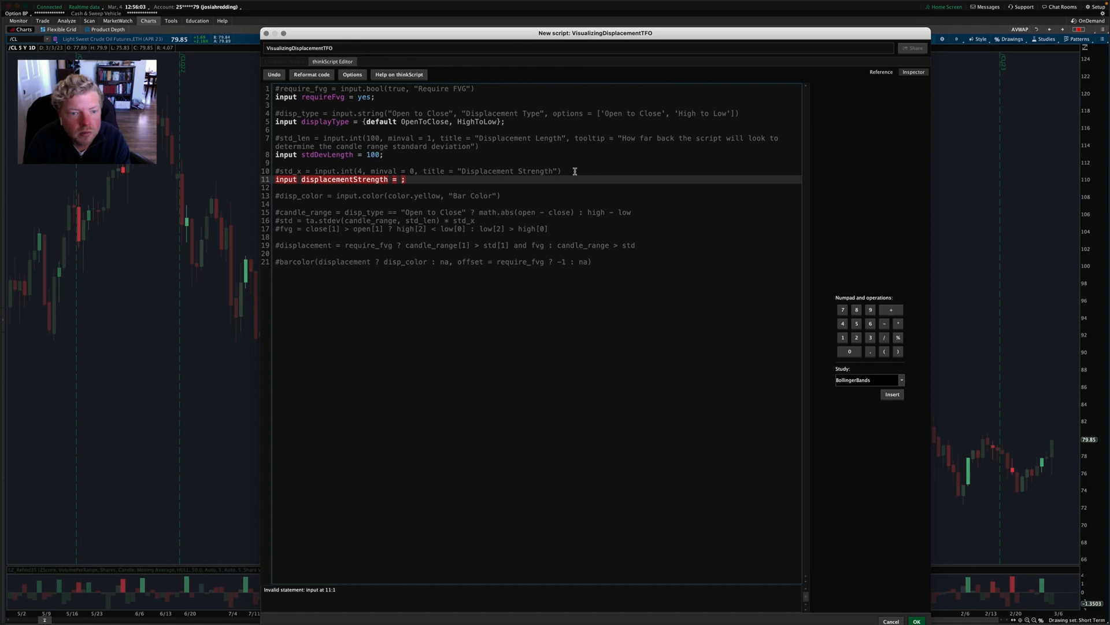
text(4)
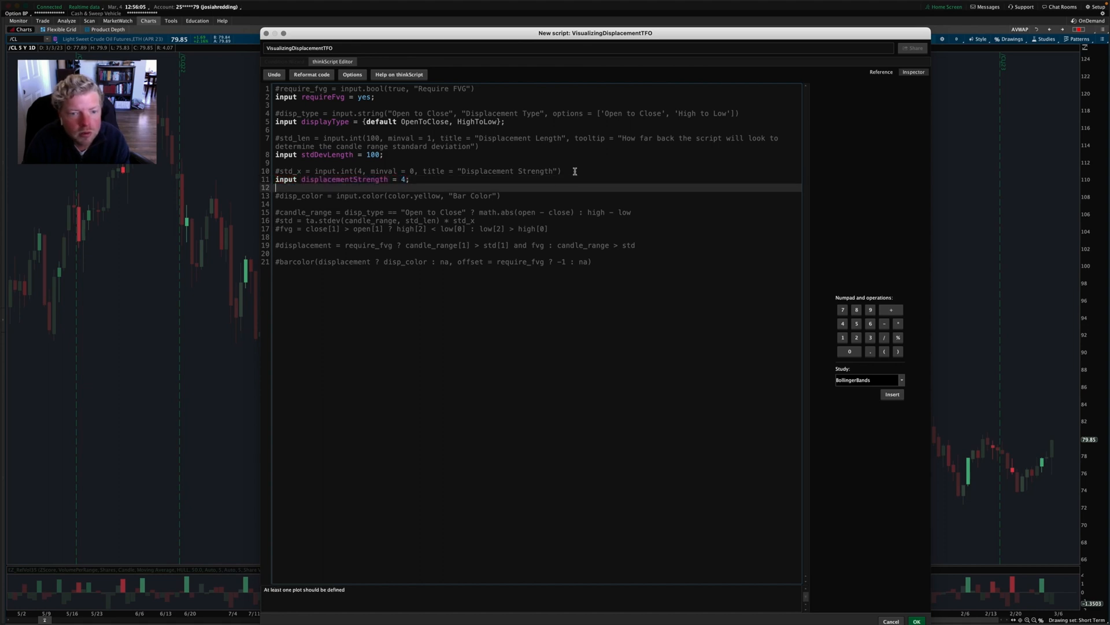
key(enter)
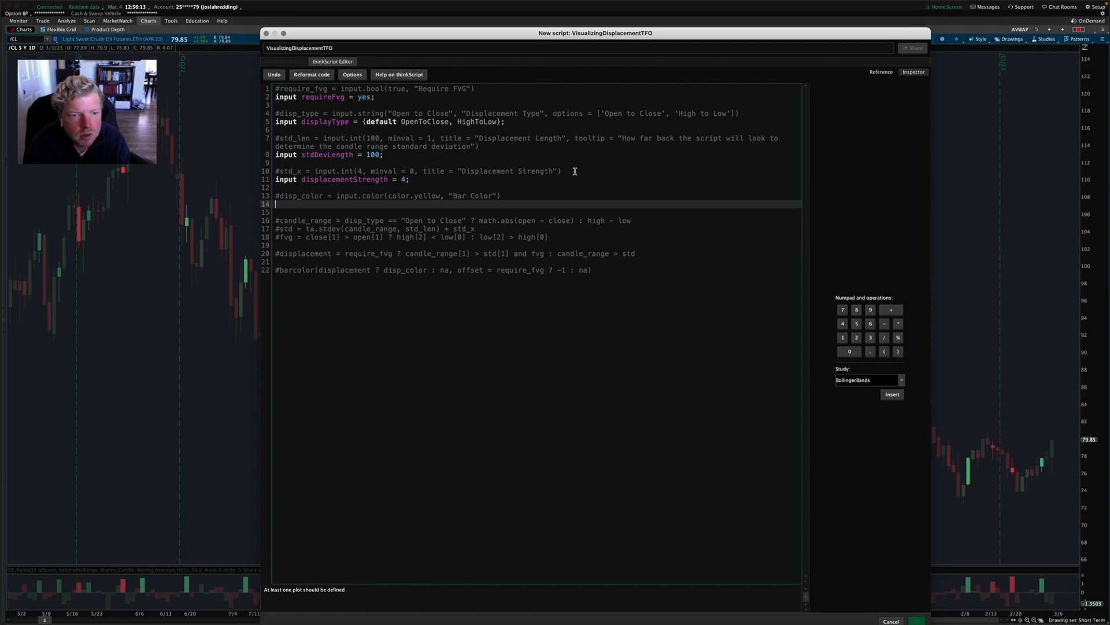
text(in)
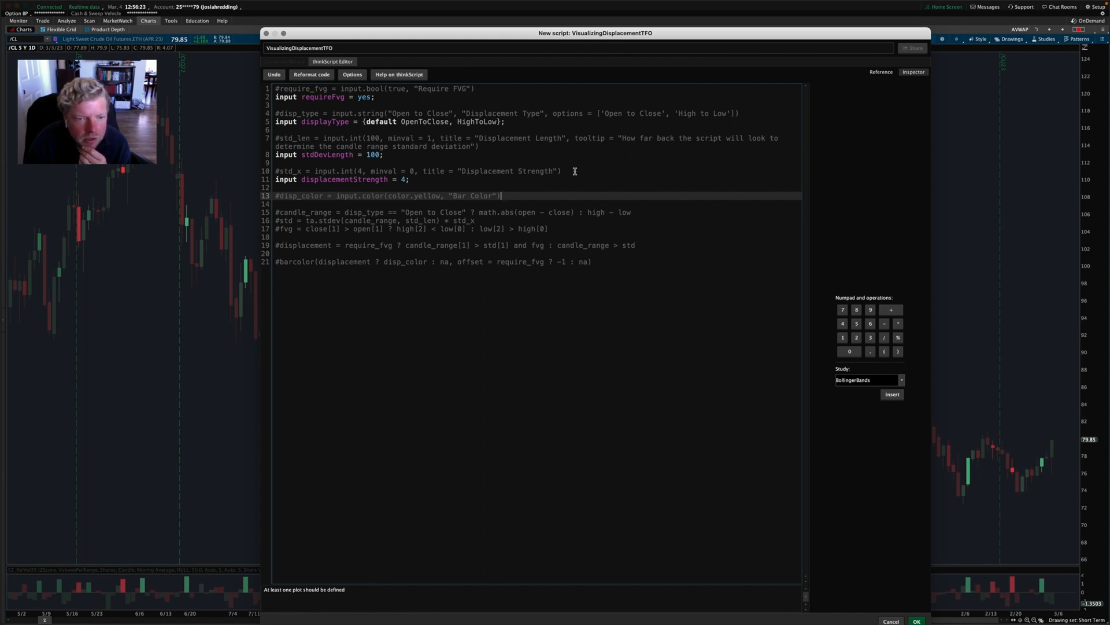
Step: Move the '#disp_color = input.color(color.yellow, "Bar Color")' comment below #barcolor at the end
triple_click(388, 195)
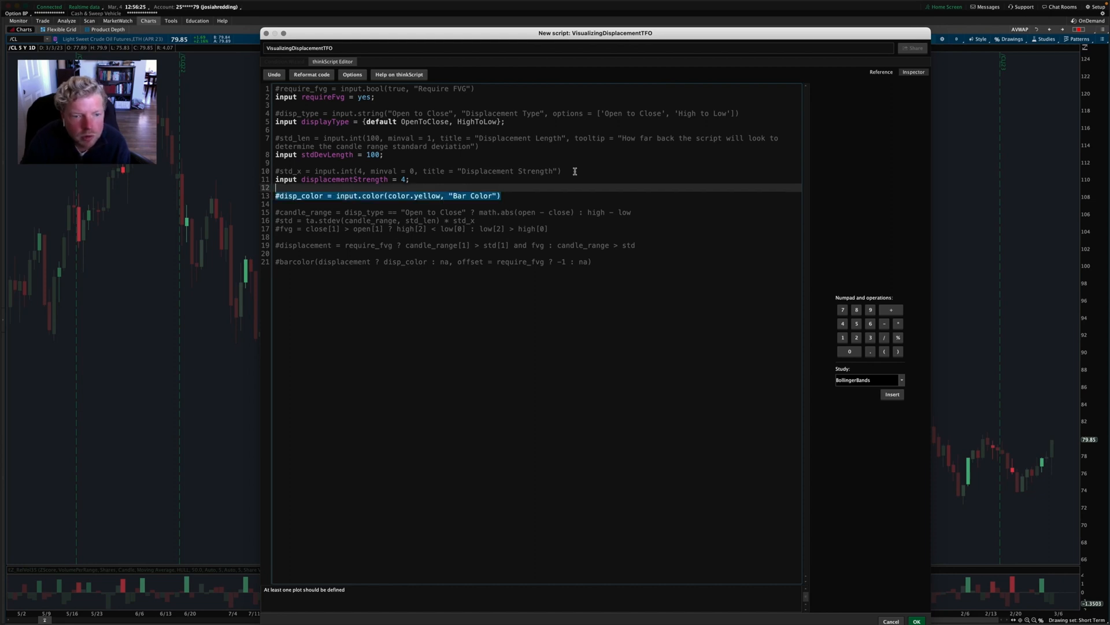
key(Delete)
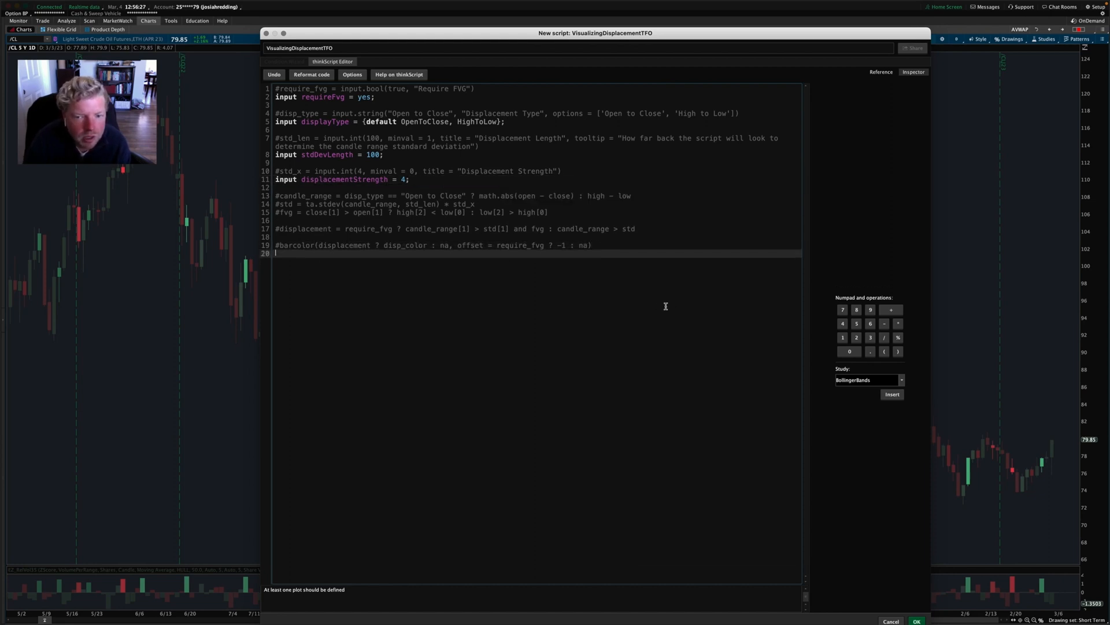
text(#disp_color = input.color(color.yellow, "Bar Color"))
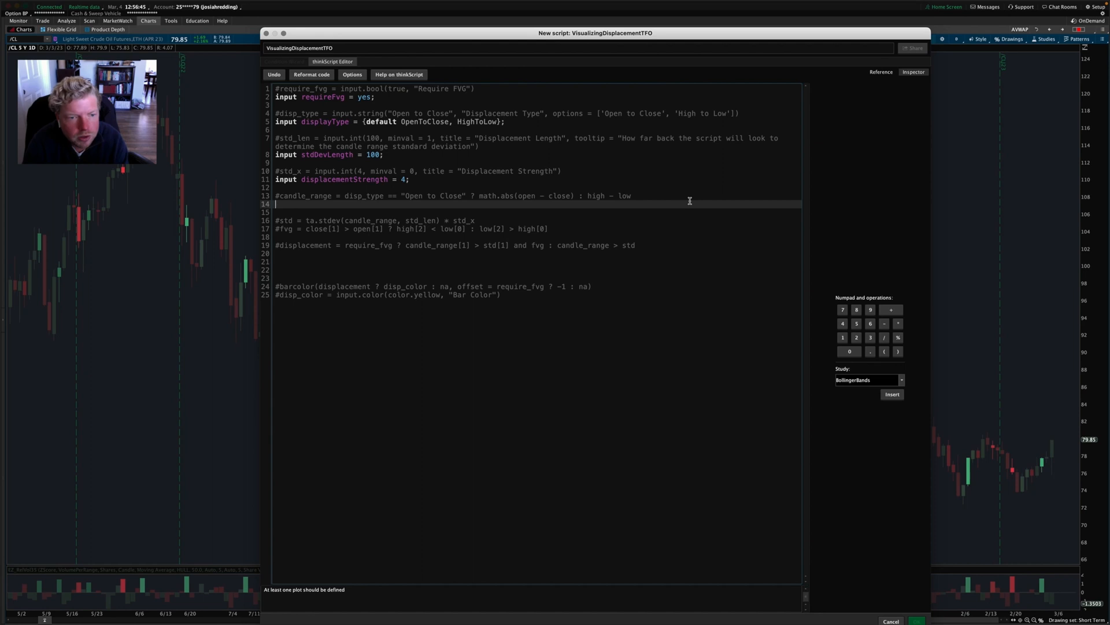
Step: Define candleRange as absValue(open - close) for OpenToClose, otherwise high - low
text(d)
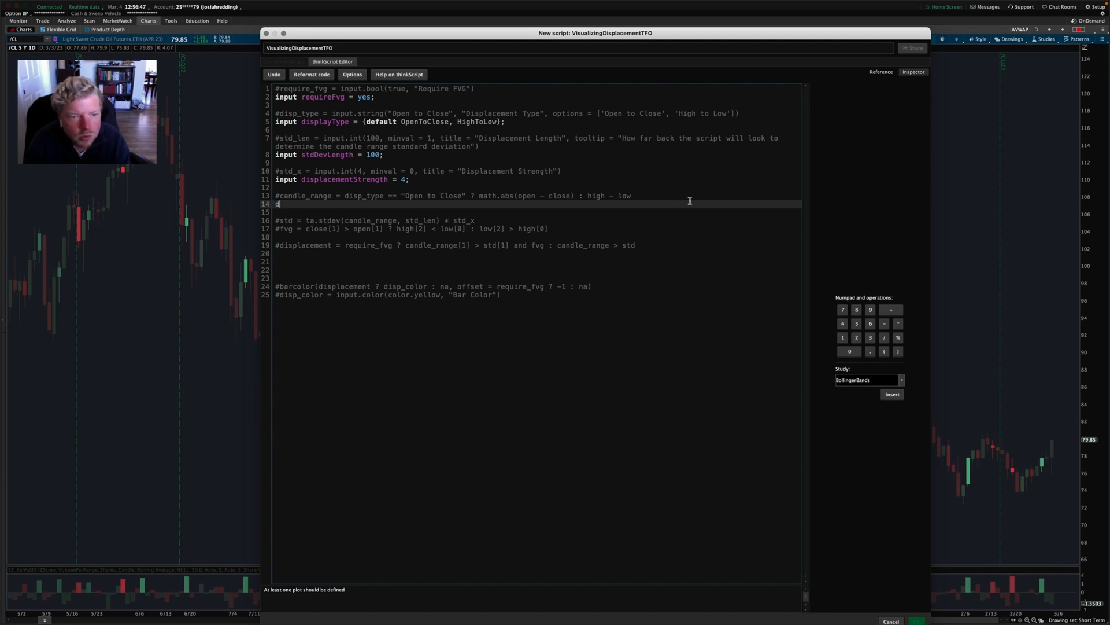
text(def)
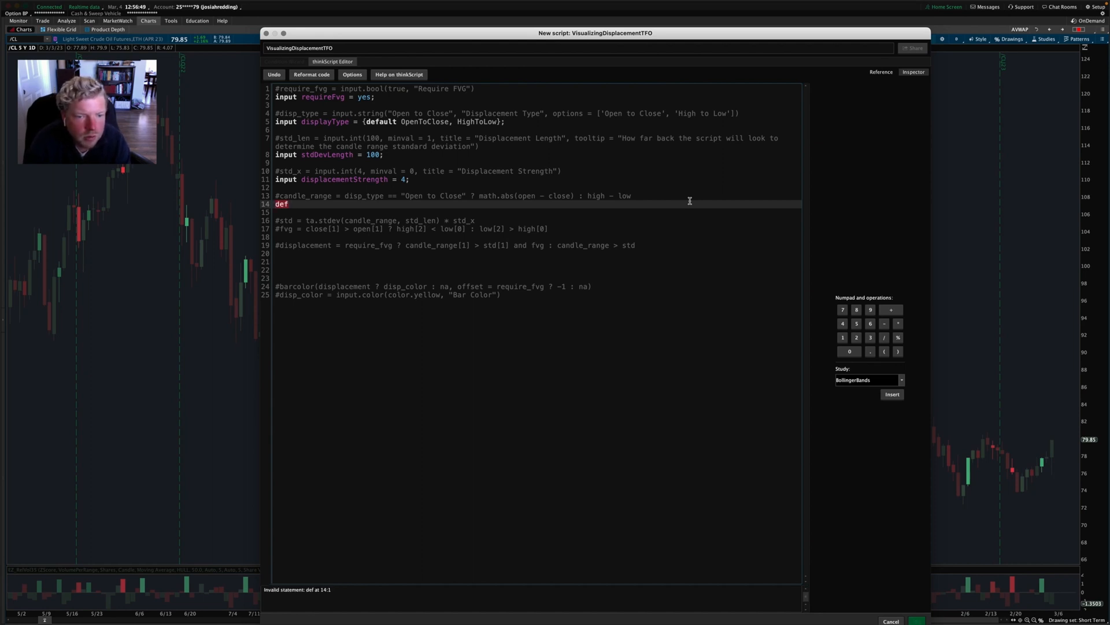
text(candleRange =)
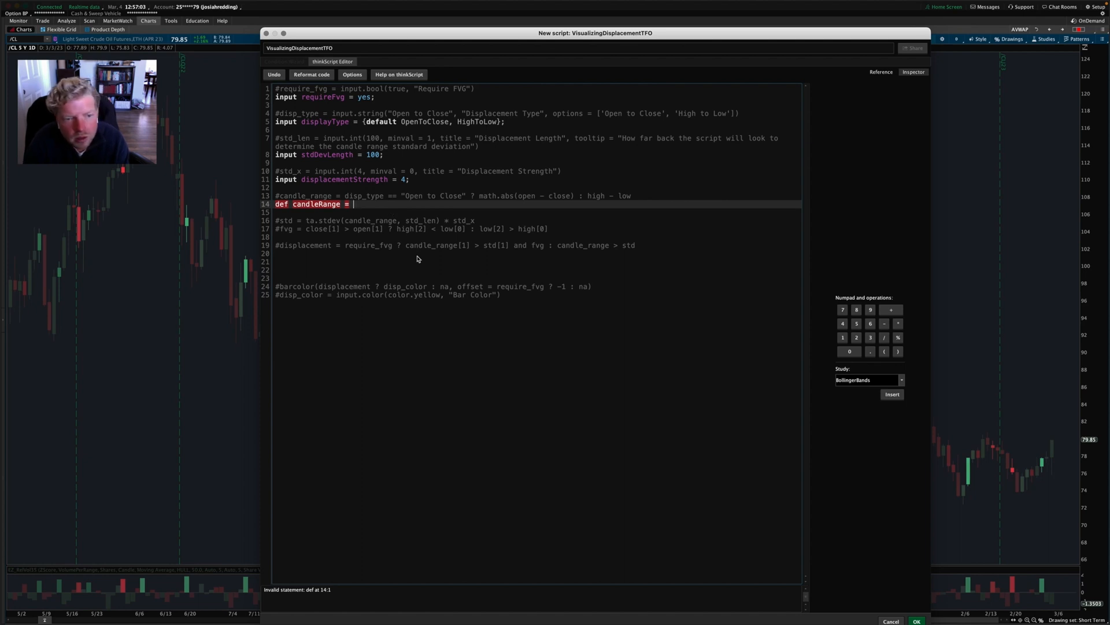
text(if)
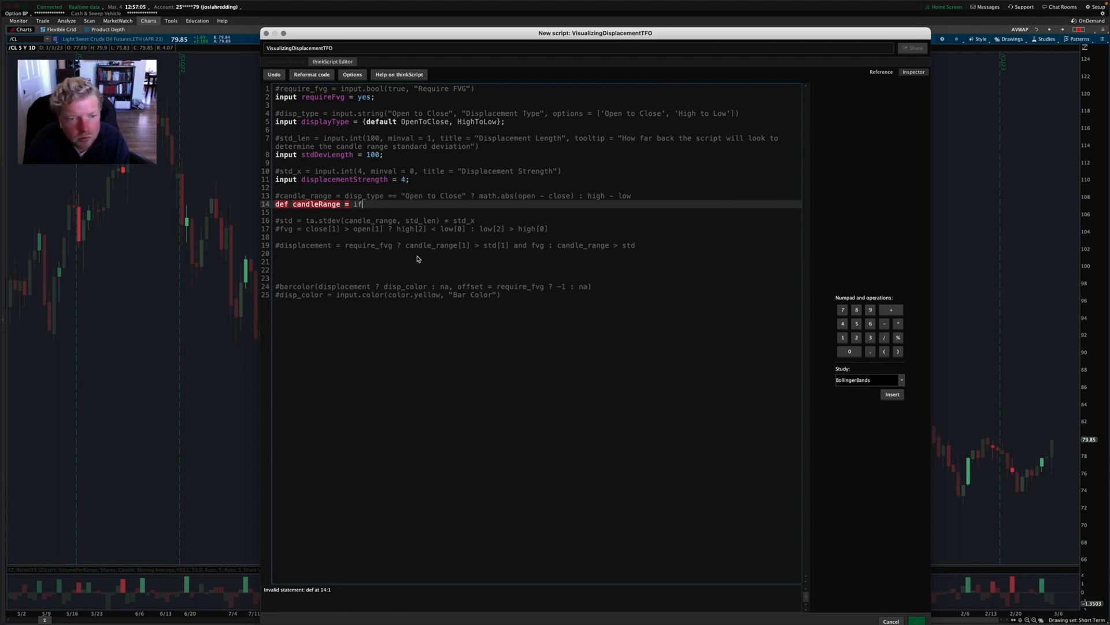
text(display)
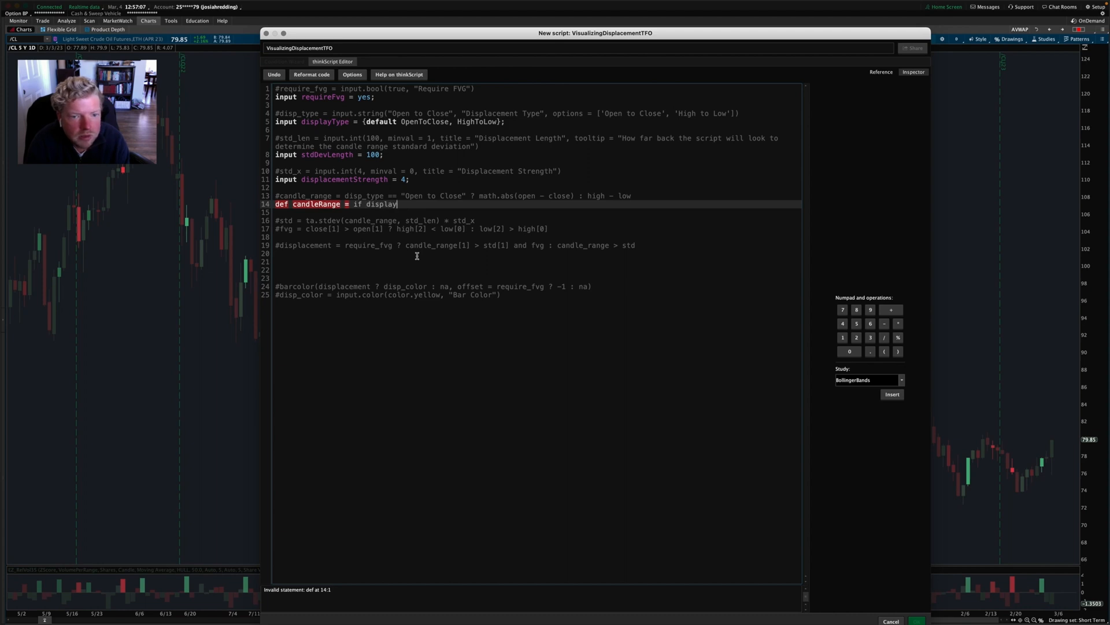
text(Type ==)
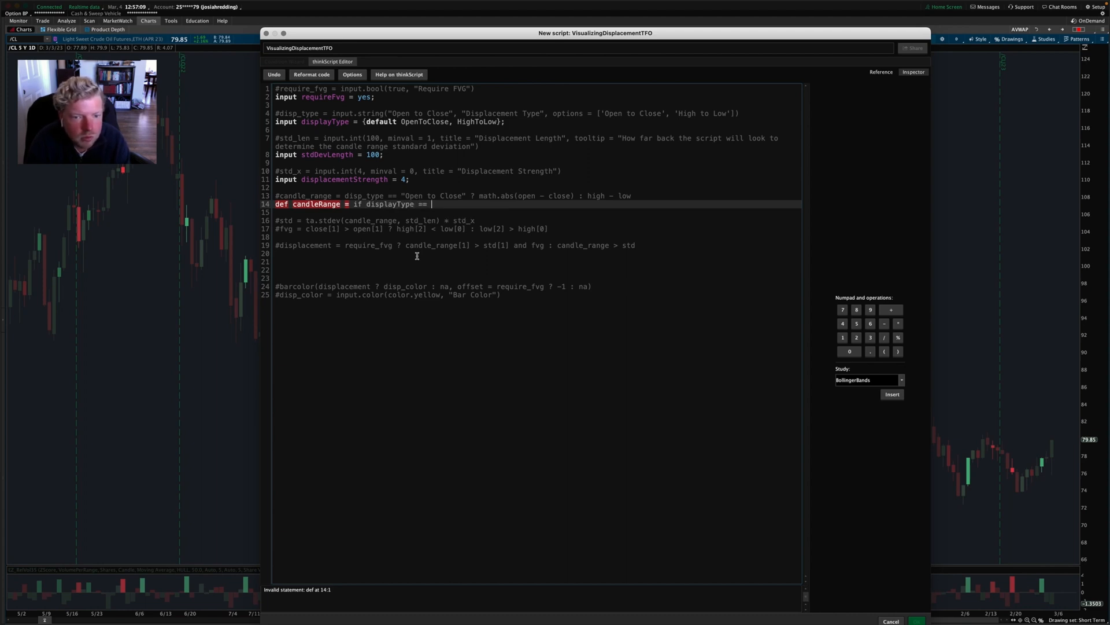
text(displayType.)
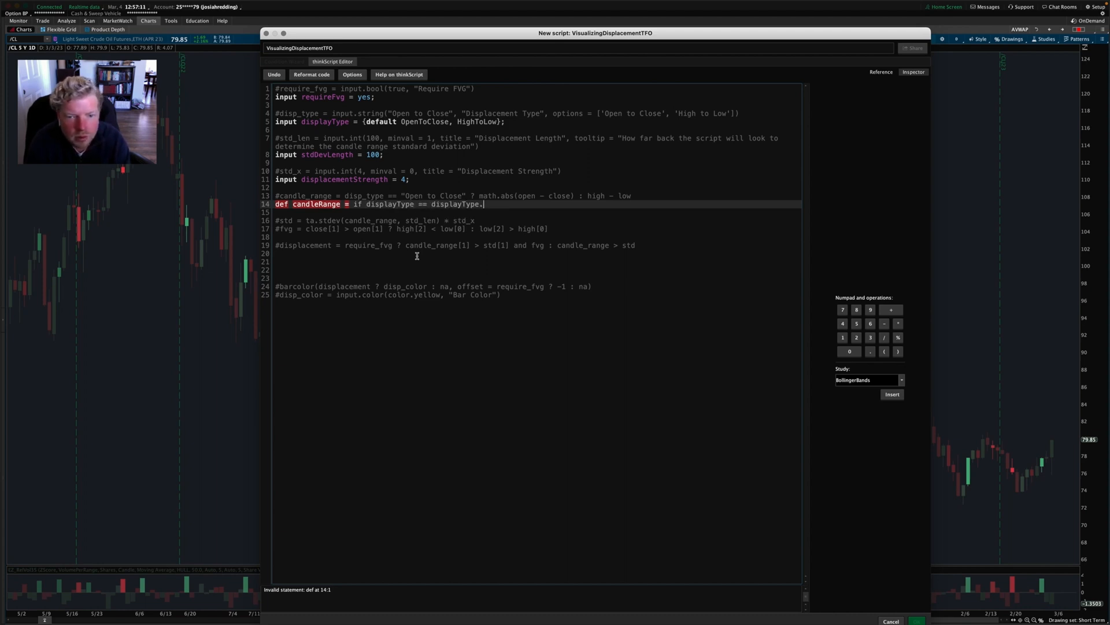
text(.OpenToClose then absValue()
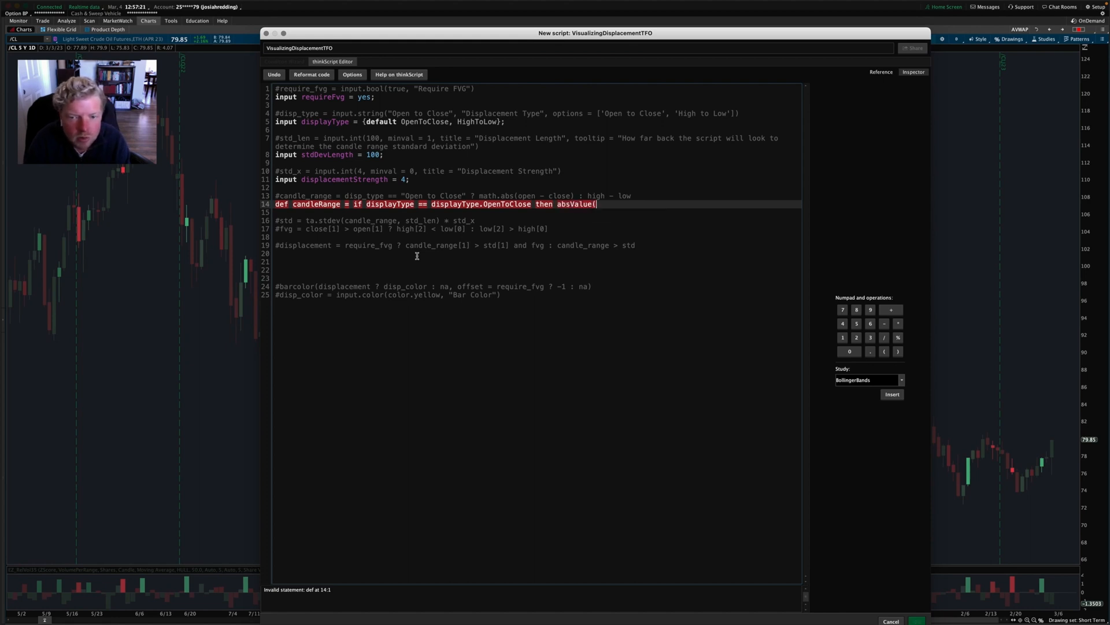
text(open - close))
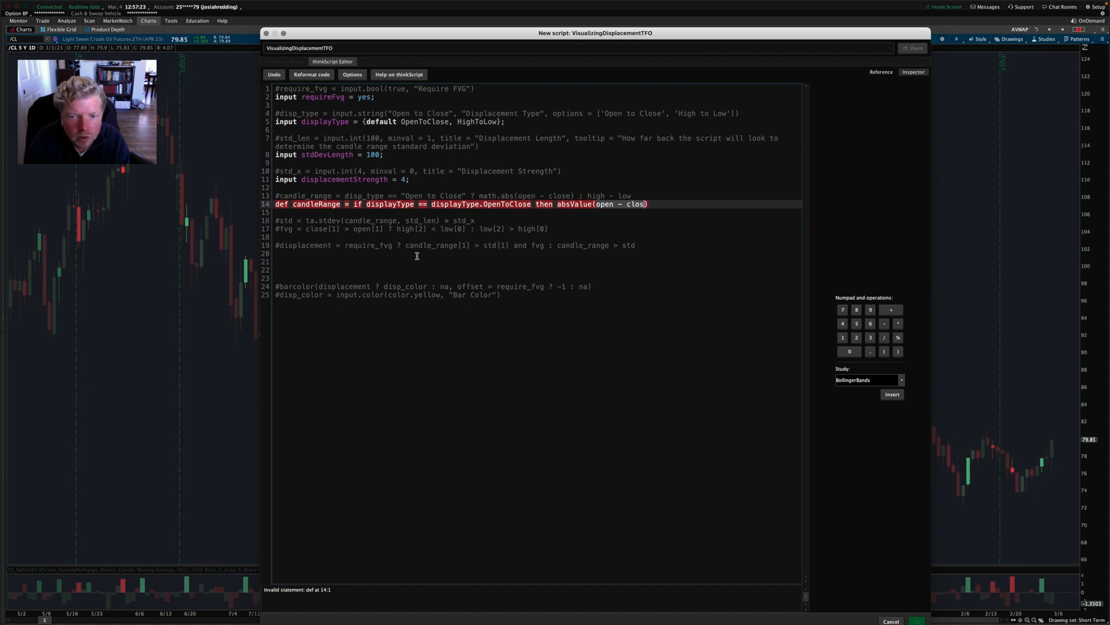
text(e)
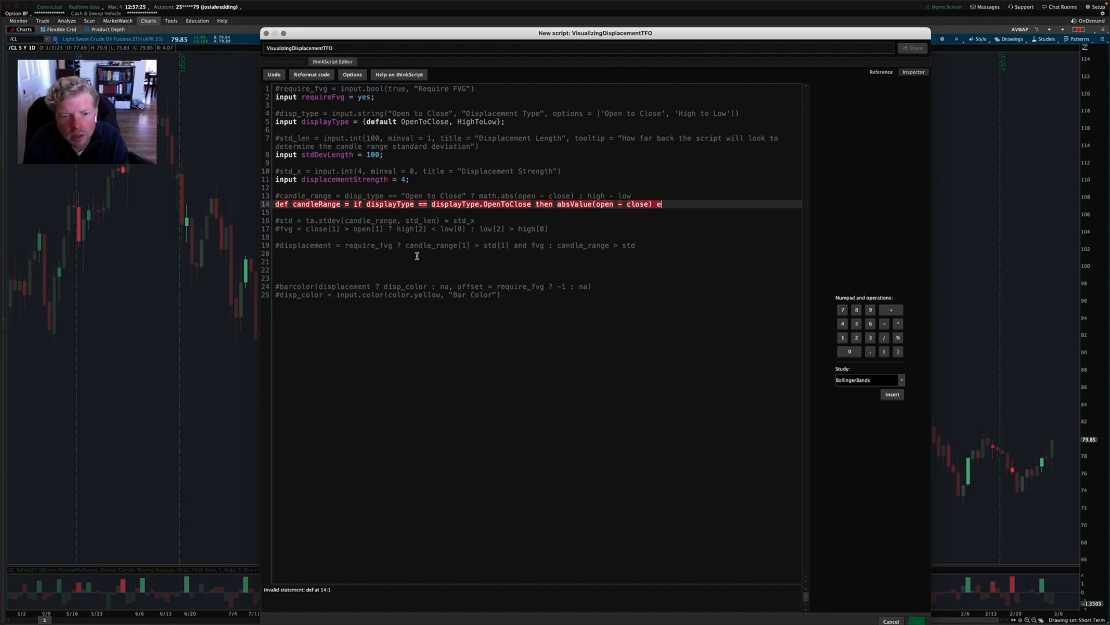
text(else high - low;)
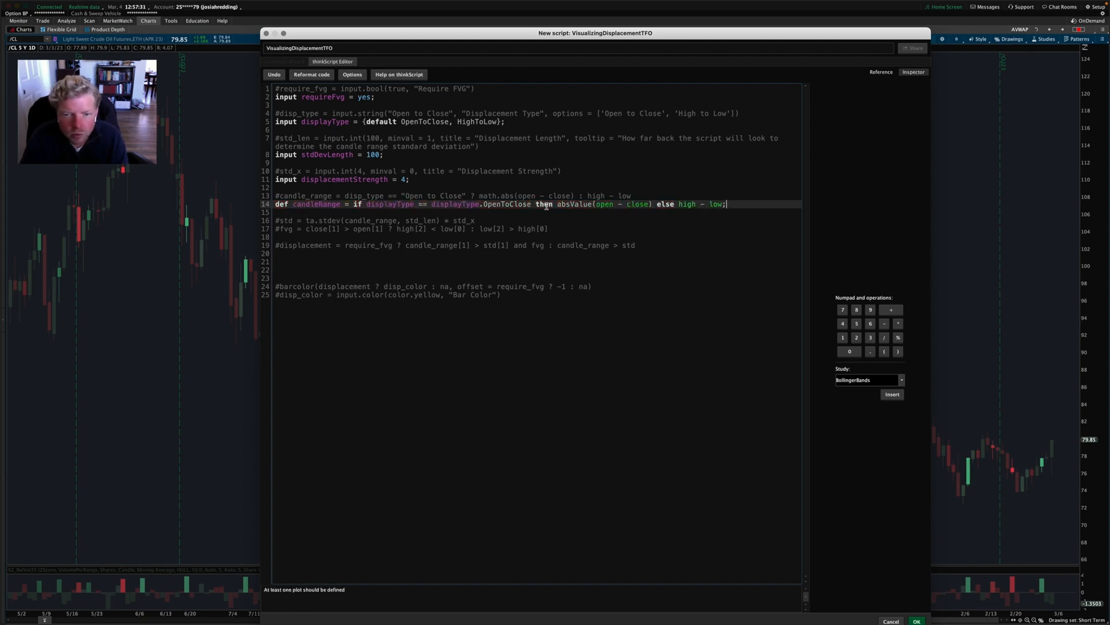
Step: Turn the candleRange absValue(open - close) expression into a trailing '# absValue(open - close)' comment
drag(556, 204, 652, 204)
text(odyHeight)
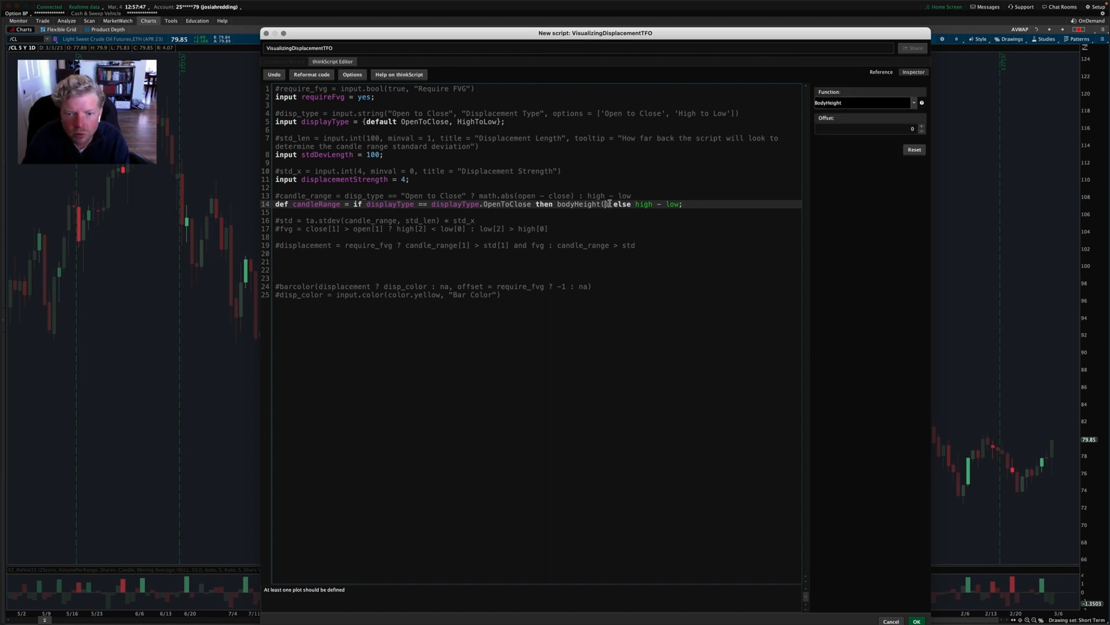
text(#)
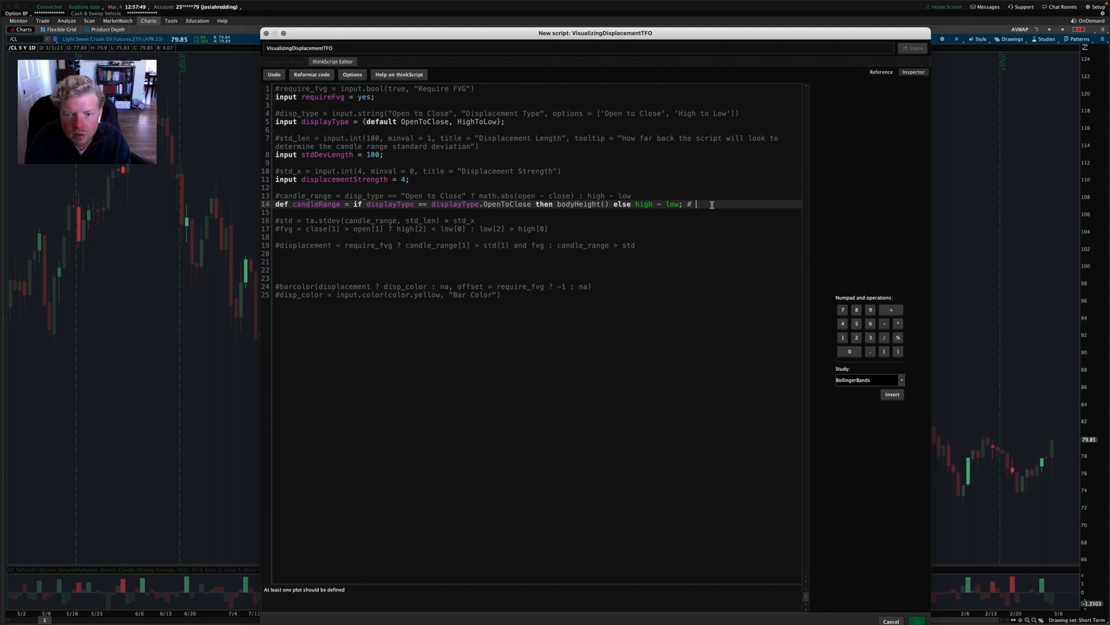
text(absValue(open - close))
text(def std =)
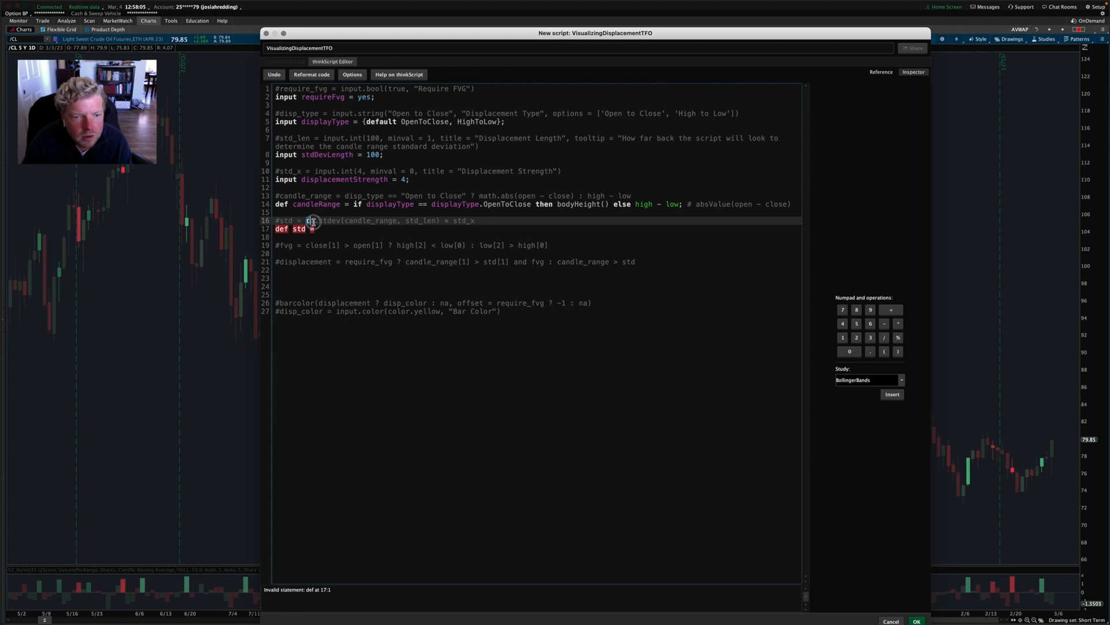
Step: Write line 17: def std = standardDeviation(candleRange, stdDevLength) * displacementStrength;
double_click(322, 221)
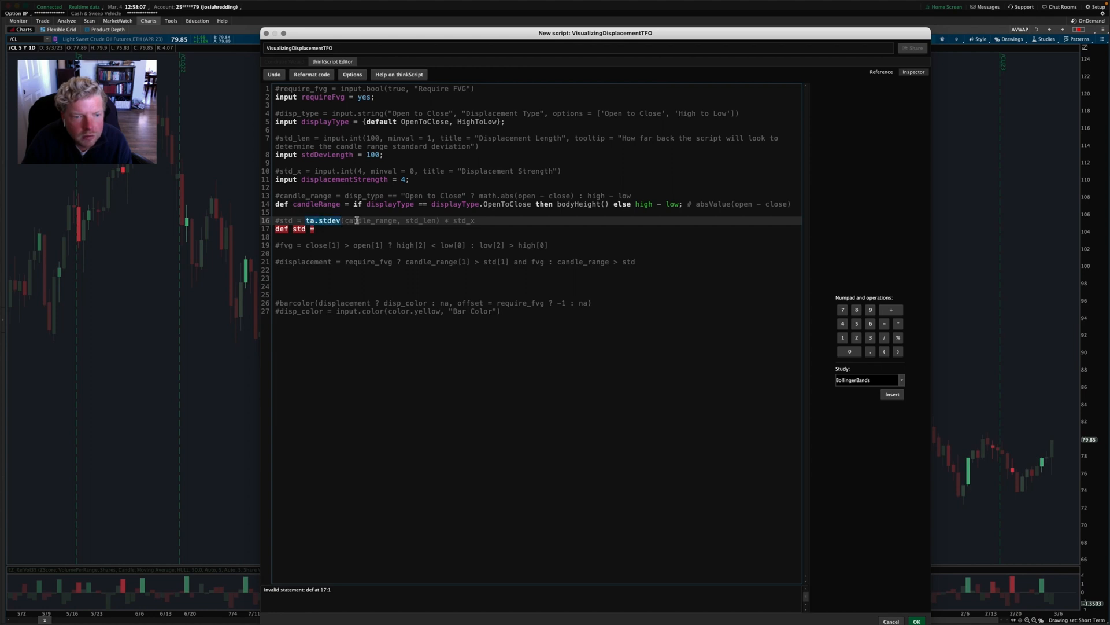
double_click(369, 221)
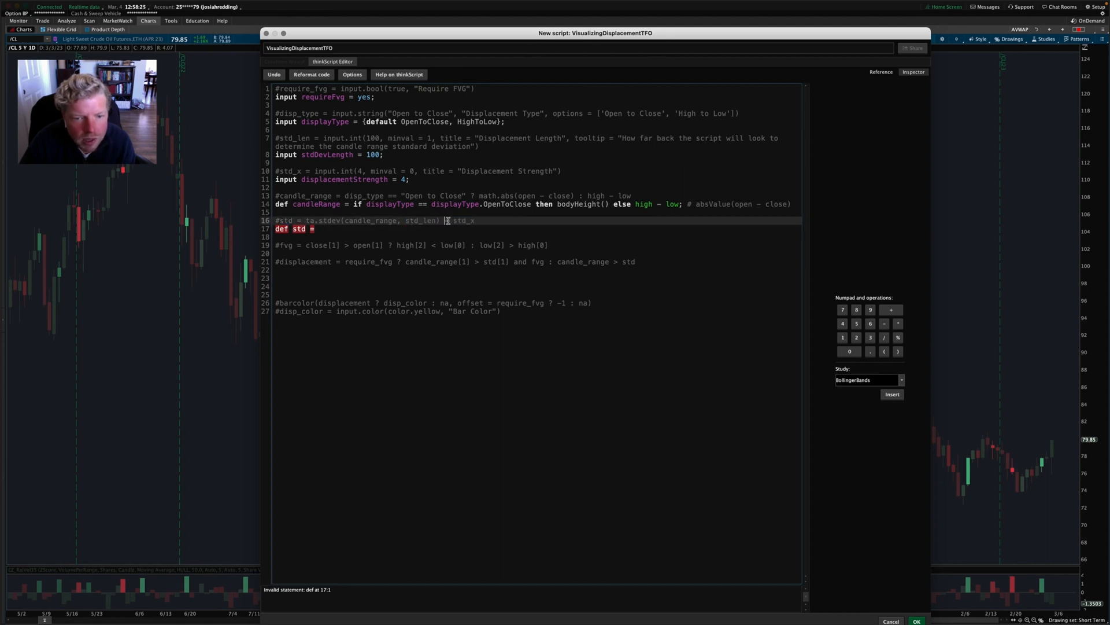
double_click(343, 180)
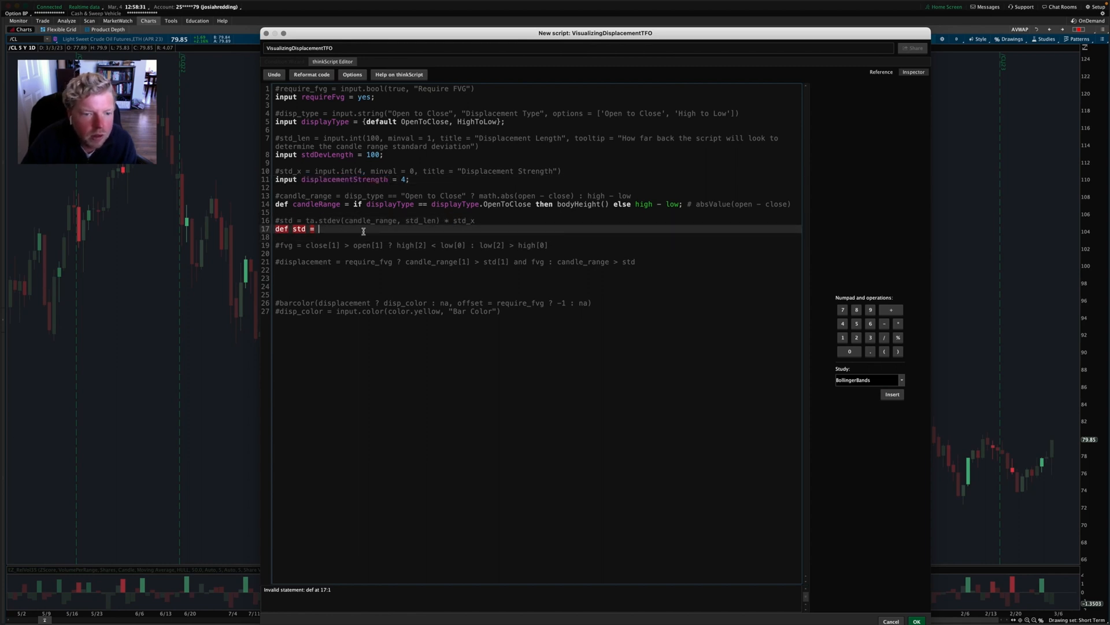
text(std)
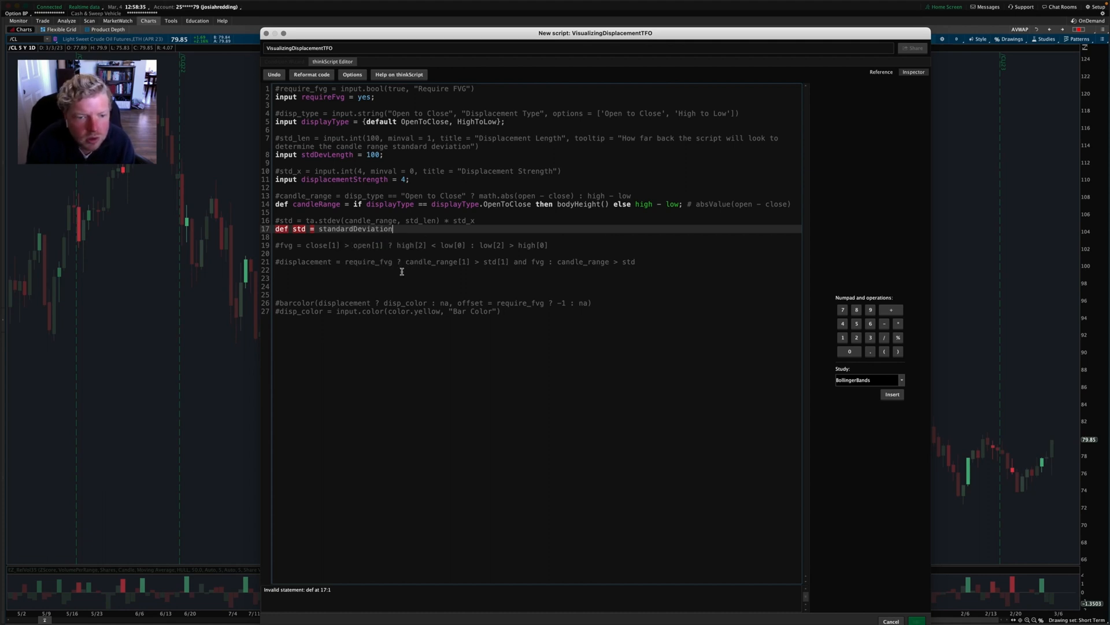
text((cna))
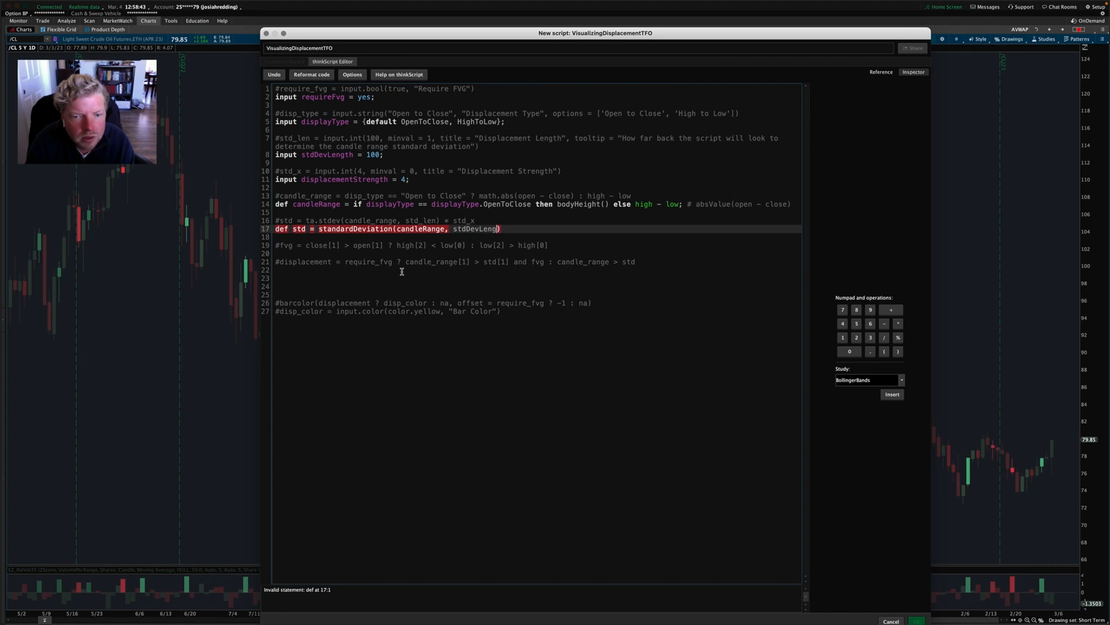
text(th)
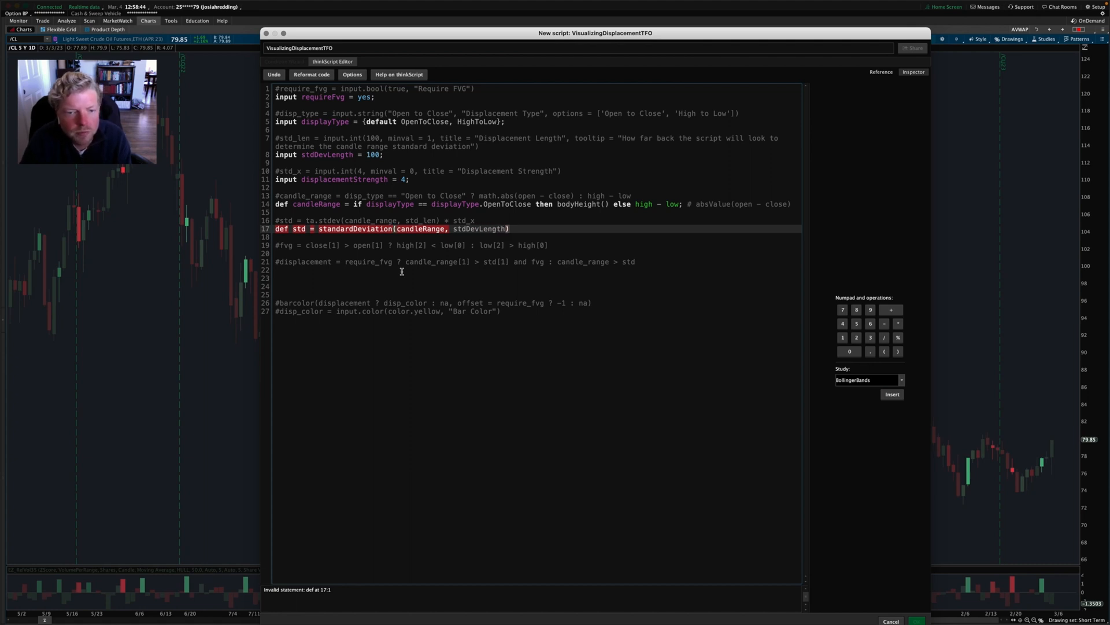
text(;)
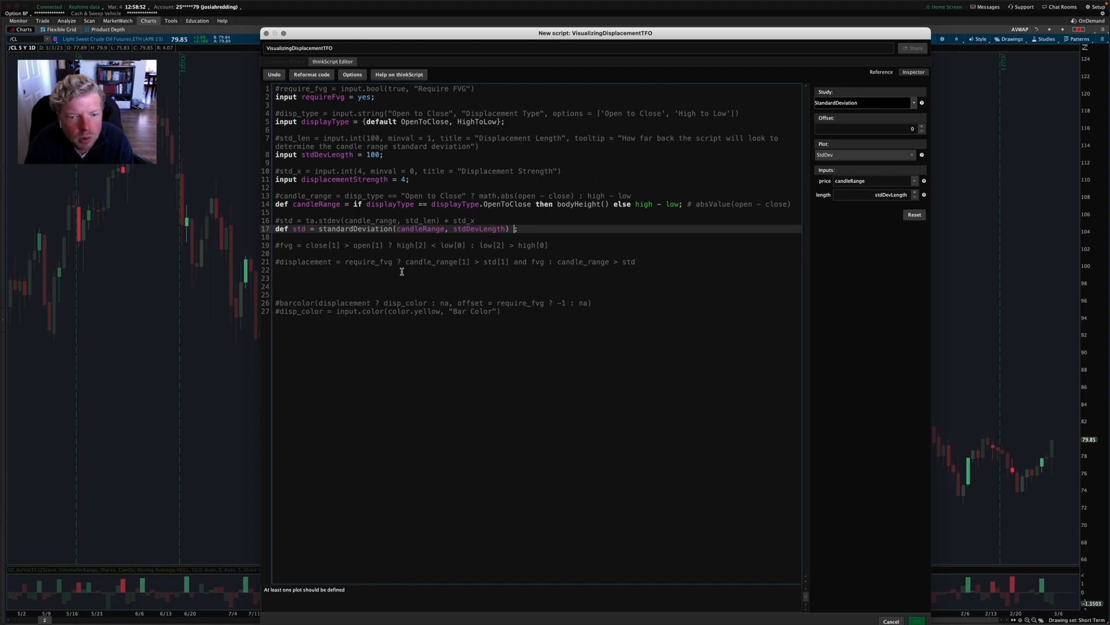
text(* display)
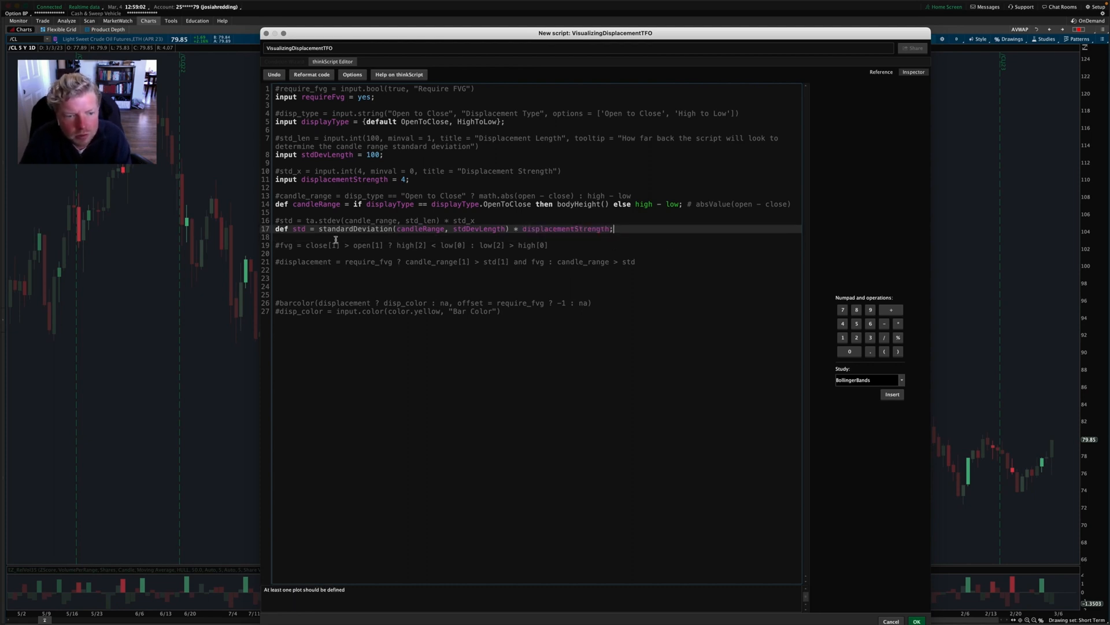
double_click(299, 228)
text(def )
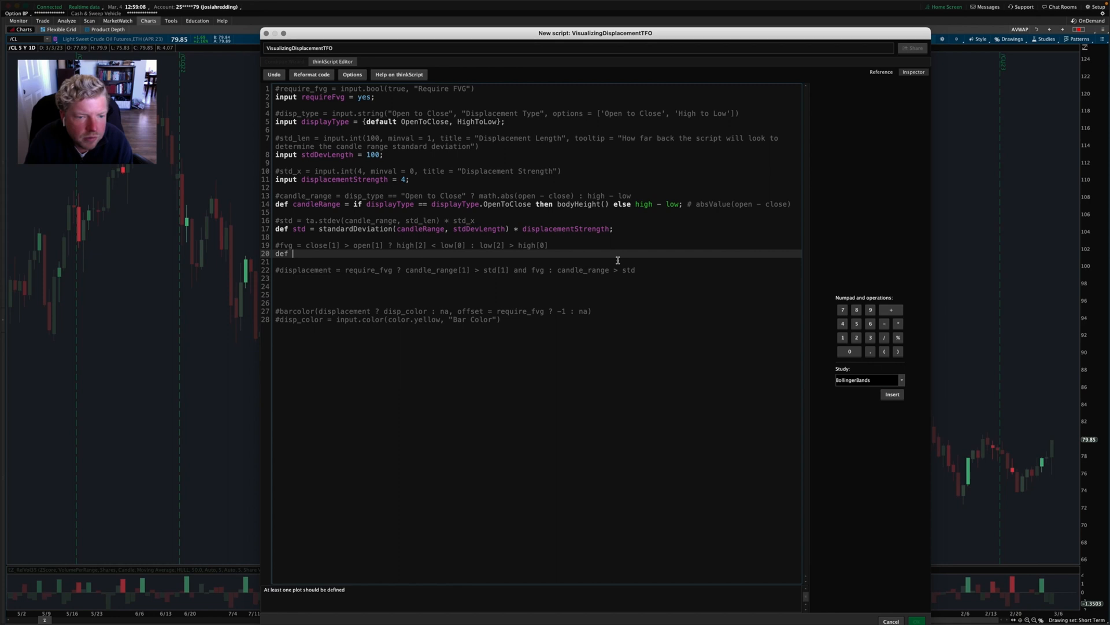
Step: Write def fvg = if close[1] > open[1] then high[2] < low else low[2] > high;
text(fvg)
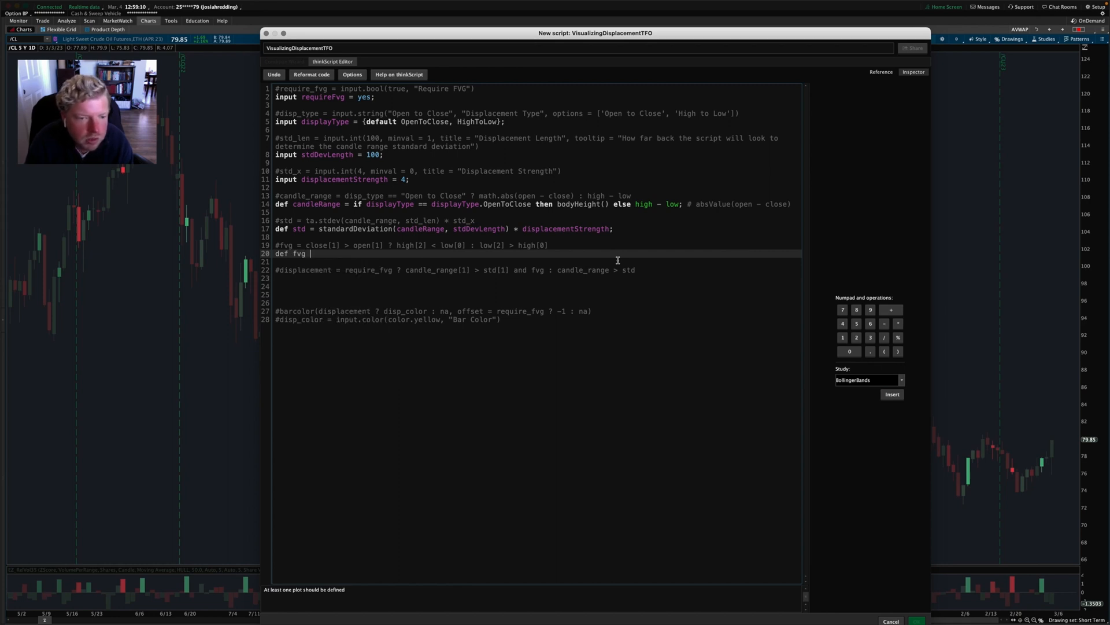
text(=)
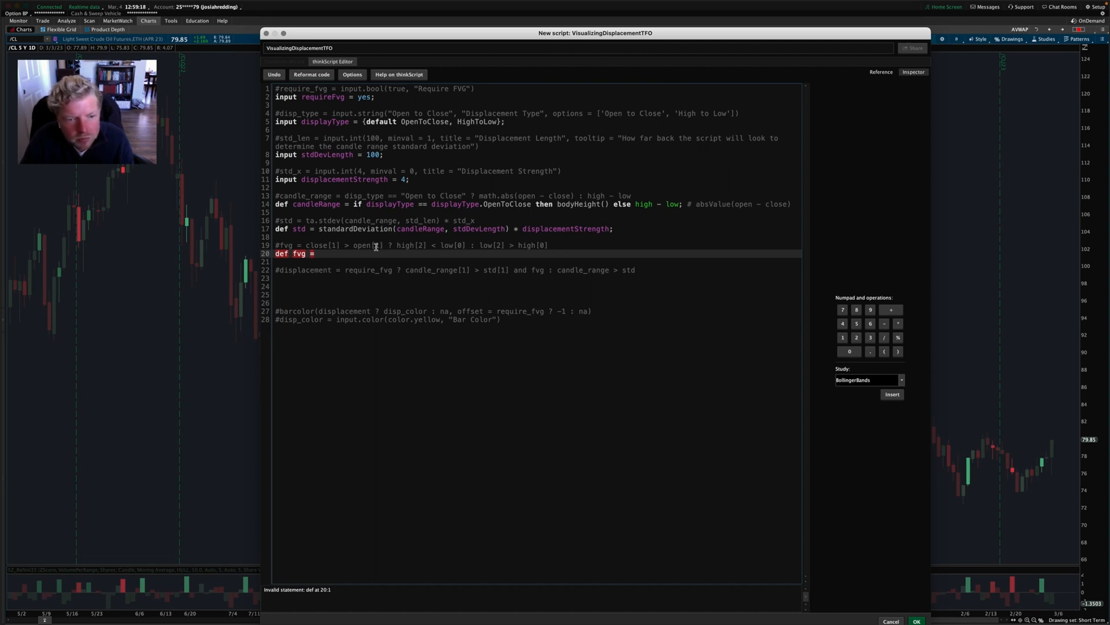
drag(397, 245, 471, 245)
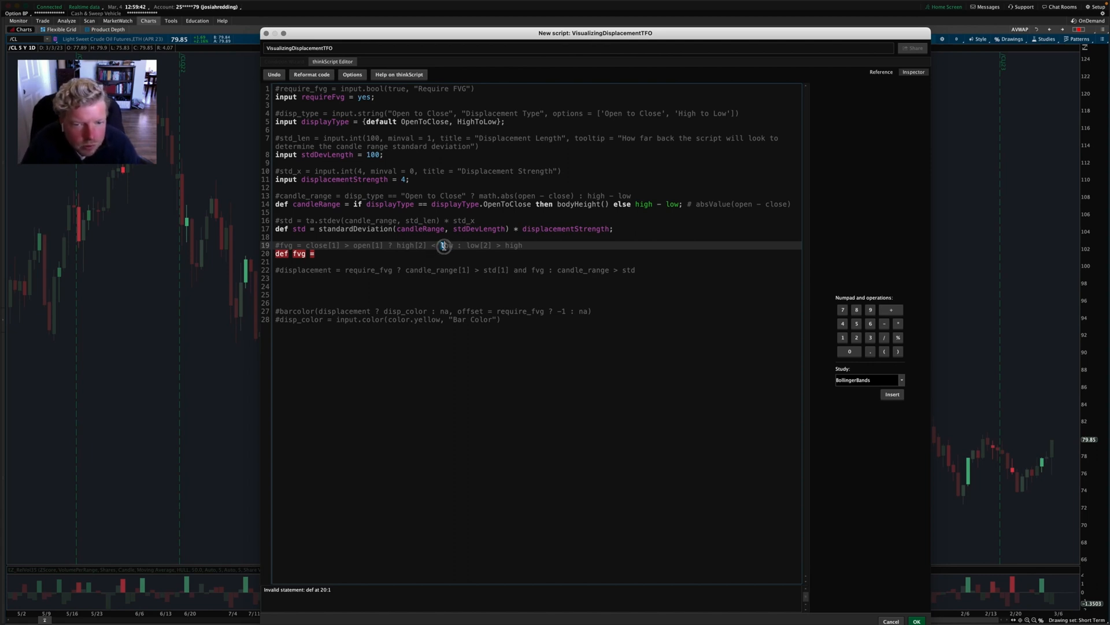
double_click(406, 245)
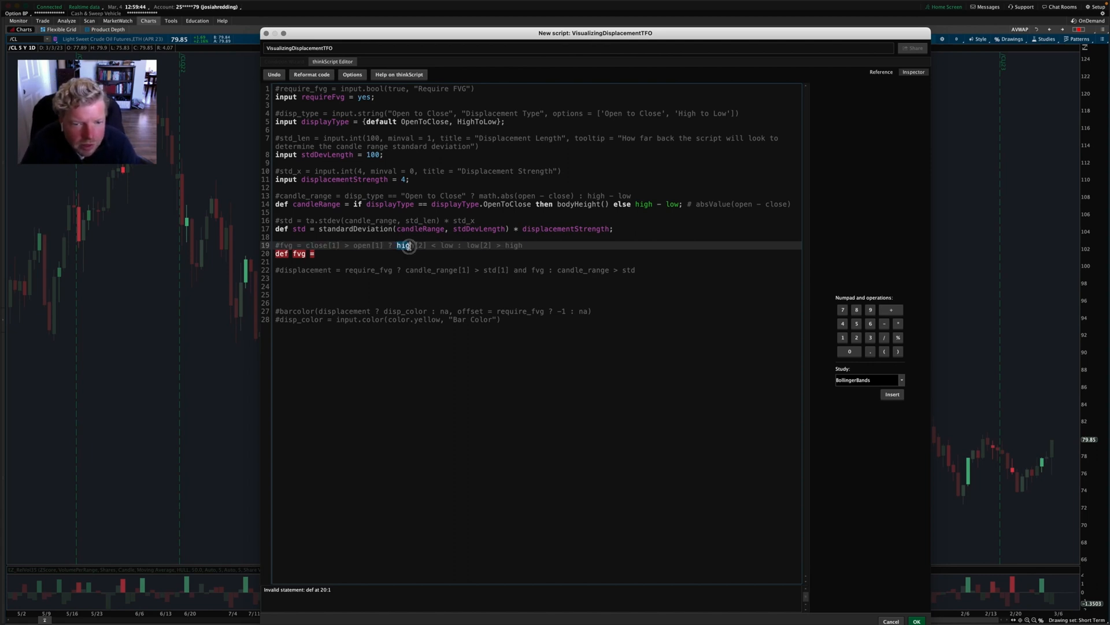
drag(407, 245, 454, 245)
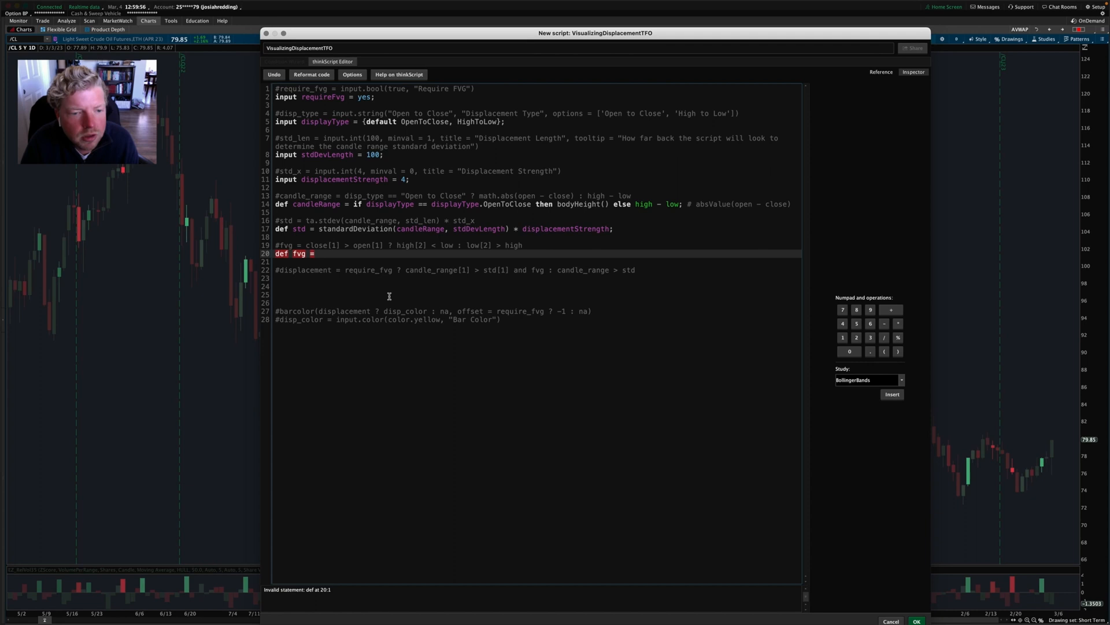
text(if close[1] > open[1] then)
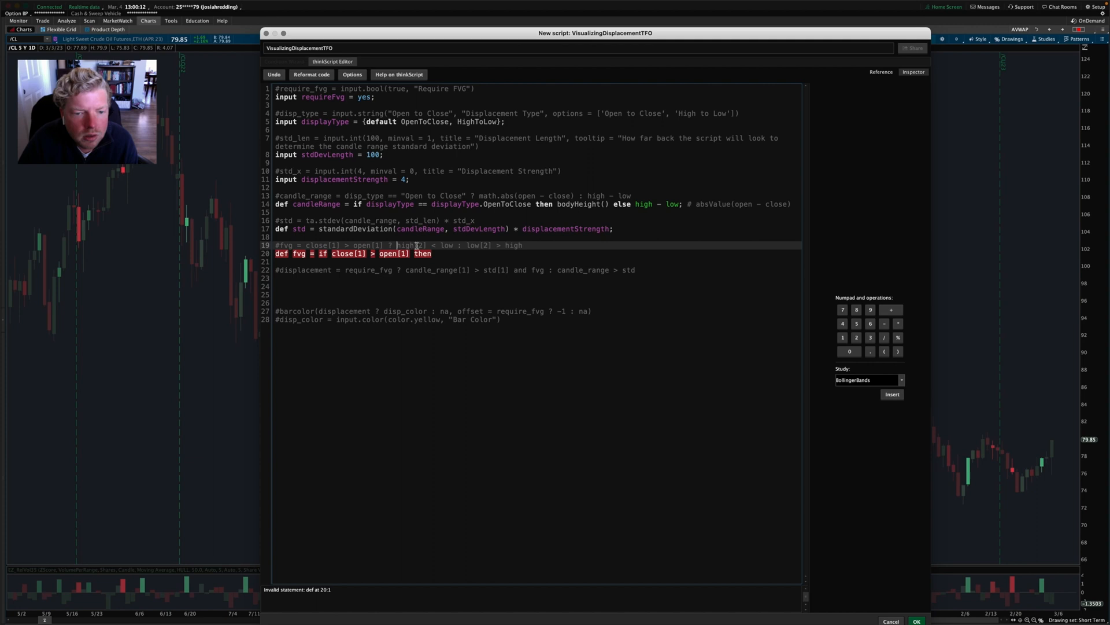
text(high[2] < low else)
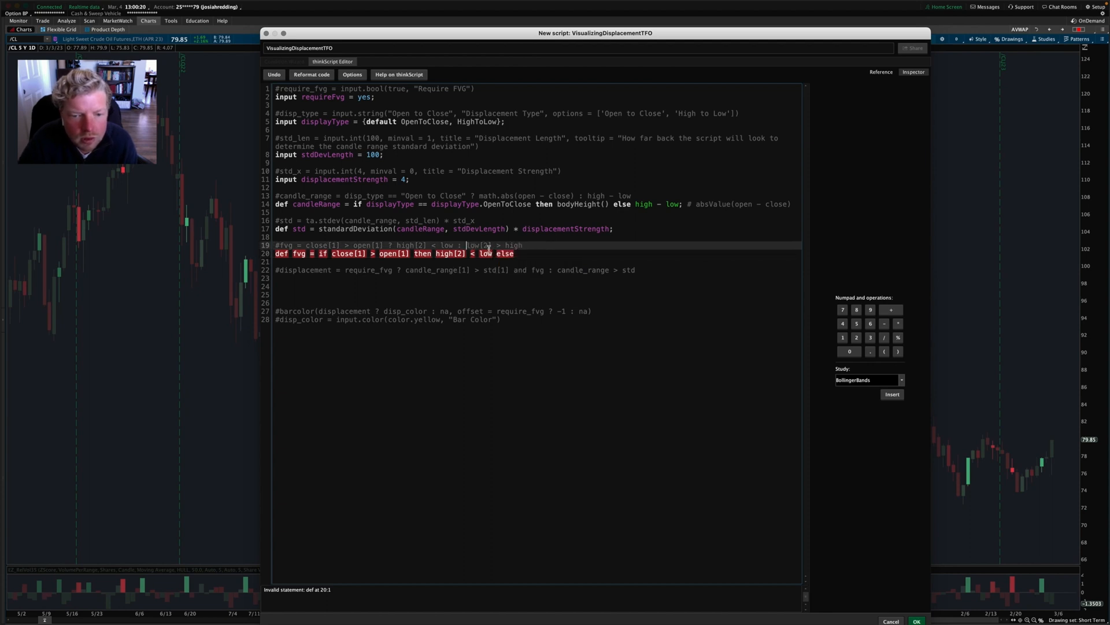
text(low[2] > high;)
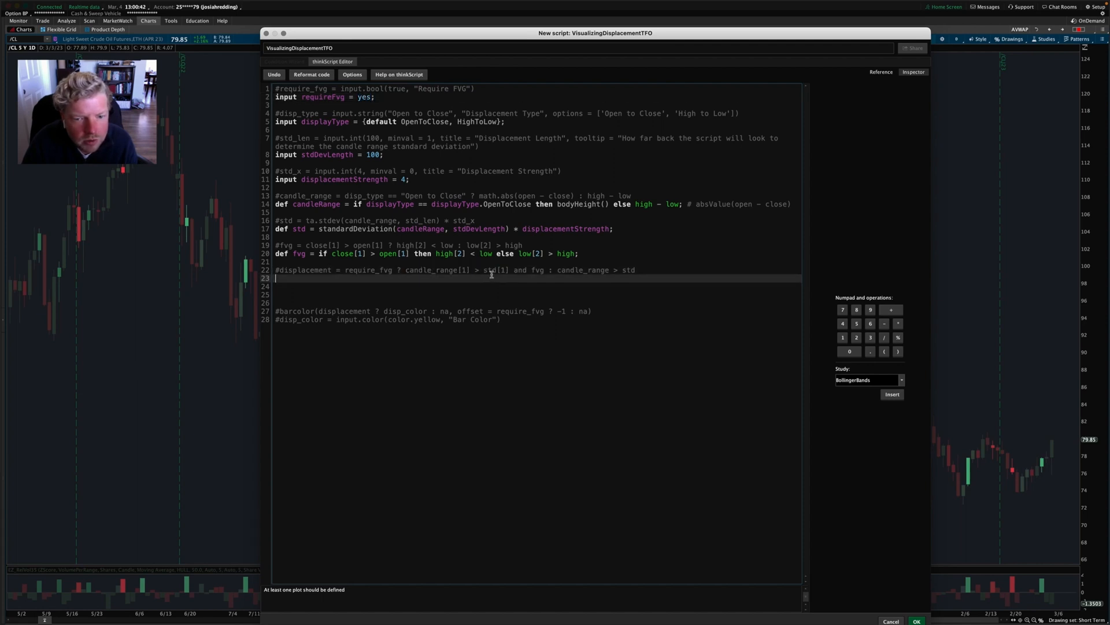
Step: Define displacement: candleRange[1] > std[1] and fvg if requireFvg, else candleRange > std
double_click(489, 270)
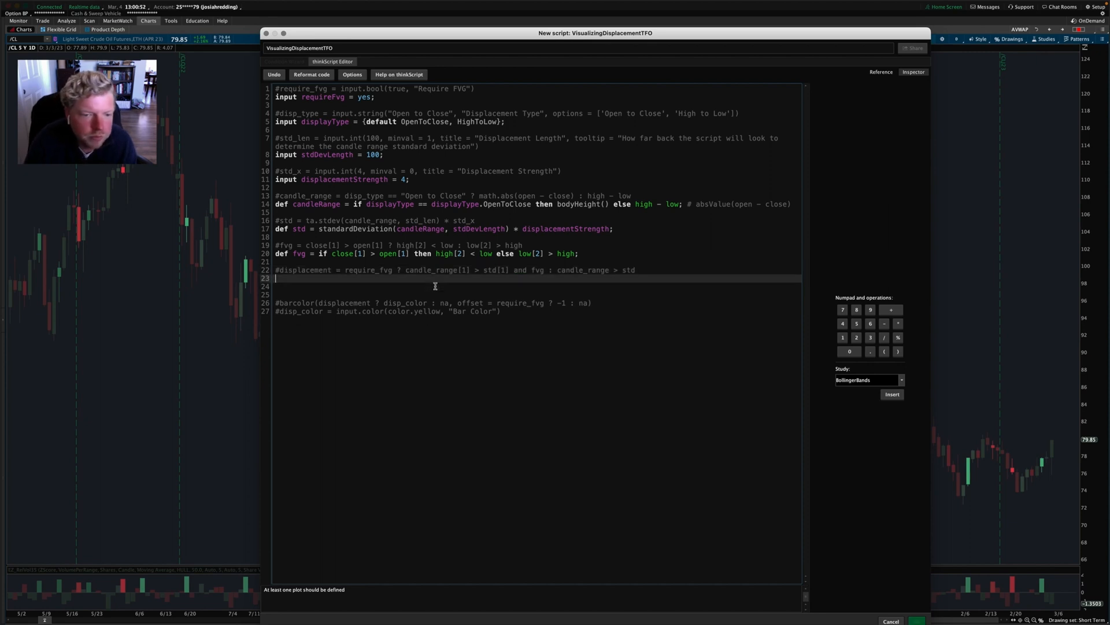
text(def displacement = req)
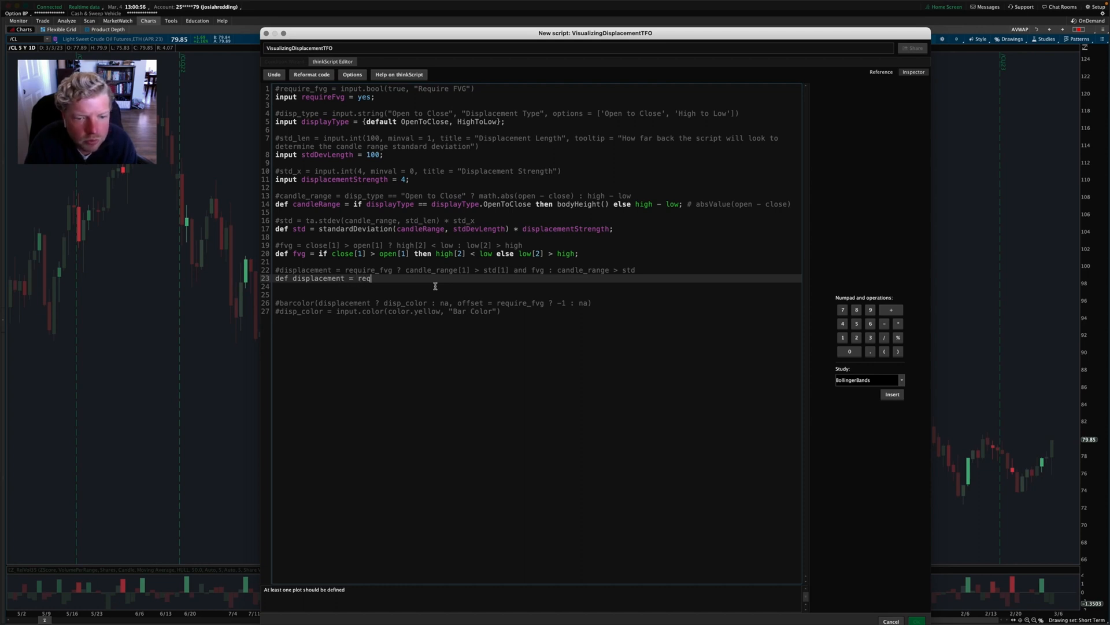
text(if)
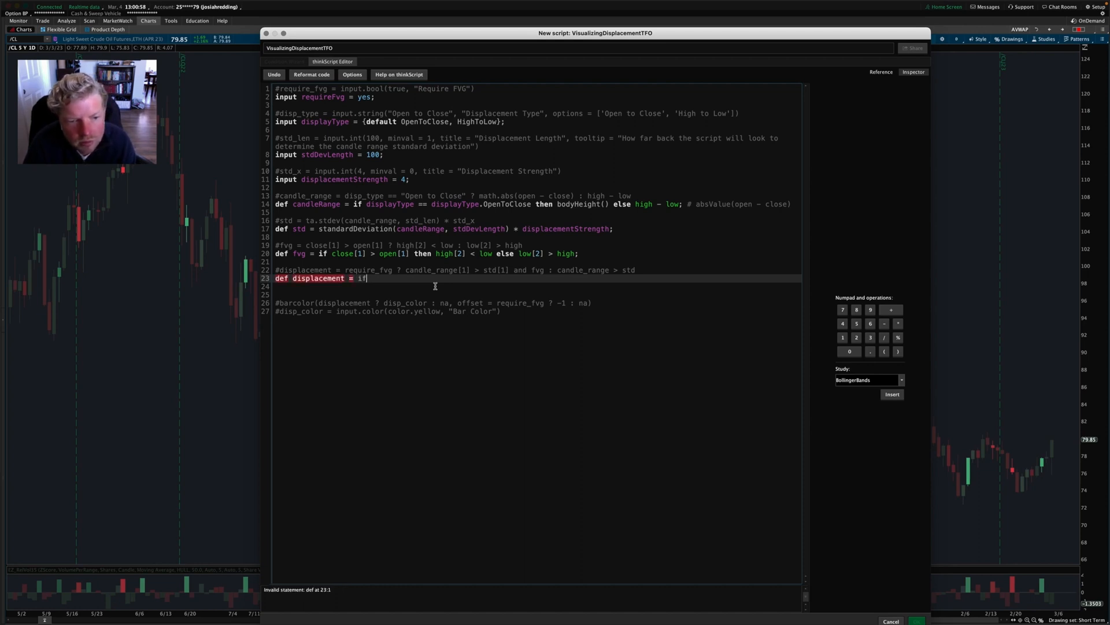
text(requireFvg)
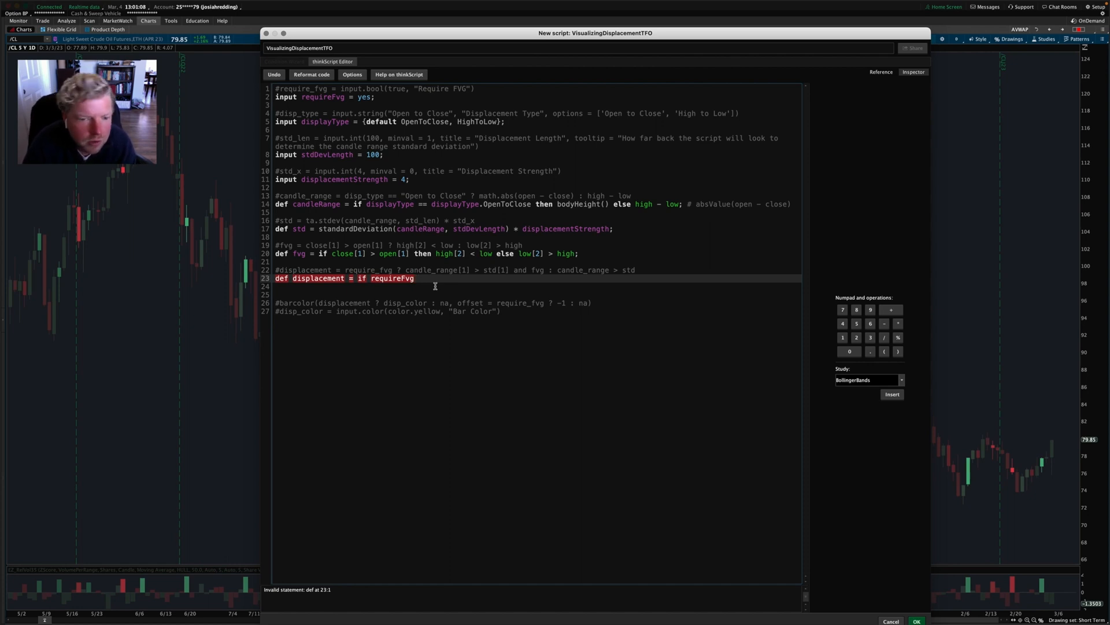
text(then)
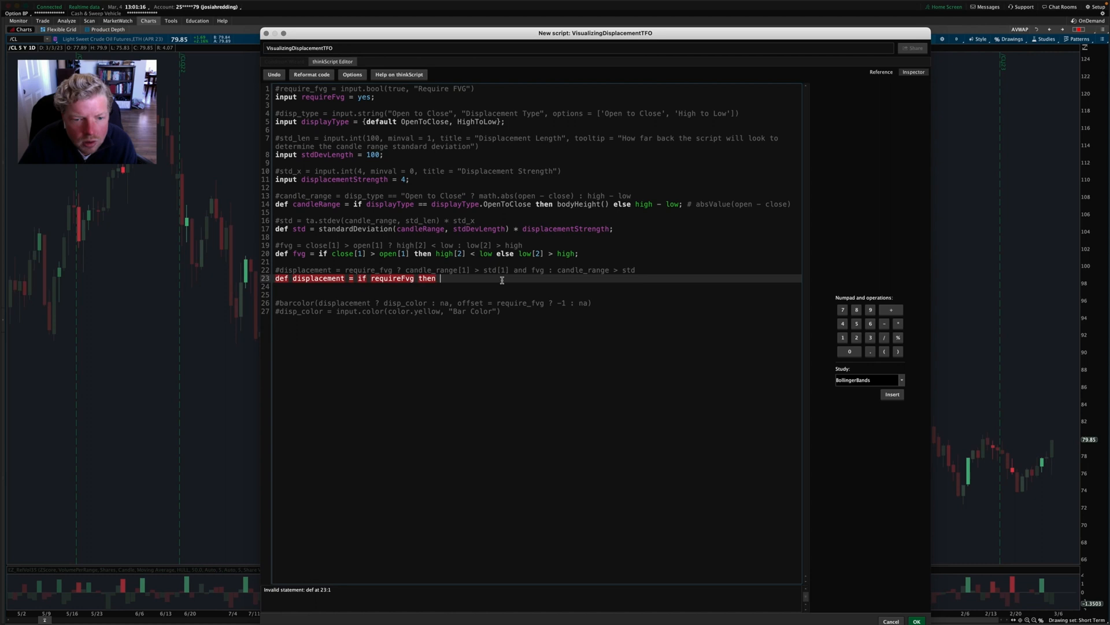
text(candle_ange[1] > std[1] and fvg)
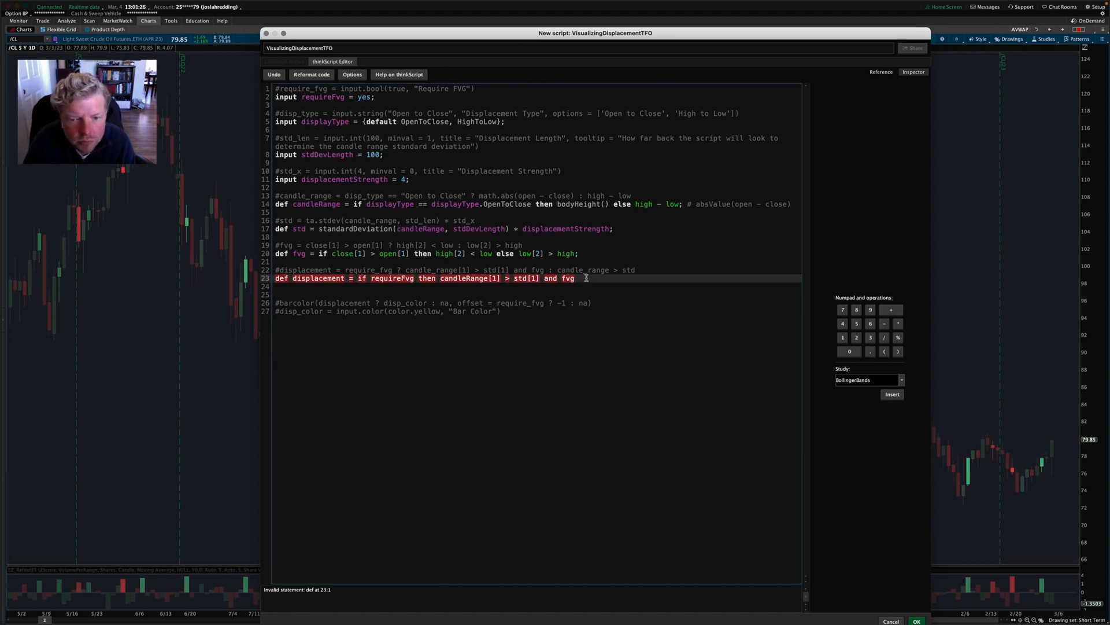
text(else)
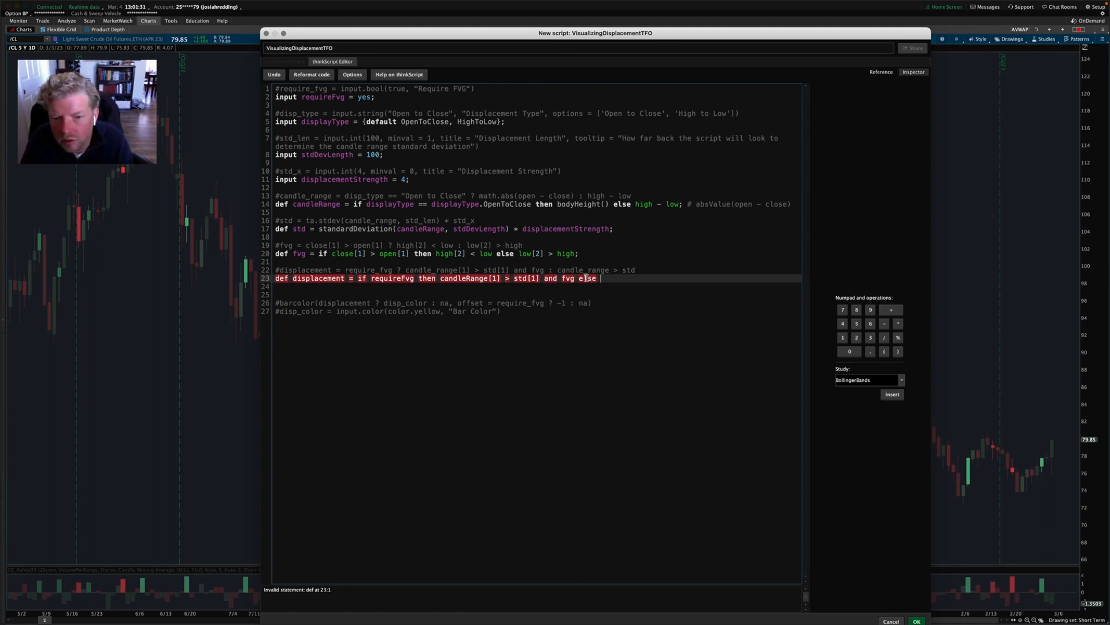
text(candleRange >)
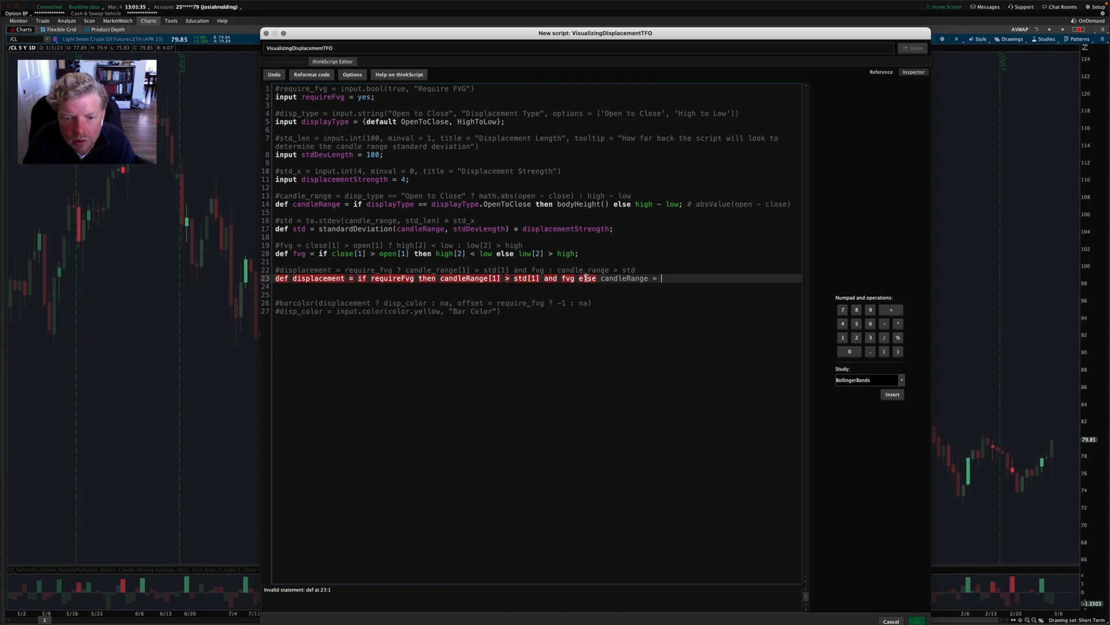
text(std;)
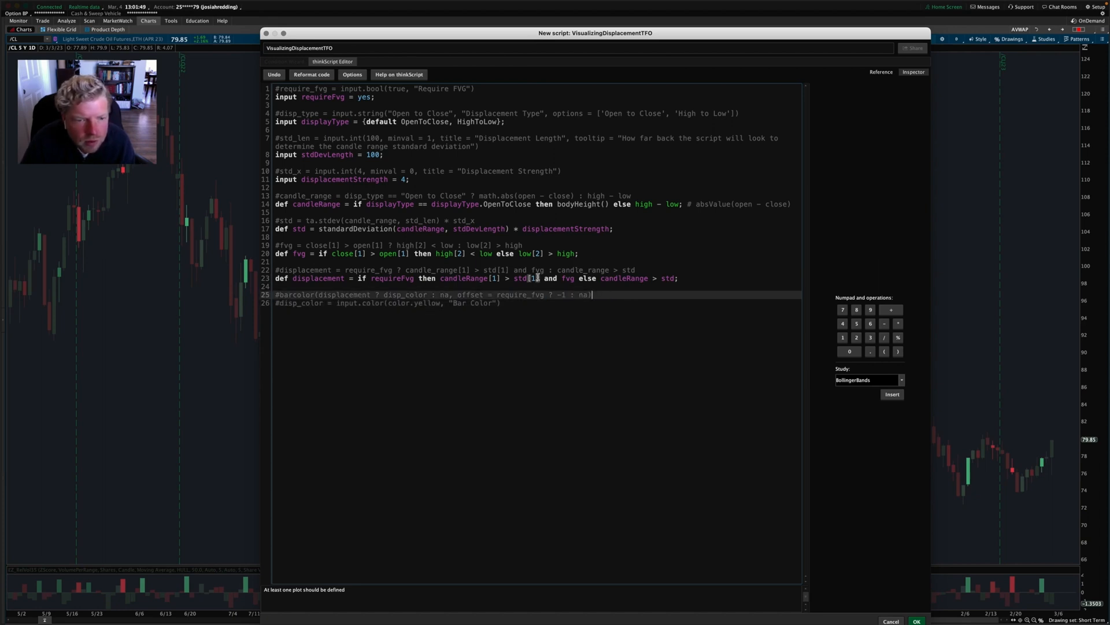
Step: Retype '# disp_color = input.color(color.yellow, "Bar Color")' above the barcolor comment, adding blank lines
key(cmd+tab)
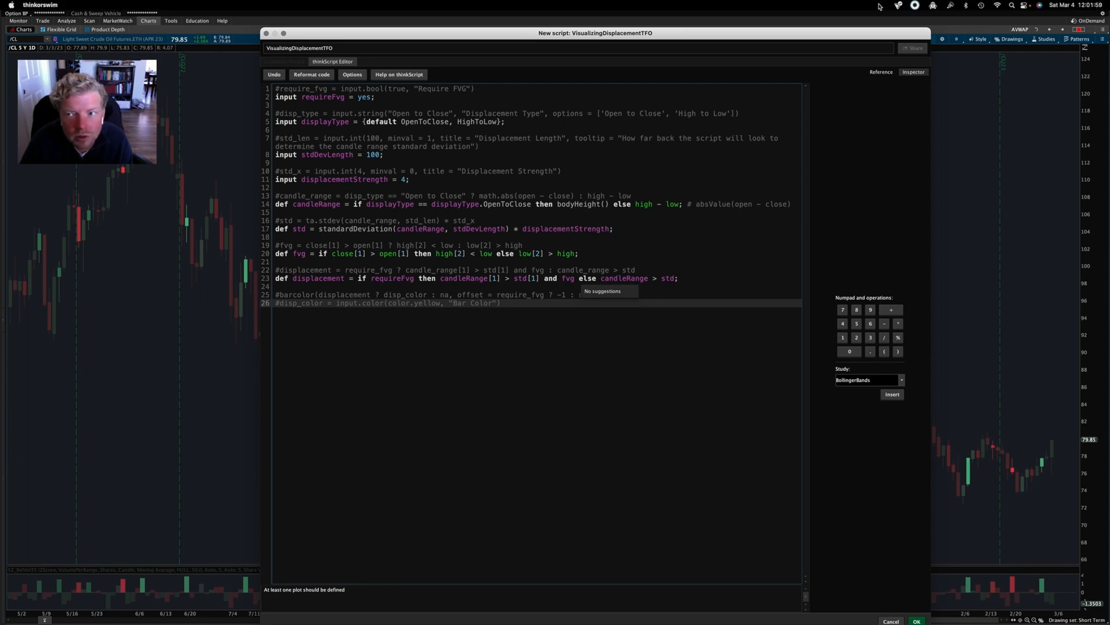
click(884, 5)
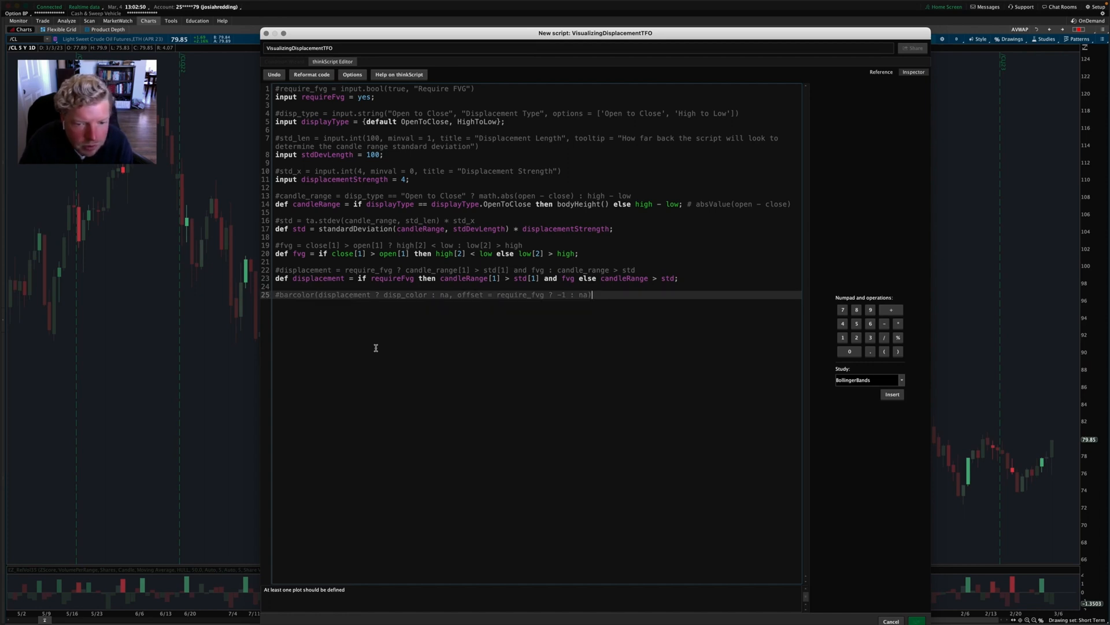
text(# disp_color = input.color(color.yellow, "Bar Color"))
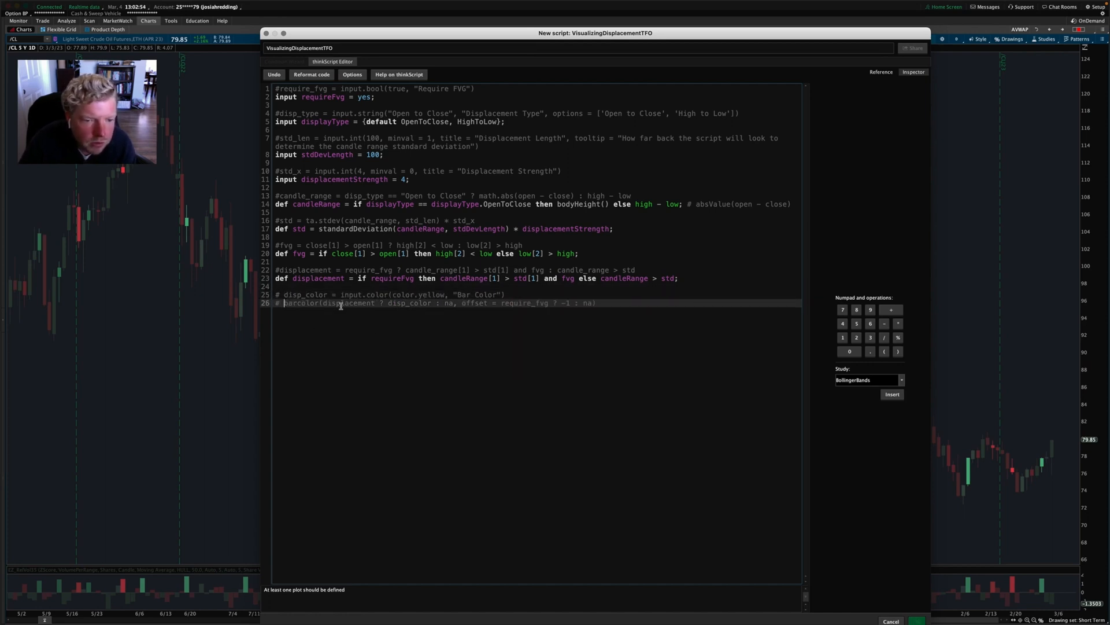
key(enter)
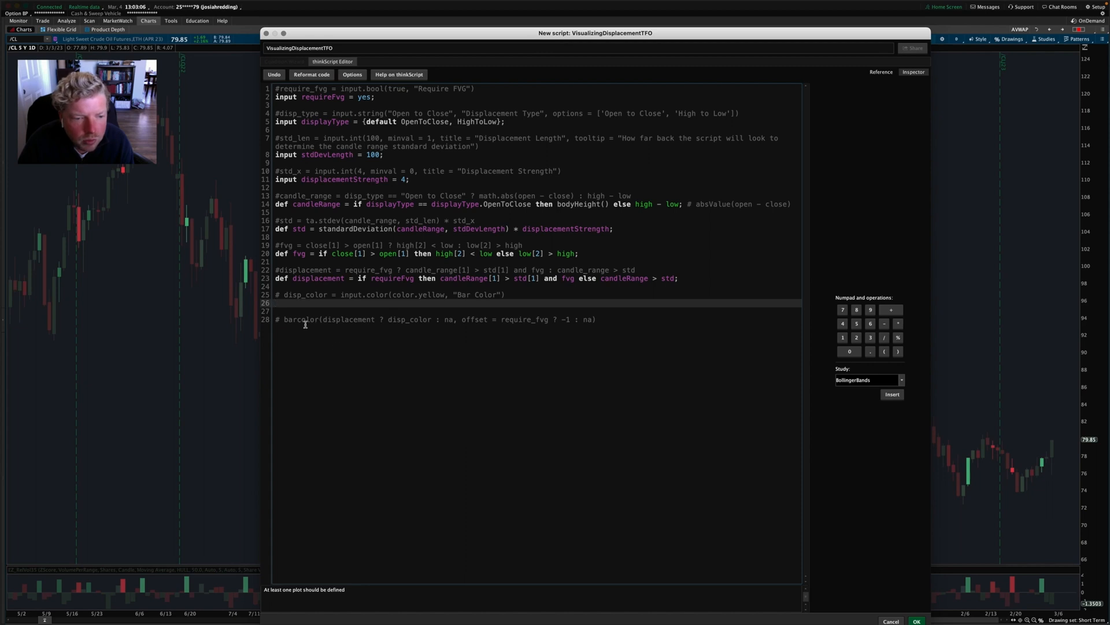
mouse_move(363, 367)
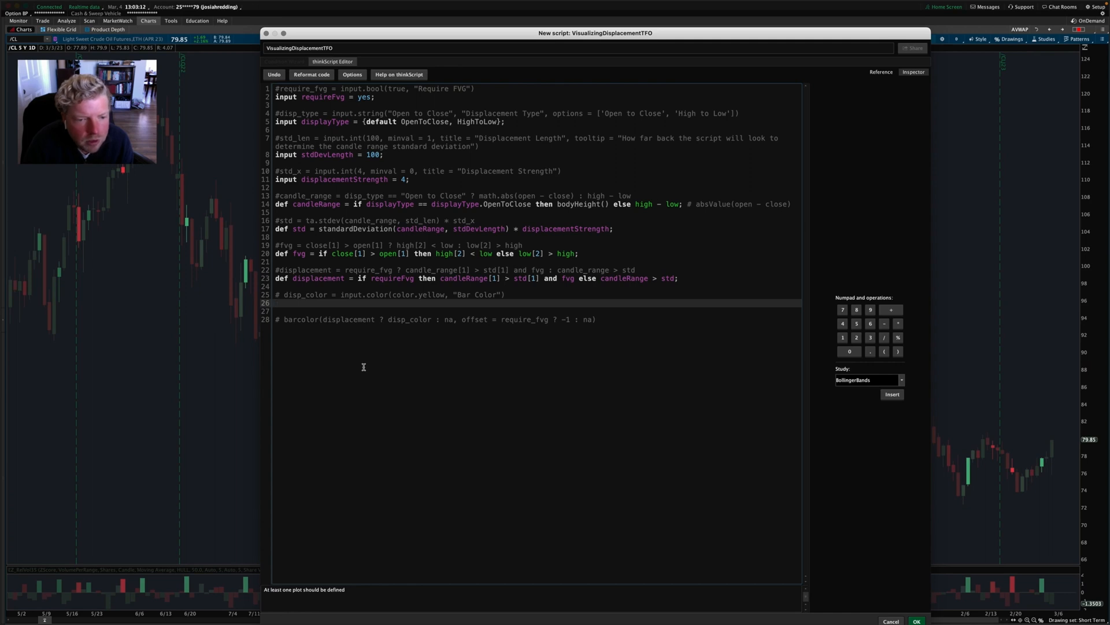
Step: Add defineGlobalColor("Bar Color", color.yellow); beneath the commented disp_color input
text(define)
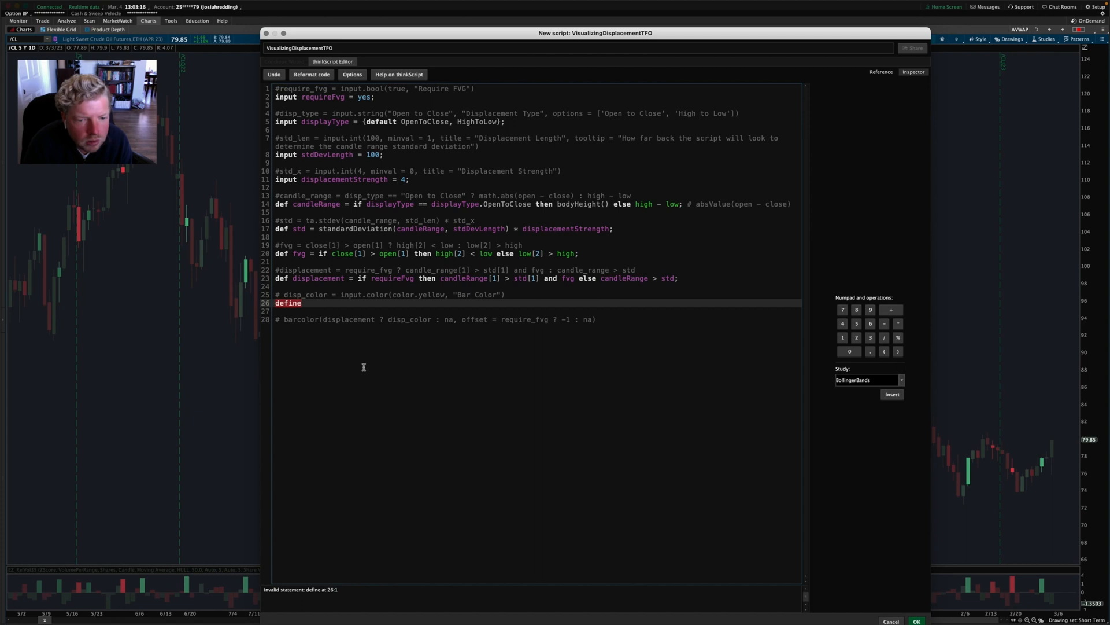
key(BackSpace)
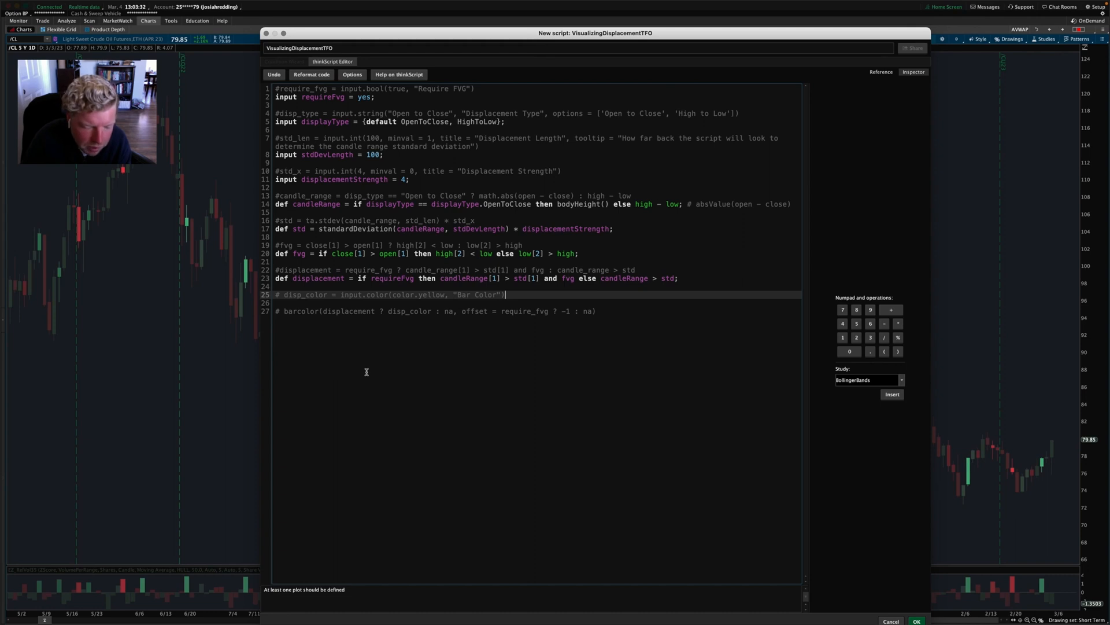
key(enter)
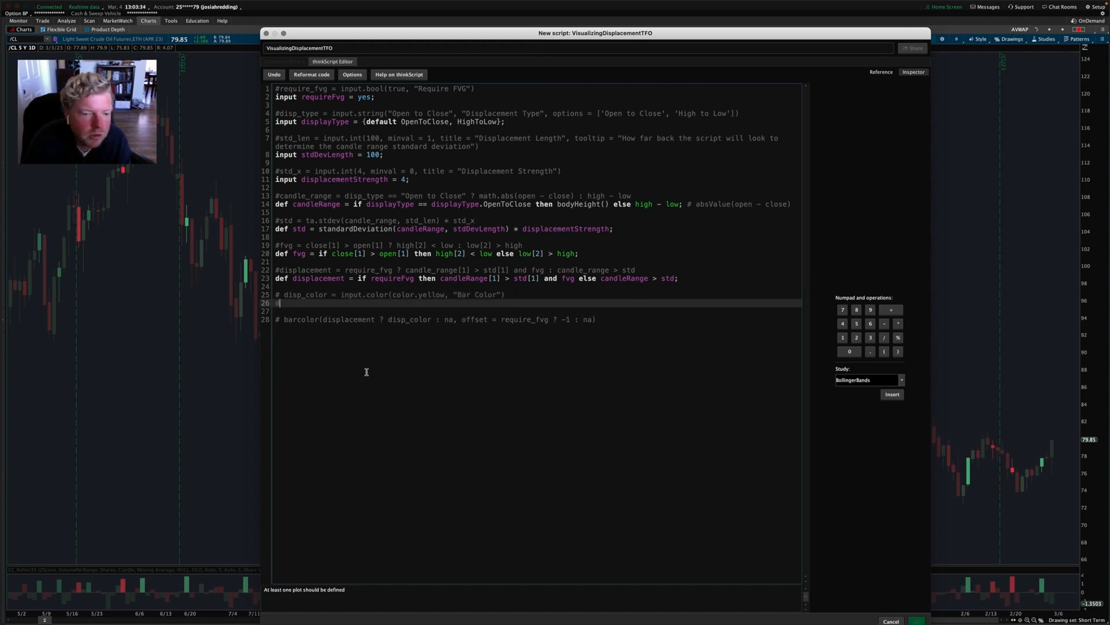
text(defineGlobal()
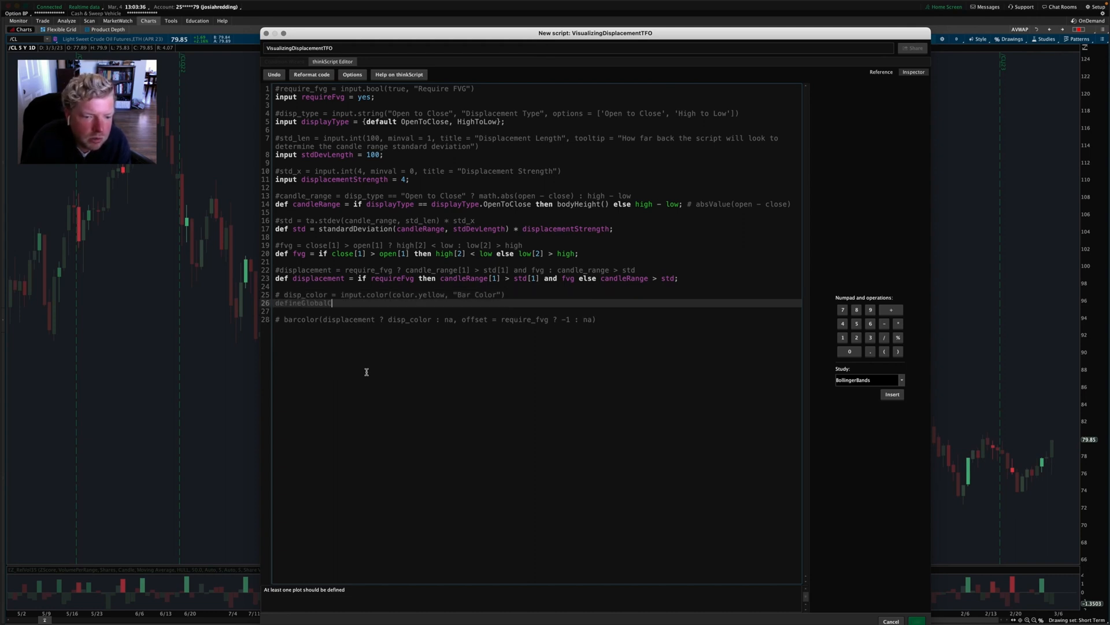
text(Color();)
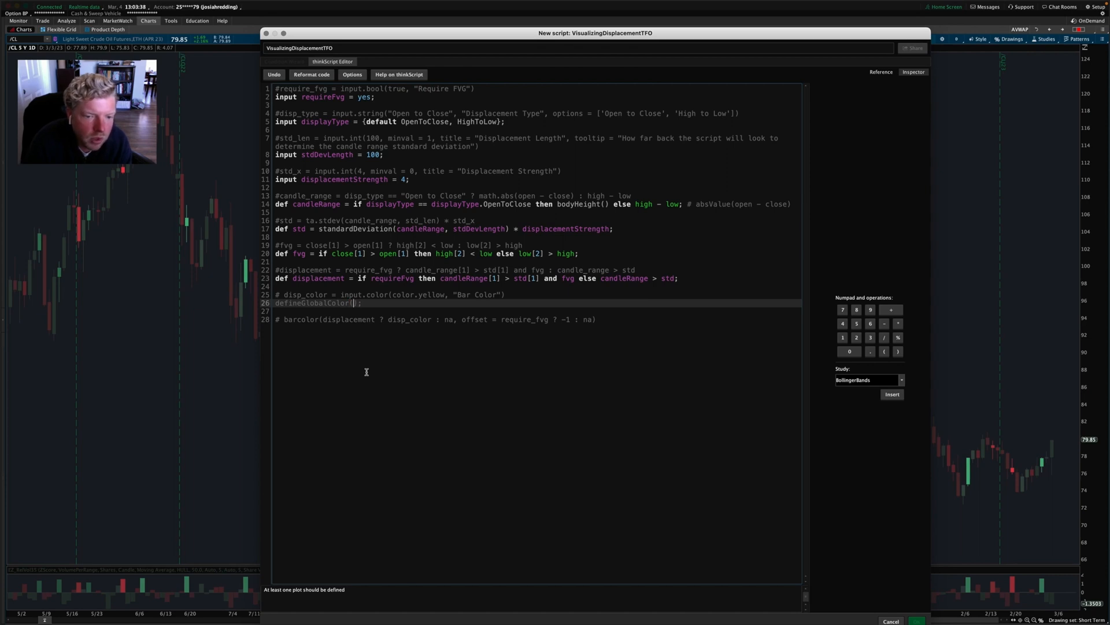
text("Bar)
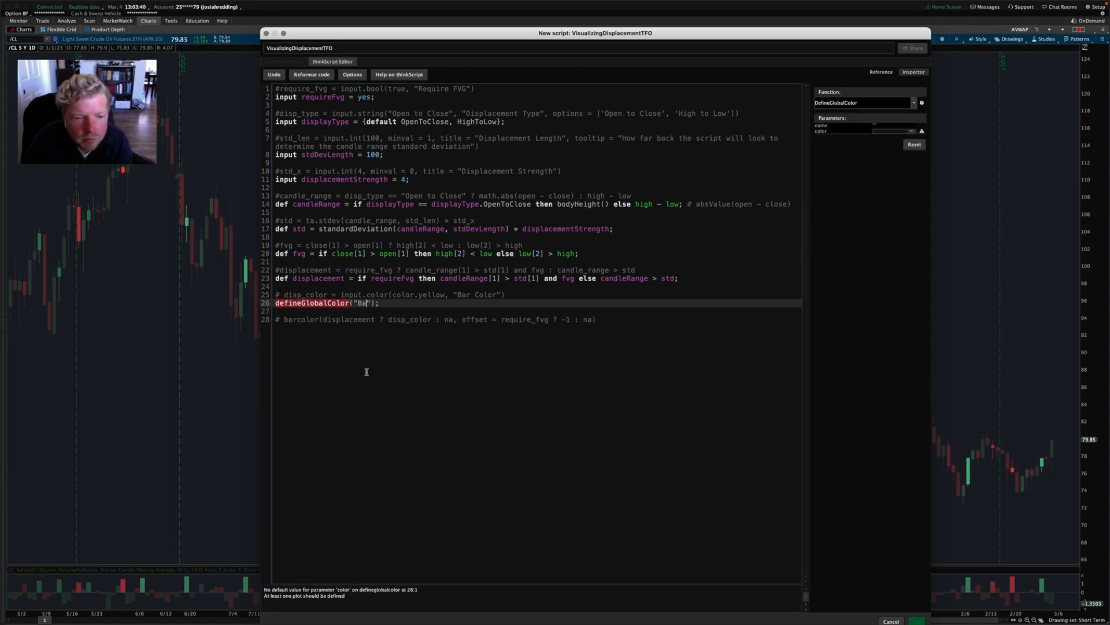
text(Color)
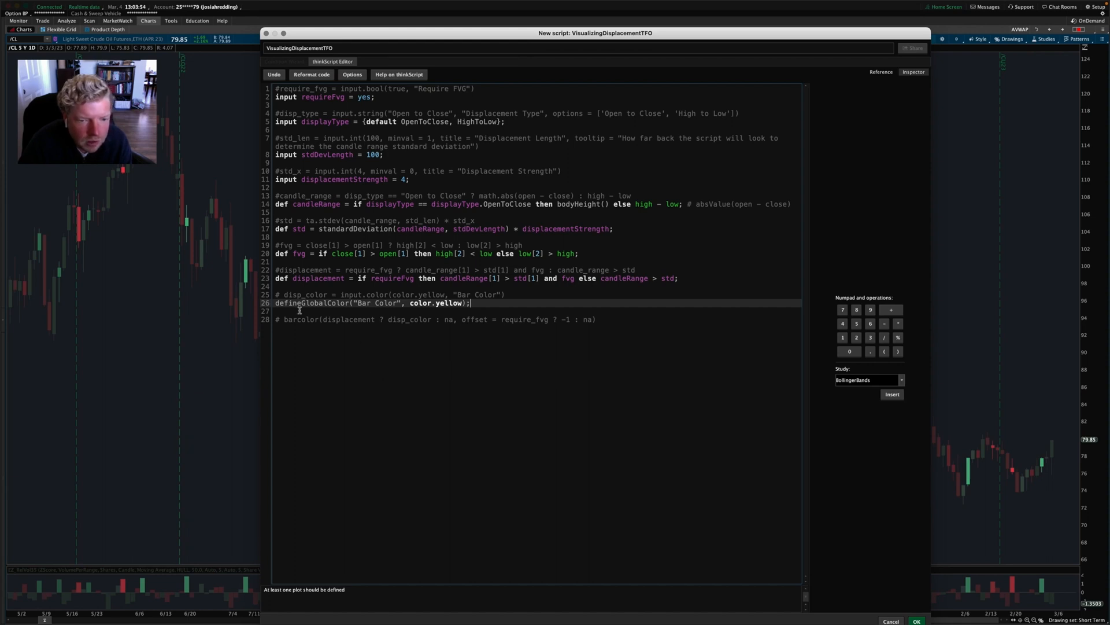
double_click(322, 302)
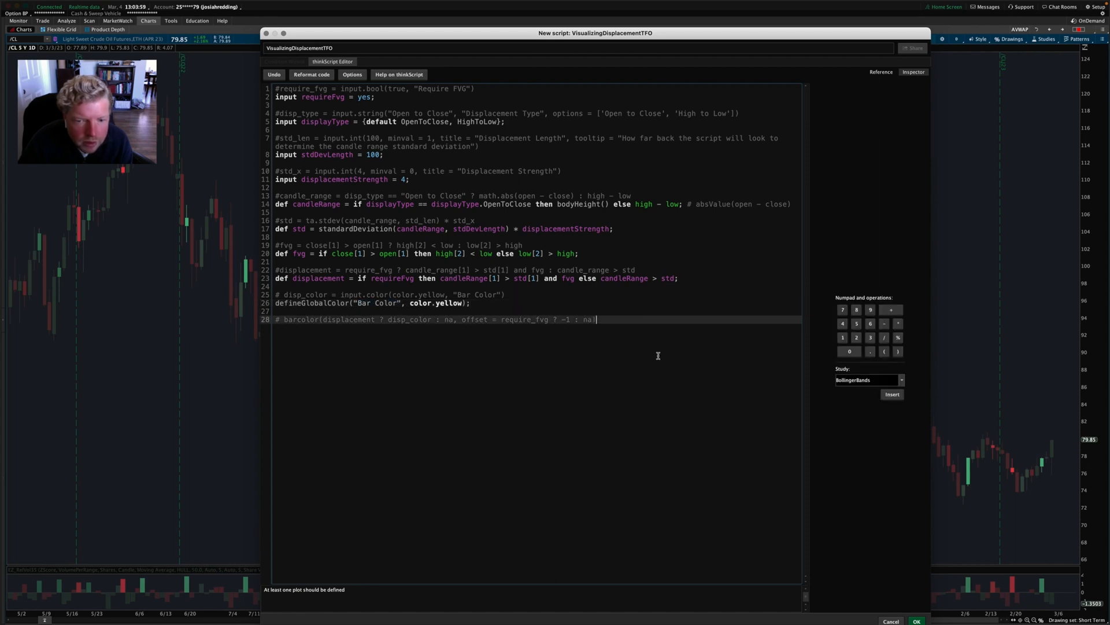
Step: Add assignPriceColor(if displacement then globalColor("Bar Color") else color.current);
text(assignPrice)
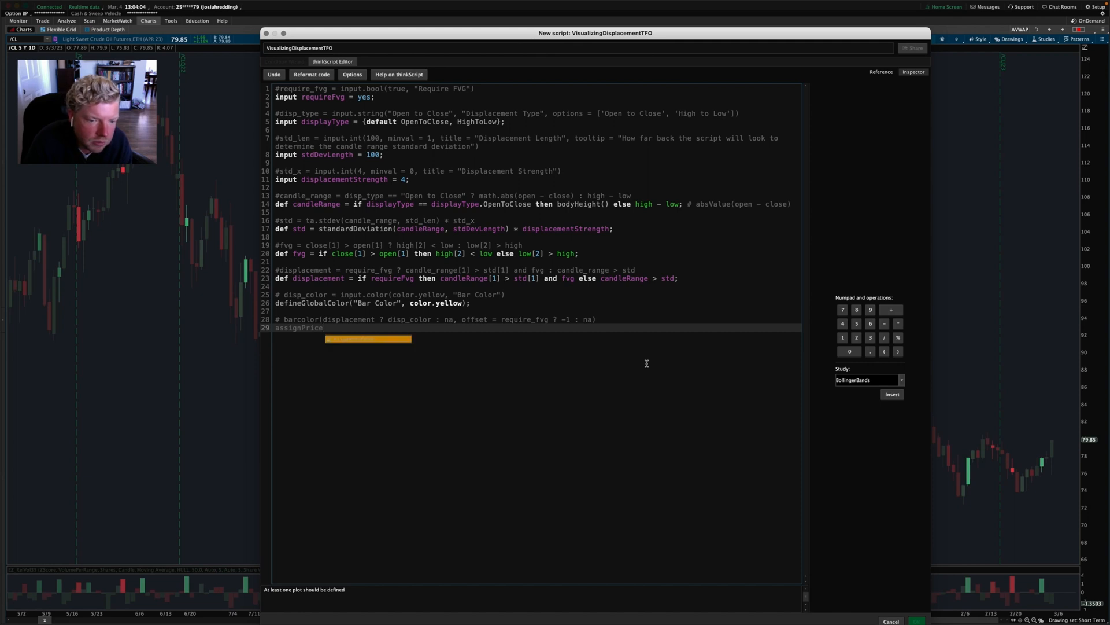
text(Color();)
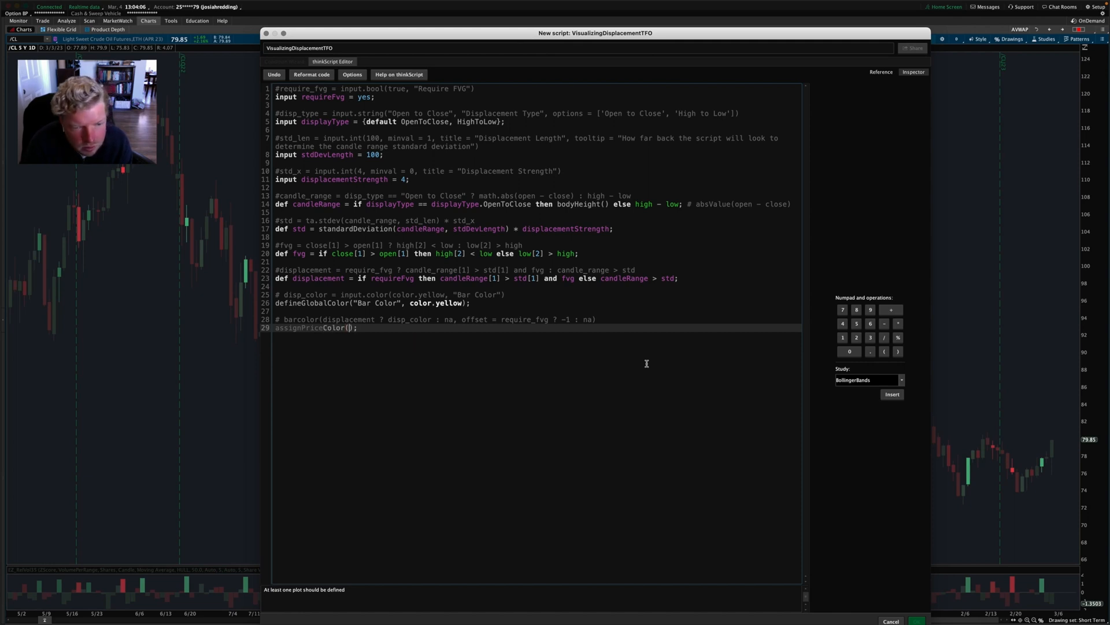
click(309, 327)
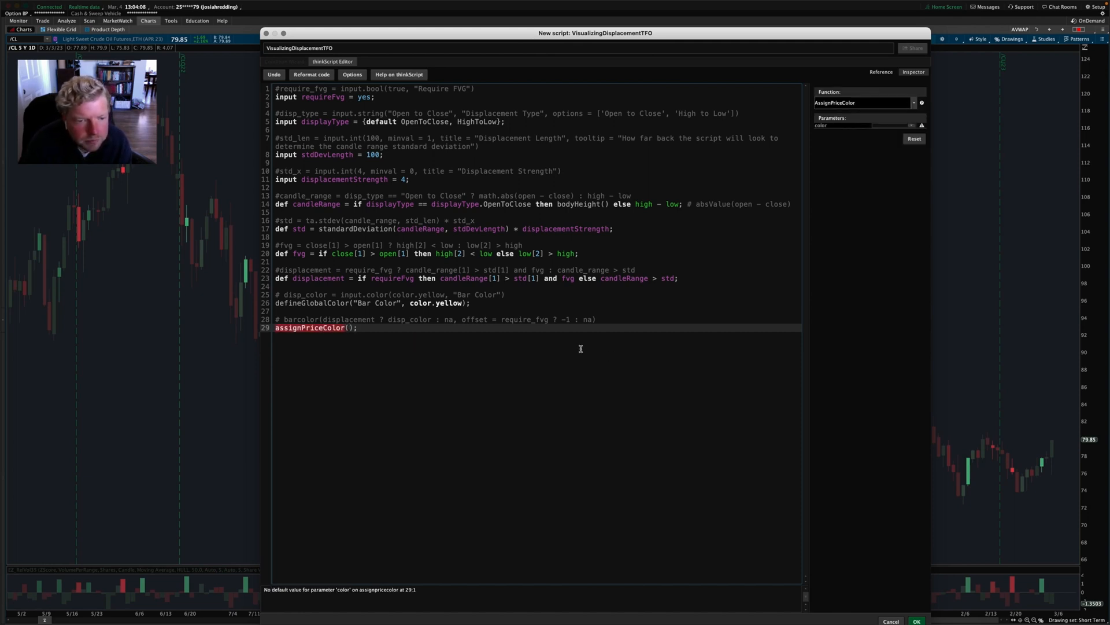
double_click(347, 319)
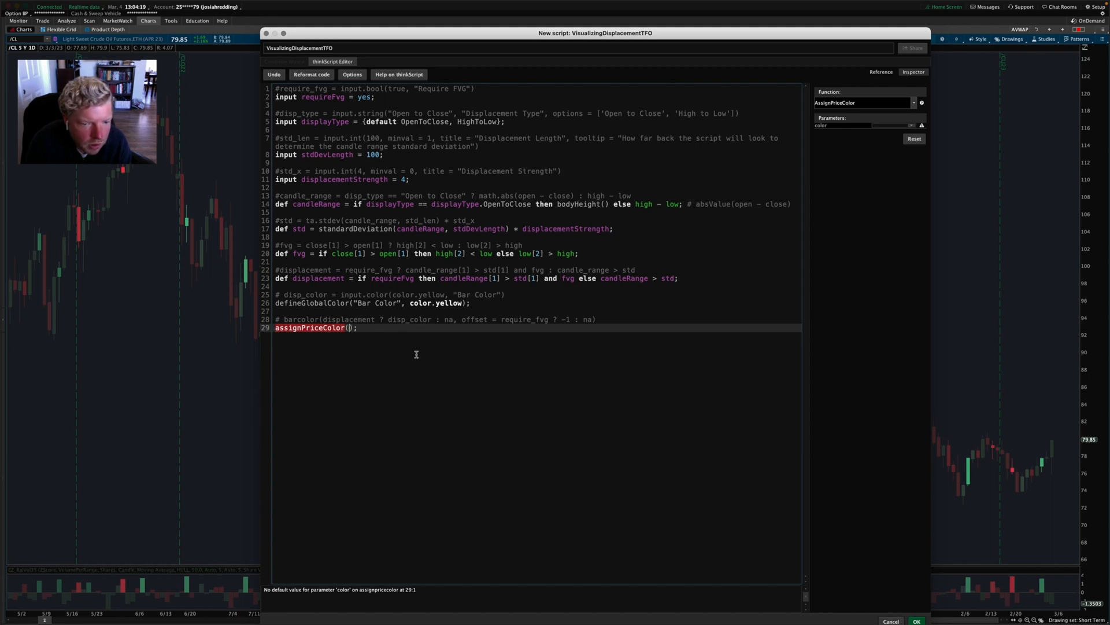
text(d)
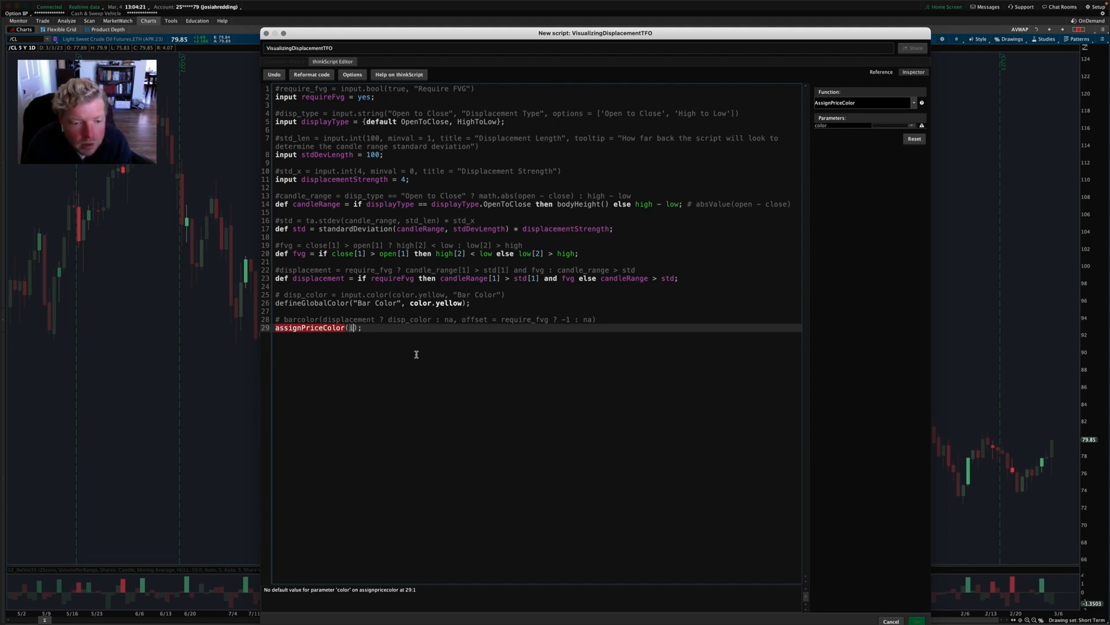
text(if displacement then globalColor(")
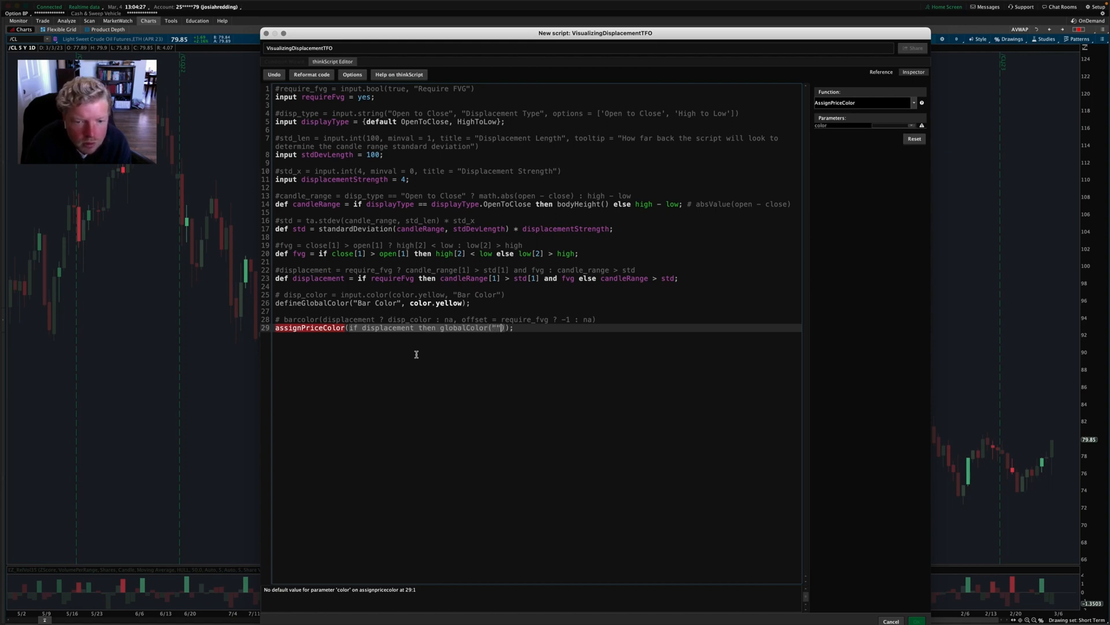
text(Bar Color)
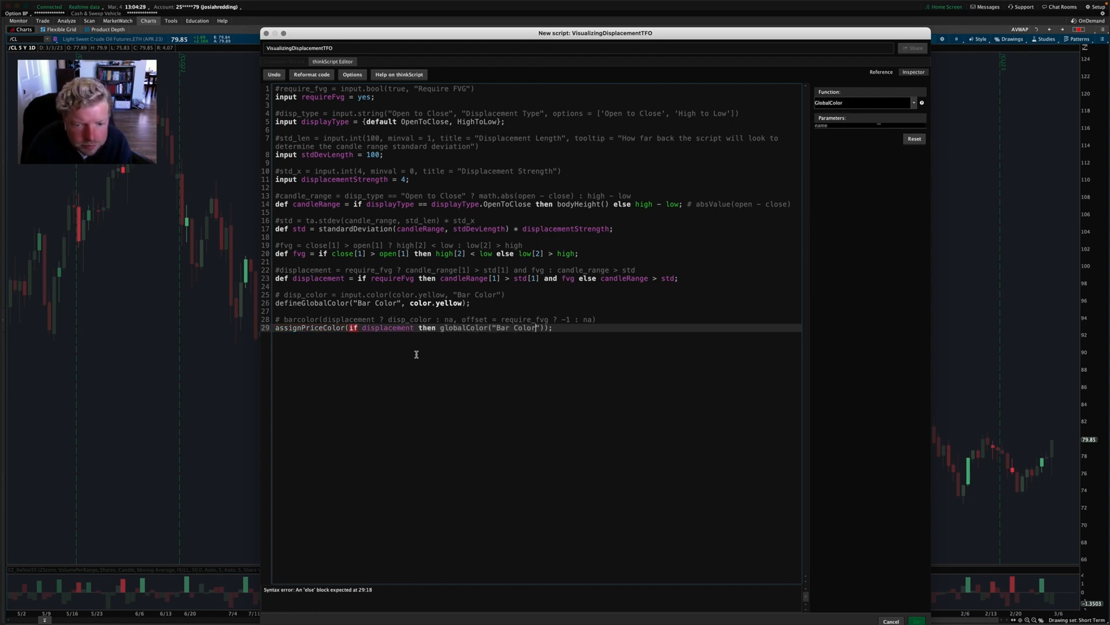
text(else color.current)
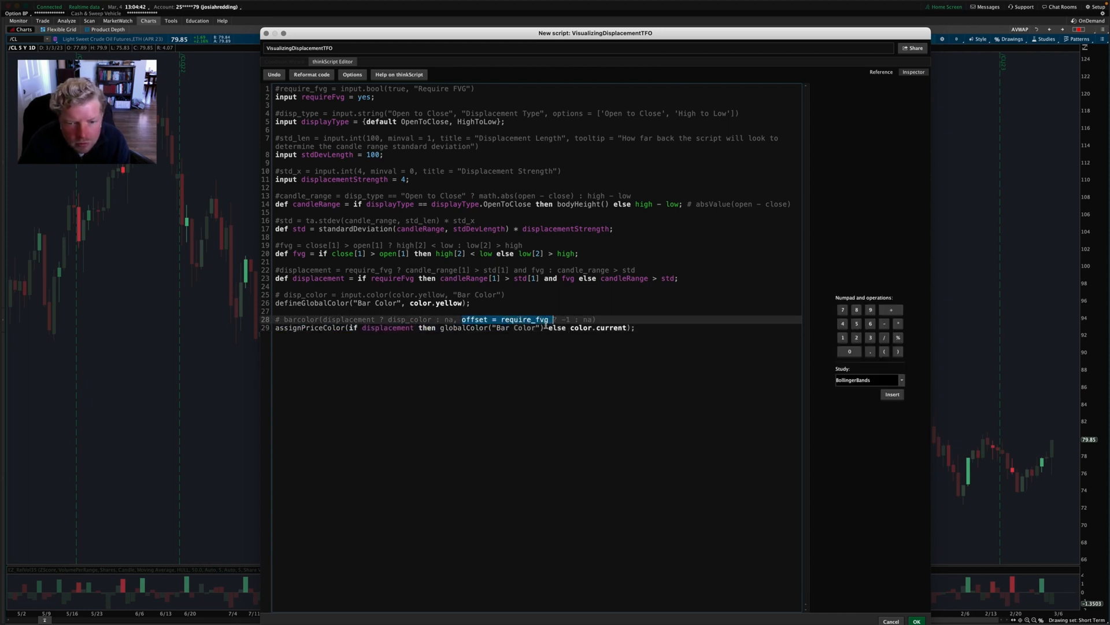
Step: Review the Pine barcolor offset expression and the requireFvg default
click(480, 340)
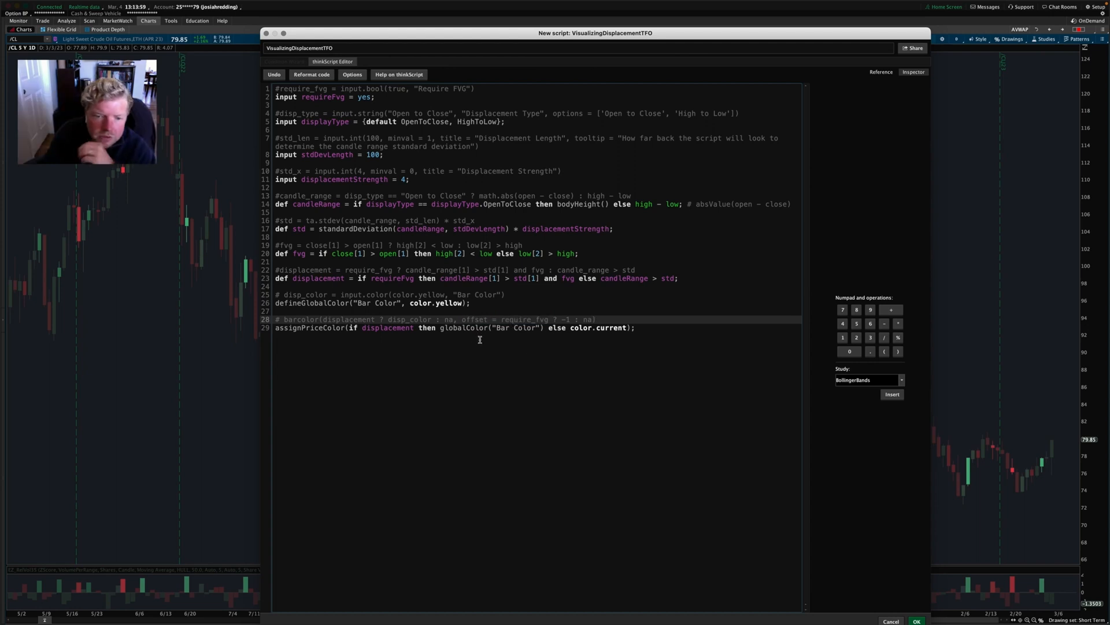
double_click(474, 319)
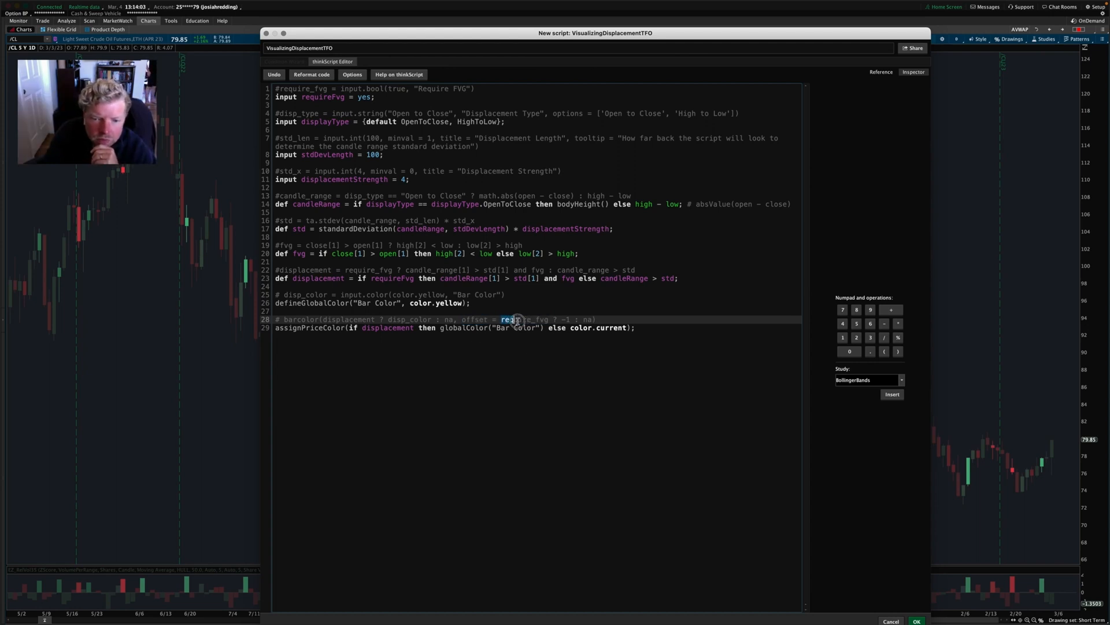
double_click(524, 319)
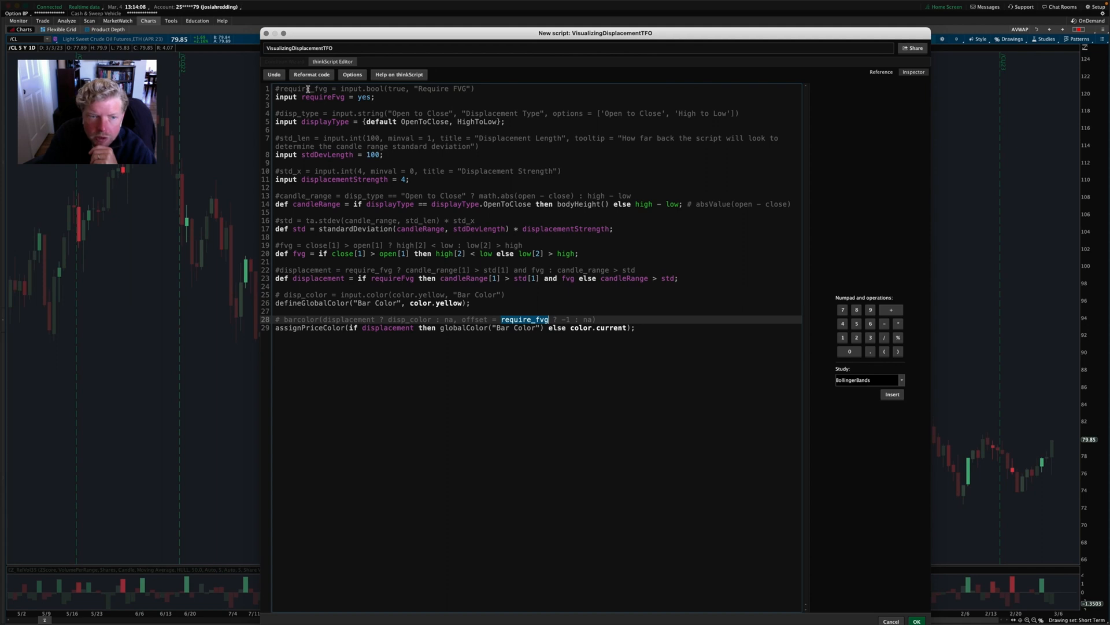
double_click(318, 97)
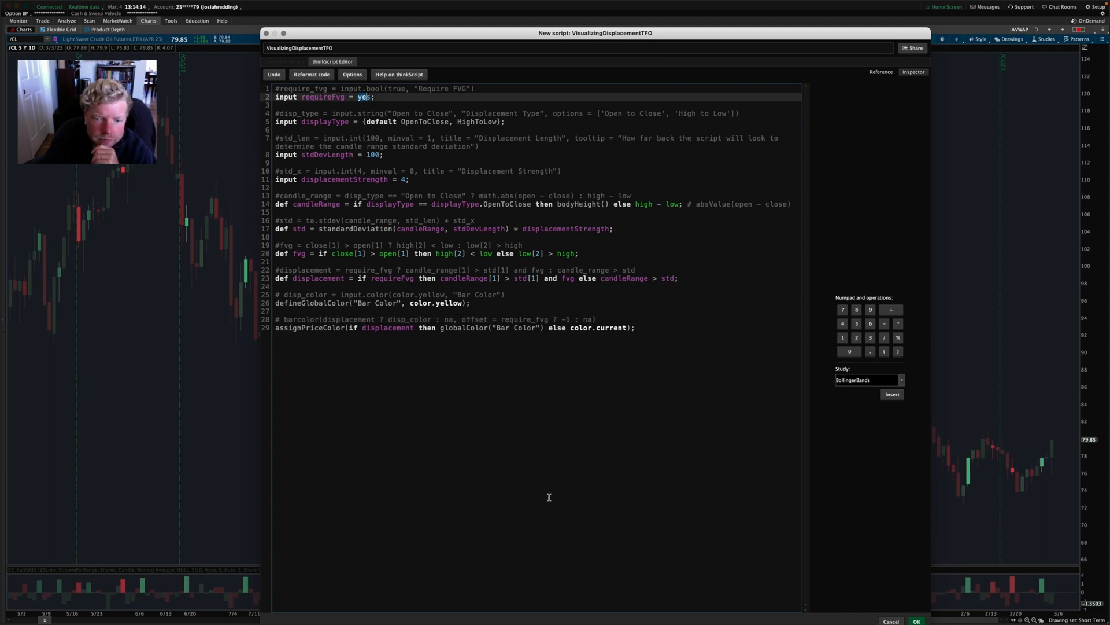
double_click(512, 320)
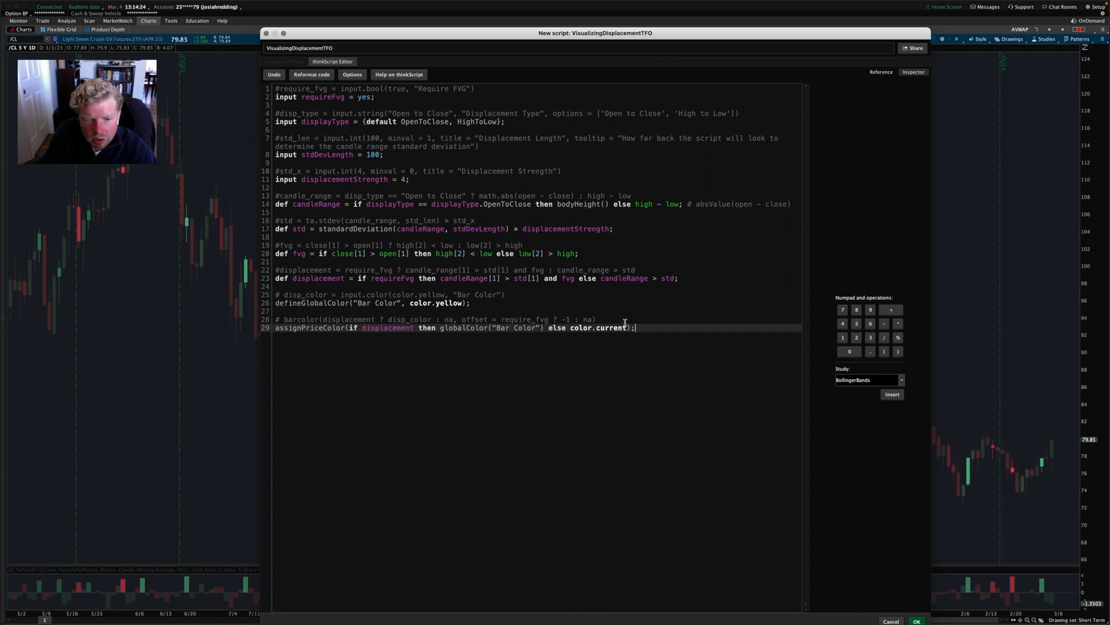
Step: Add def offset = if requireFvg then -1 else 0; and colour bars by displacement[offset]
key(enter)
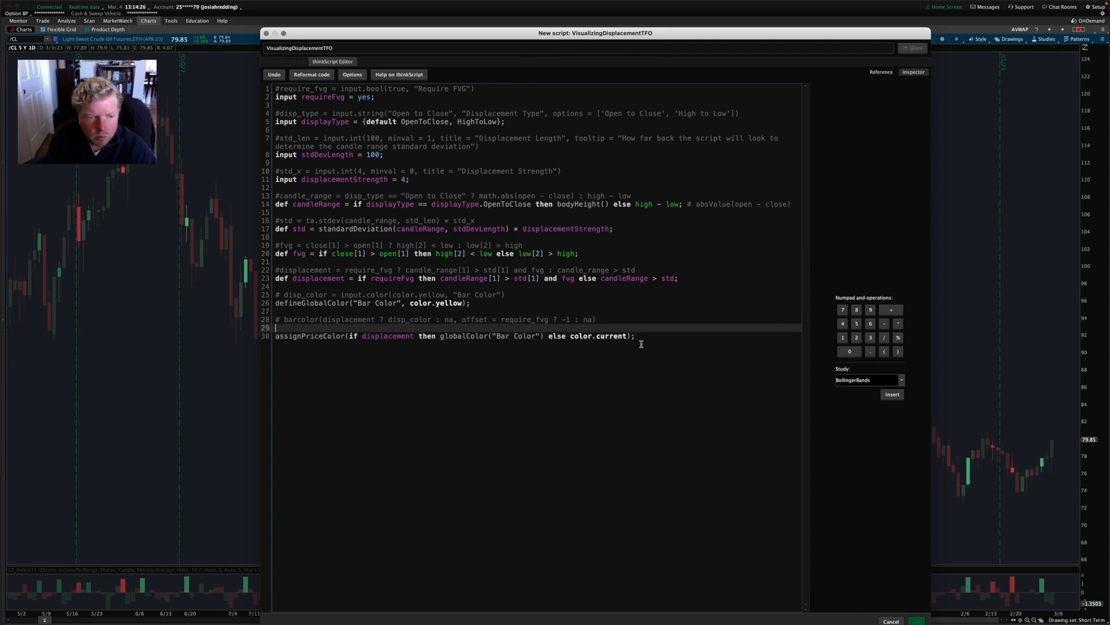
key(enter)
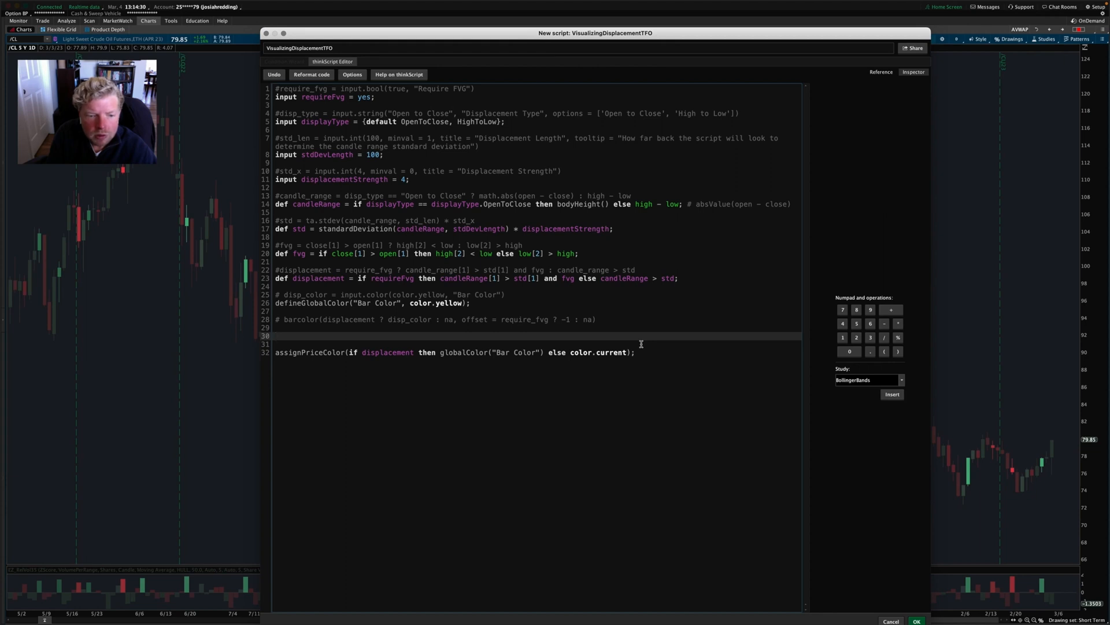
text(def)
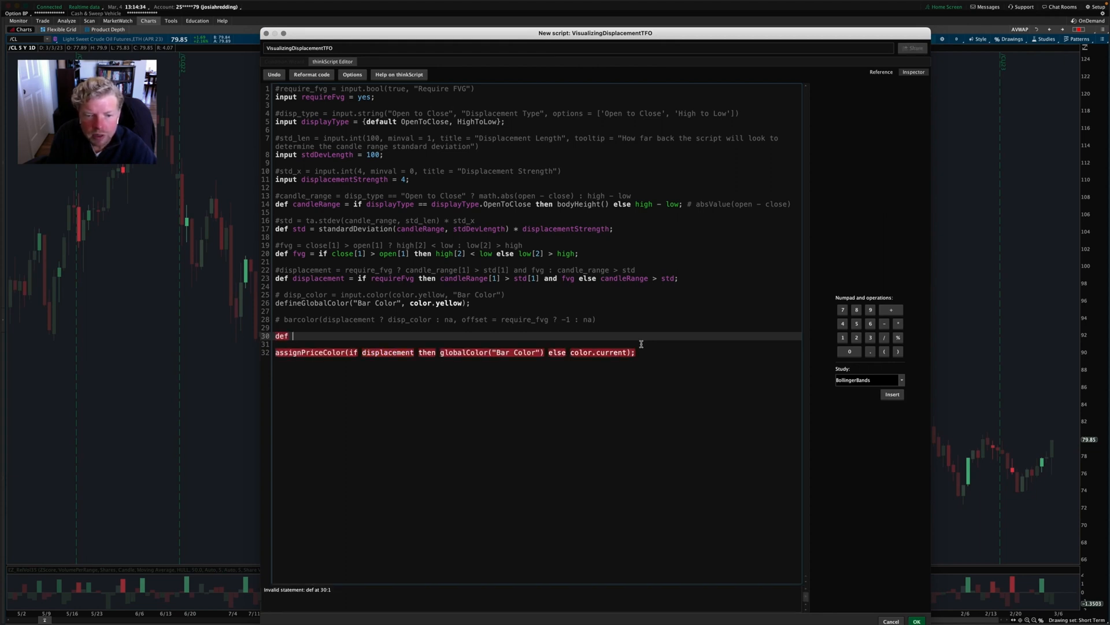
text(offs)
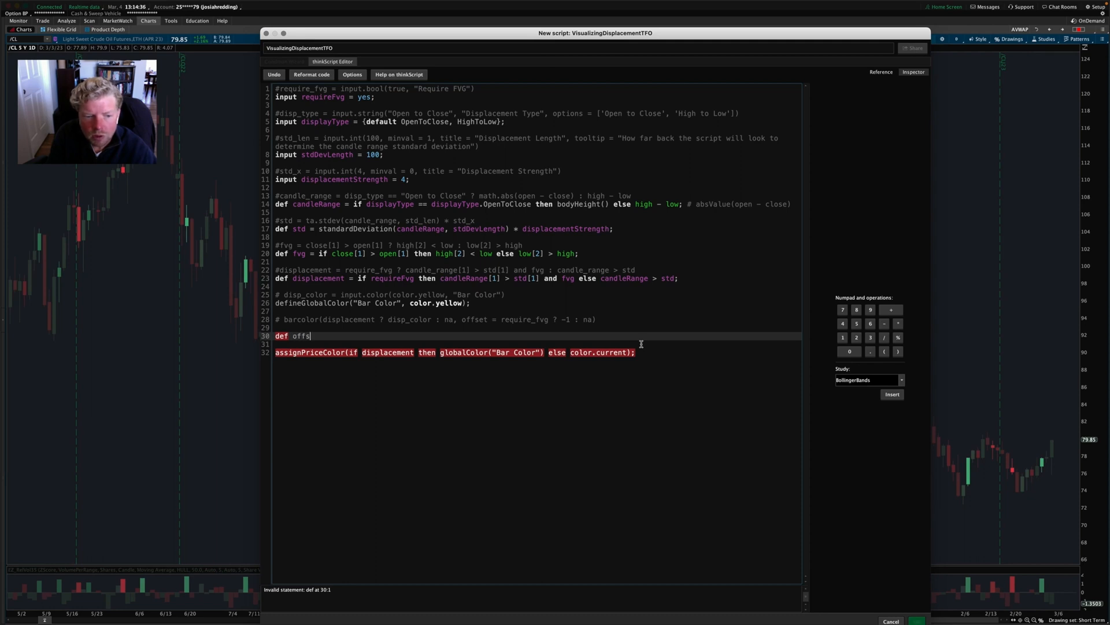
text(et =)
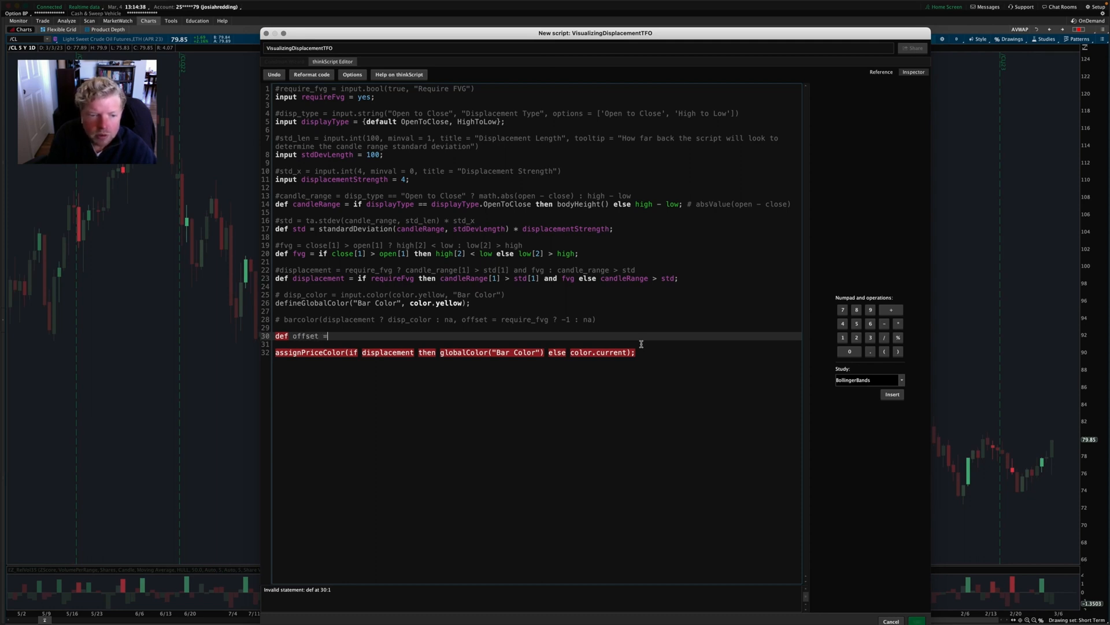
text(i)
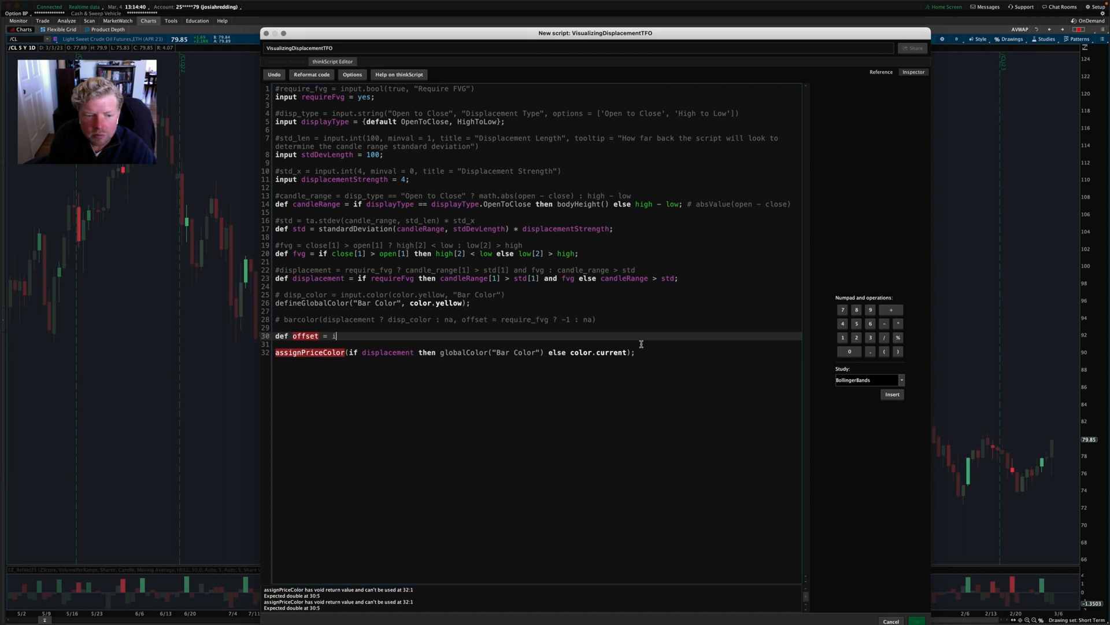
text(f requireFvg)
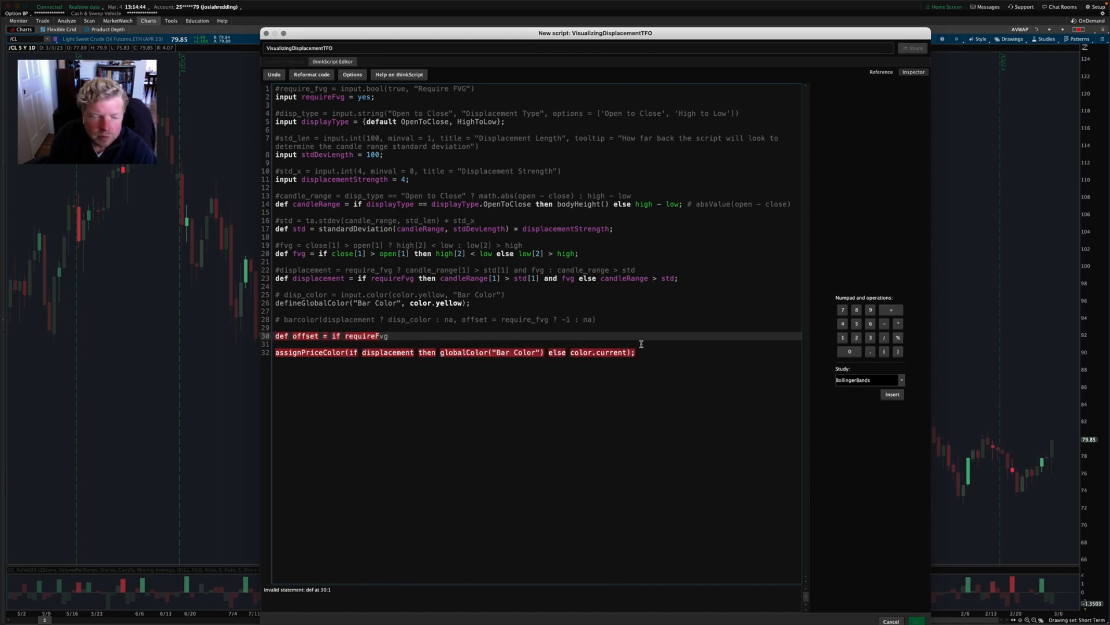
text(then)
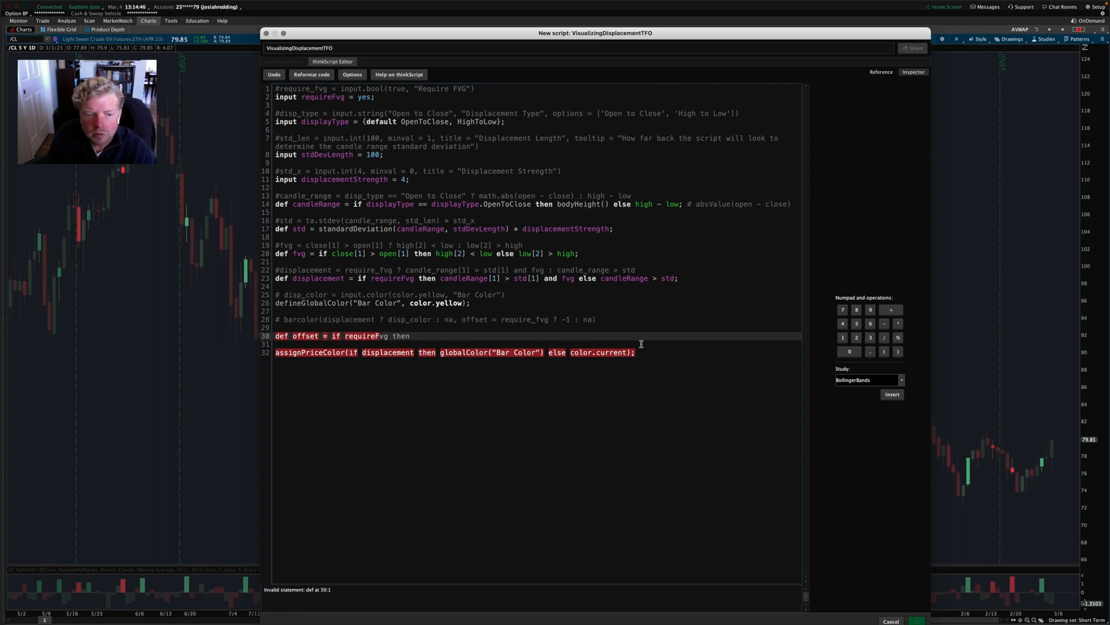
text(-1)
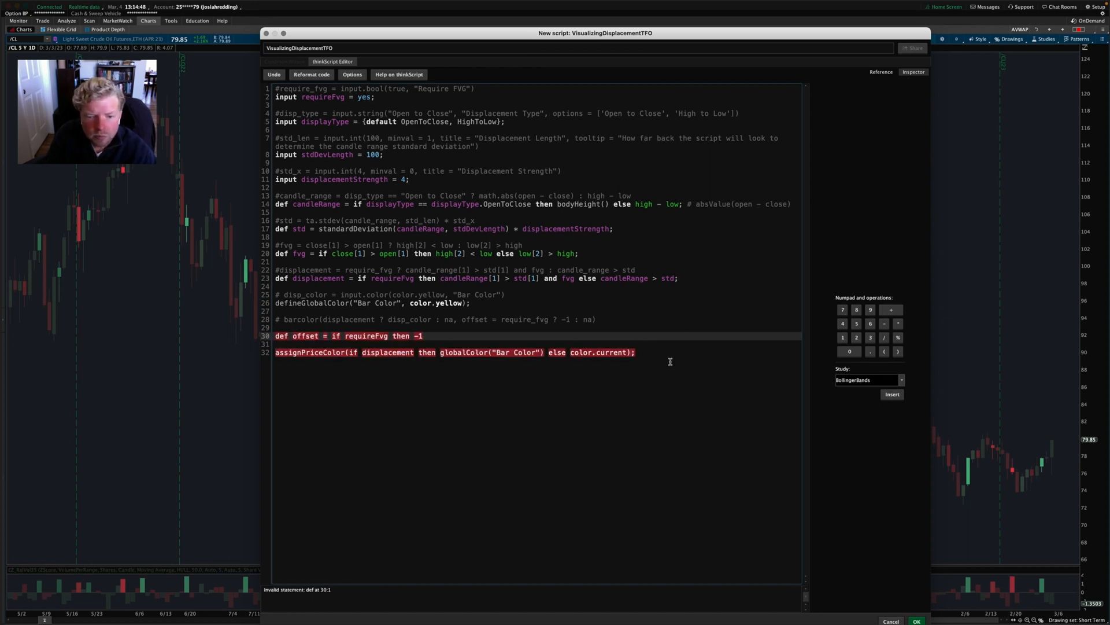
mouse_move(436, 374)
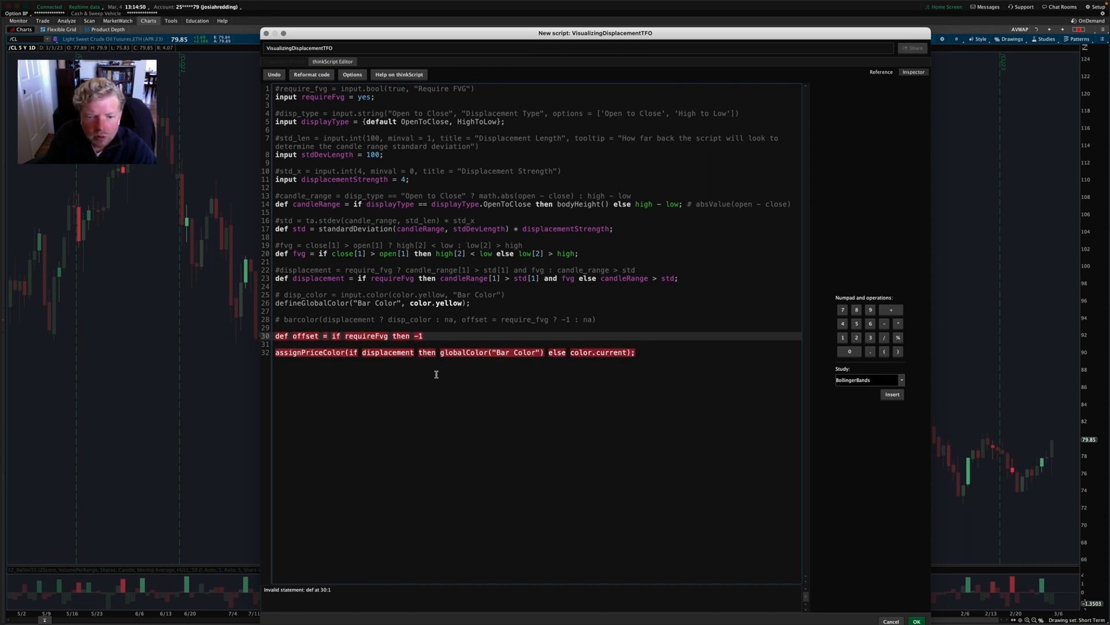
text(else)
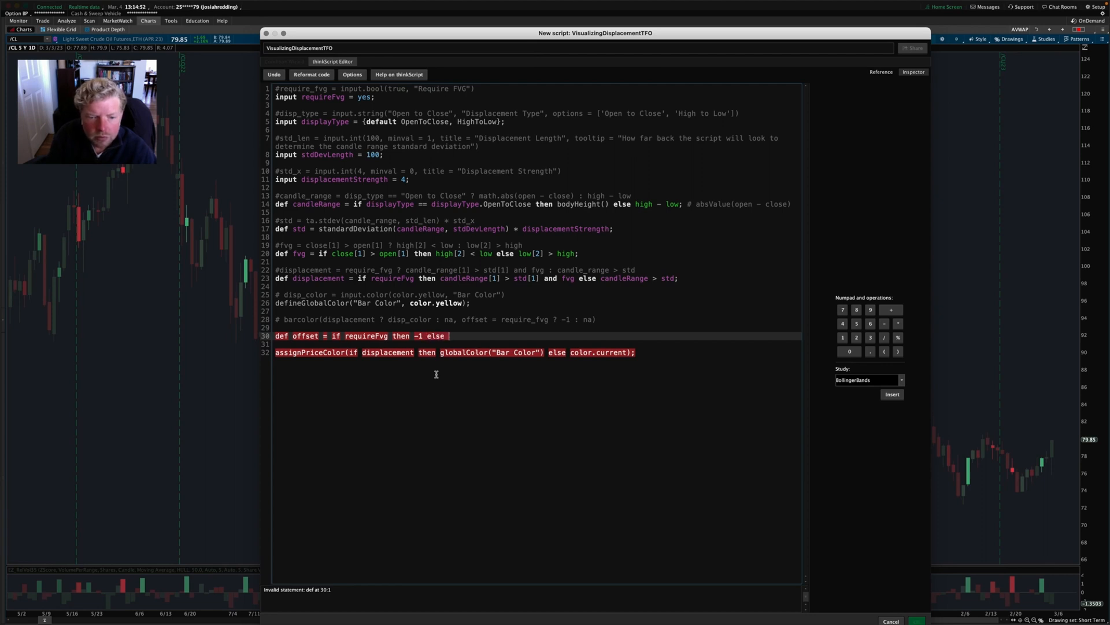
text(0;)
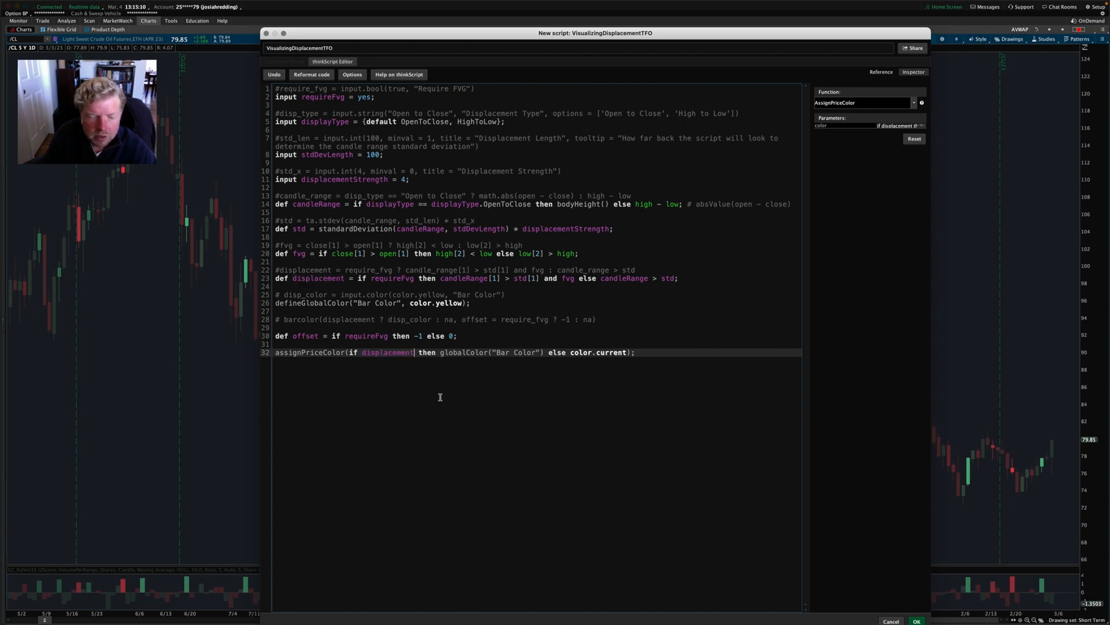
text([offset])
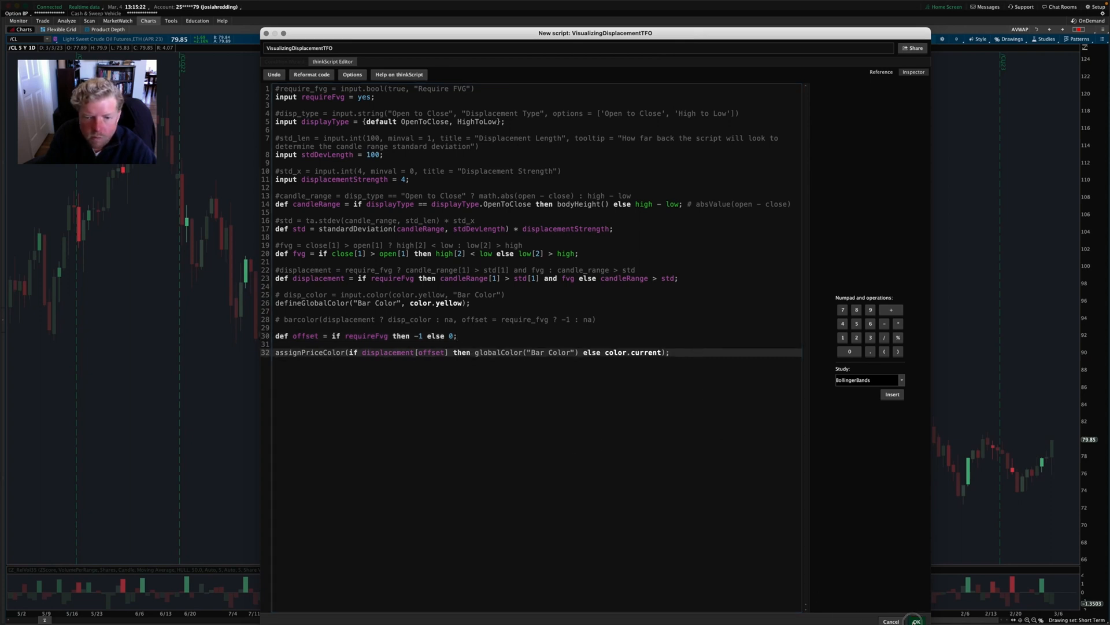
Step: Save the study script, delete the Lower study from the chart, and apply
click(915, 621)
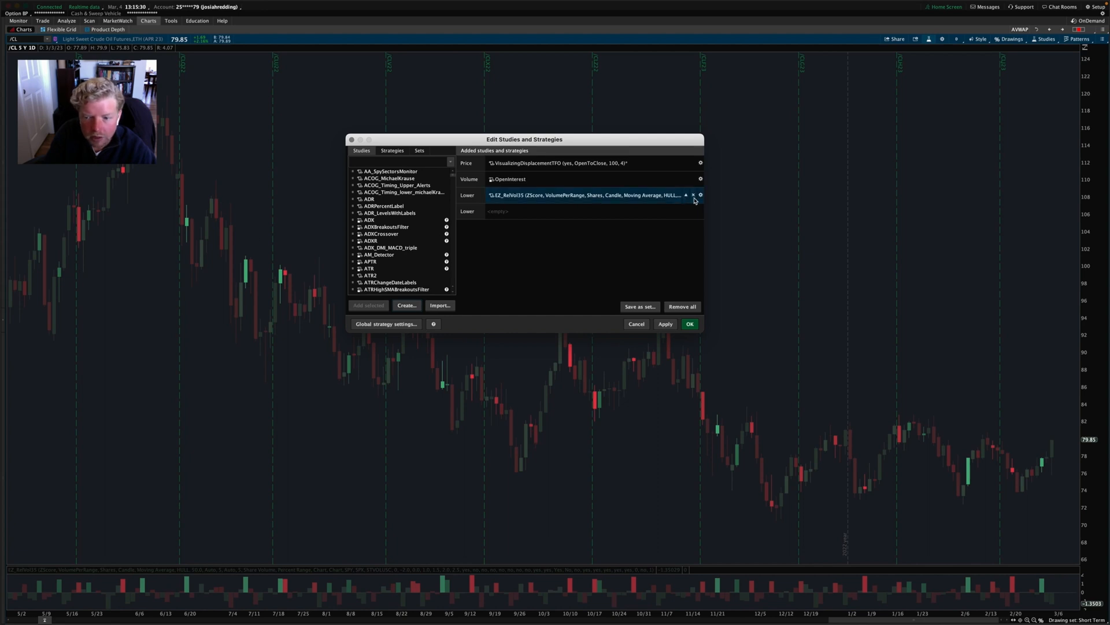
click(693, 195)
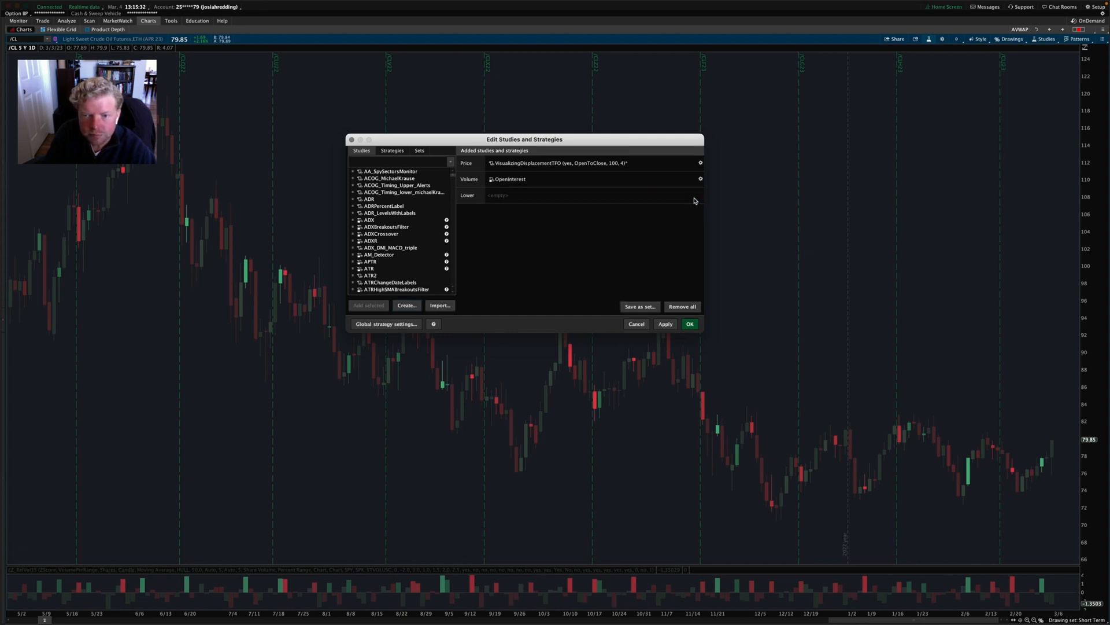
click(664, 324)
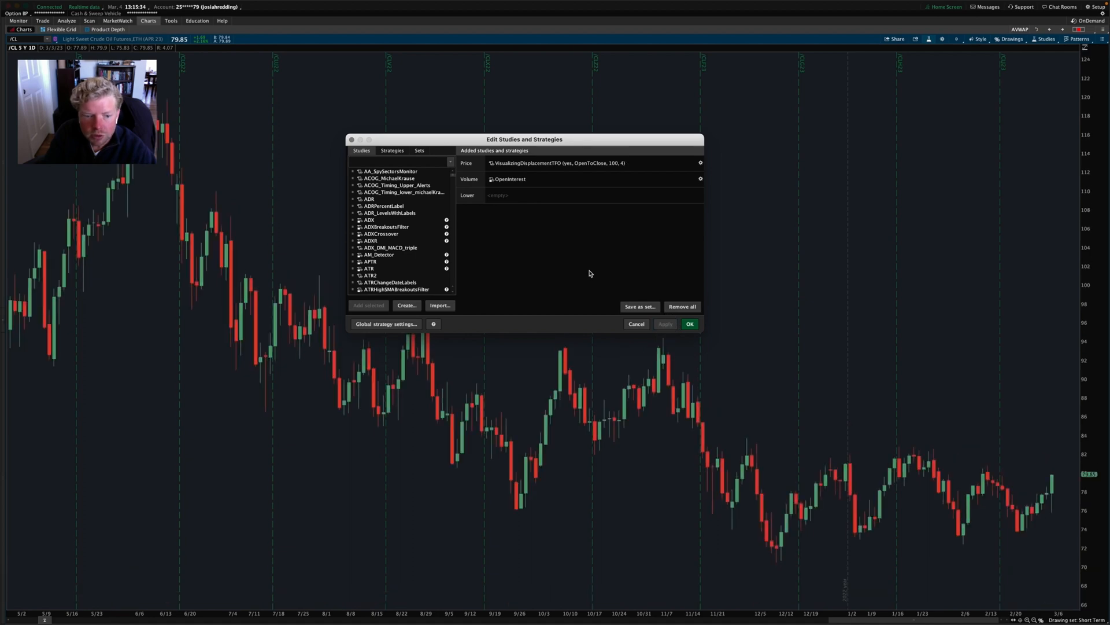
mouse_move(671, 325)
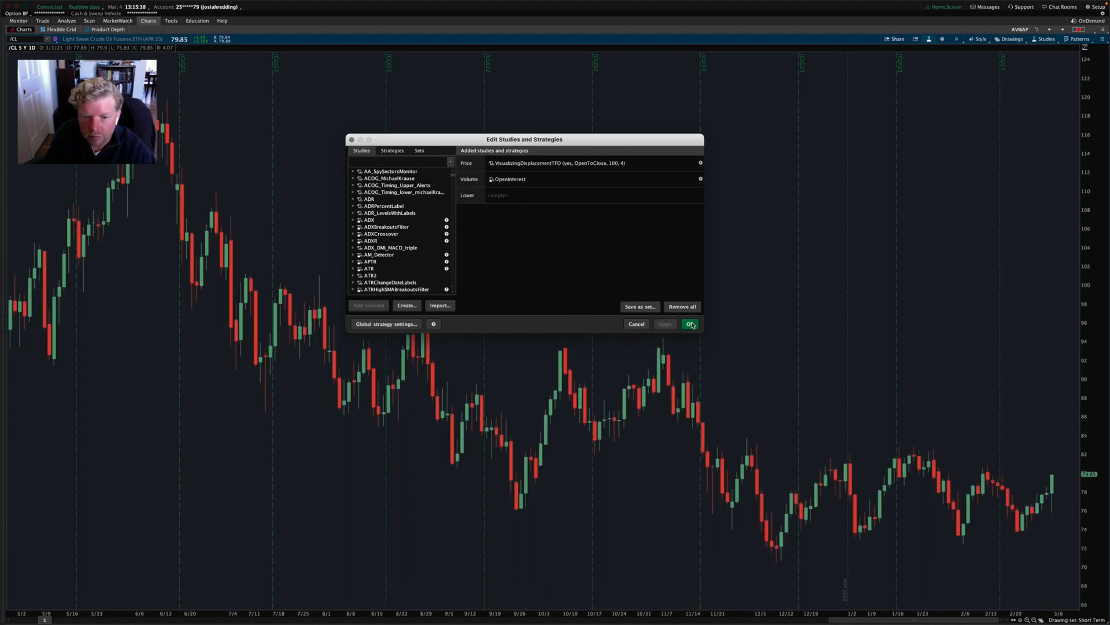
Step: Close the study list and open the require fvg choices for the displacement study
click(688, 323)
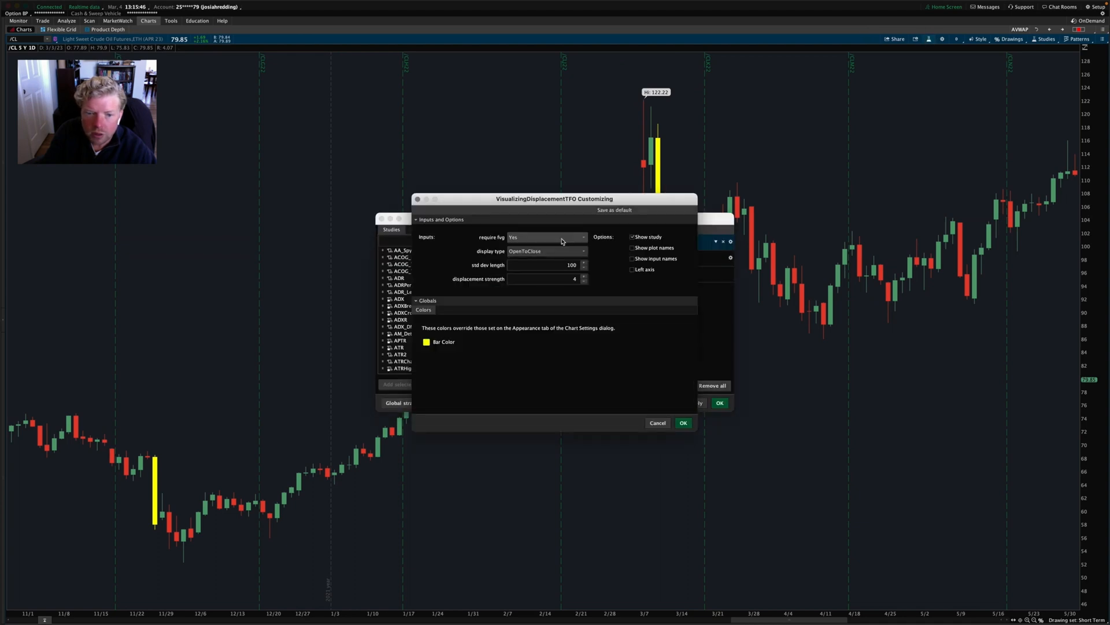
click(545, 236)
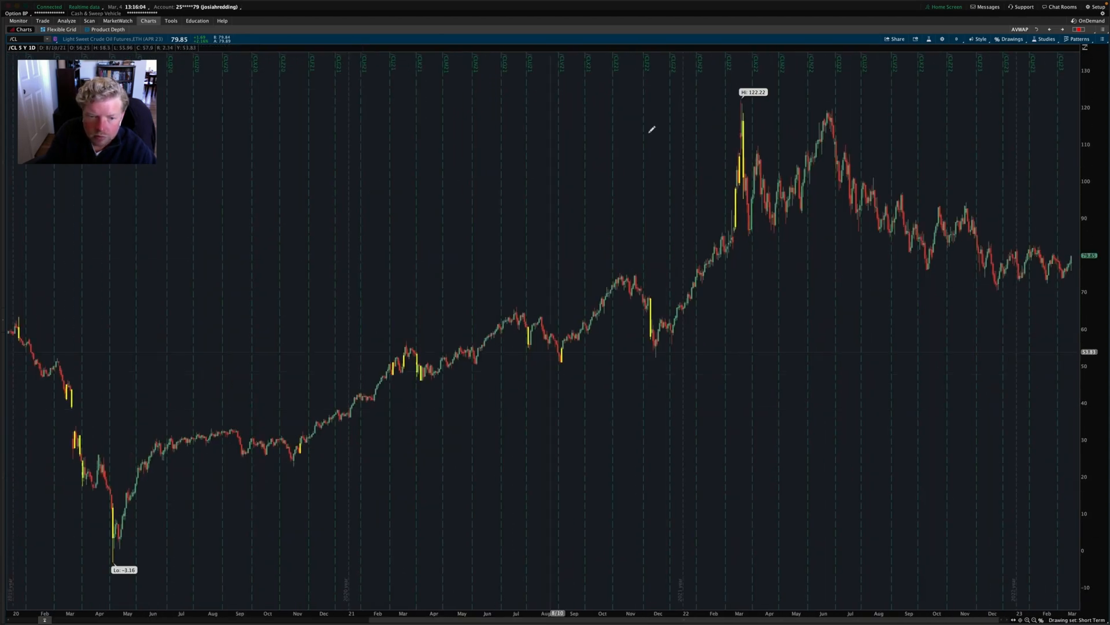
Step: Check VisualizingDisplacementTFO's require fvg setting (no) and reopen its thinkScript code
click(1047, 39)
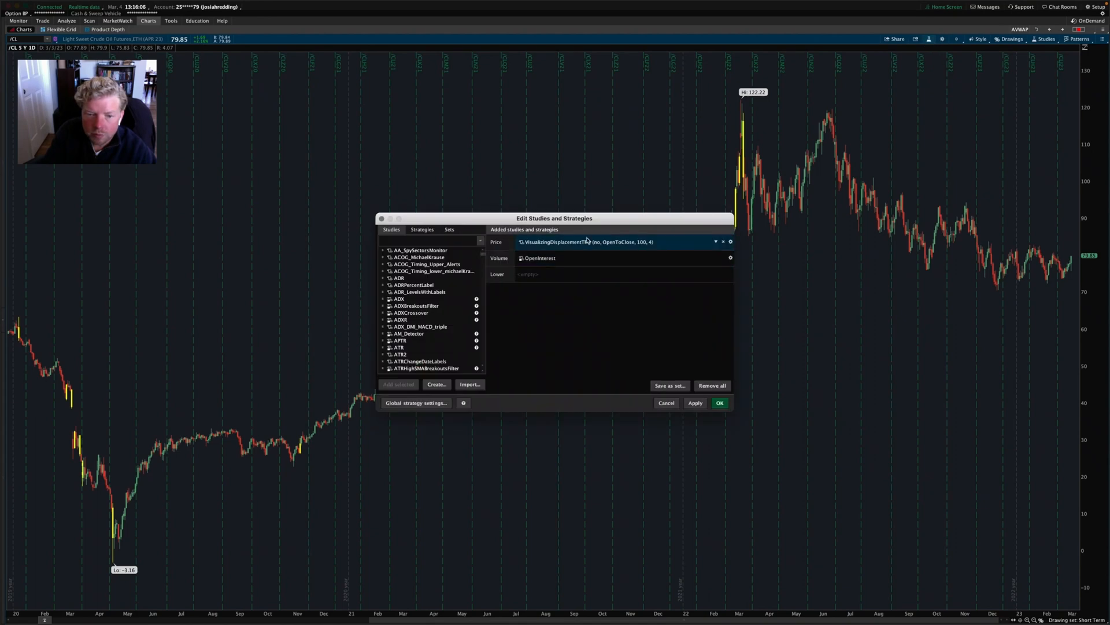
click(730, 241)
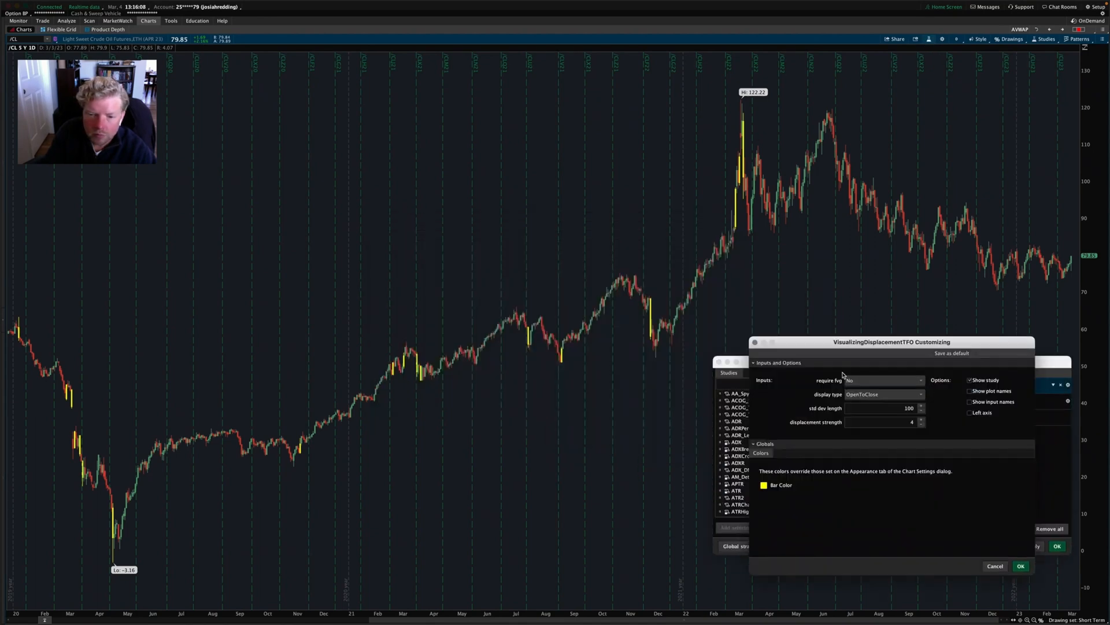
click(886, 381)
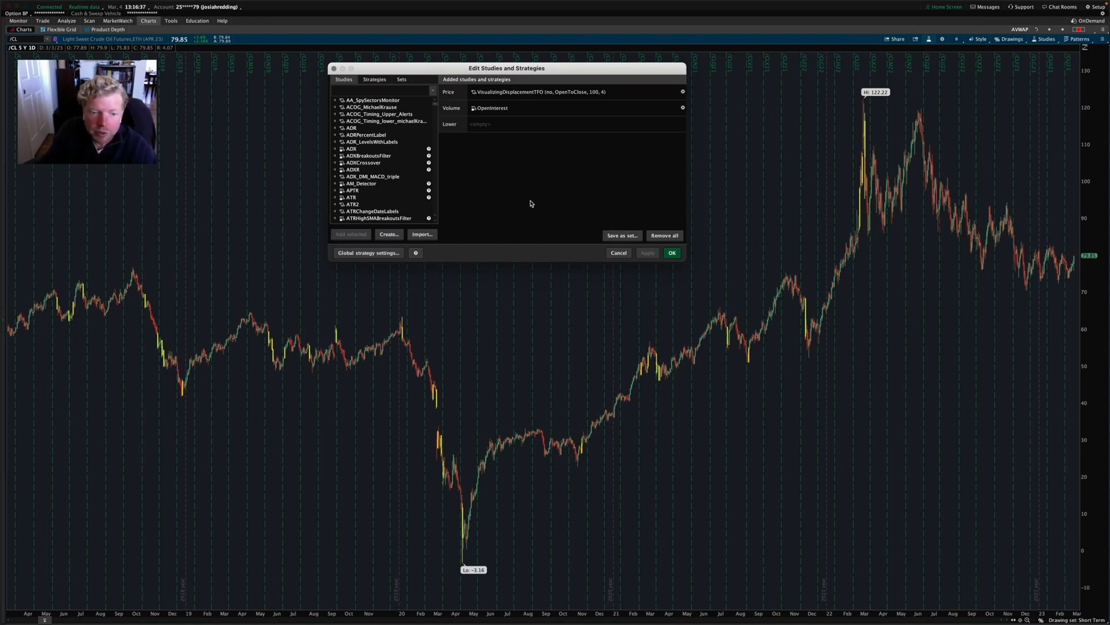
mouse_move(499, 151)
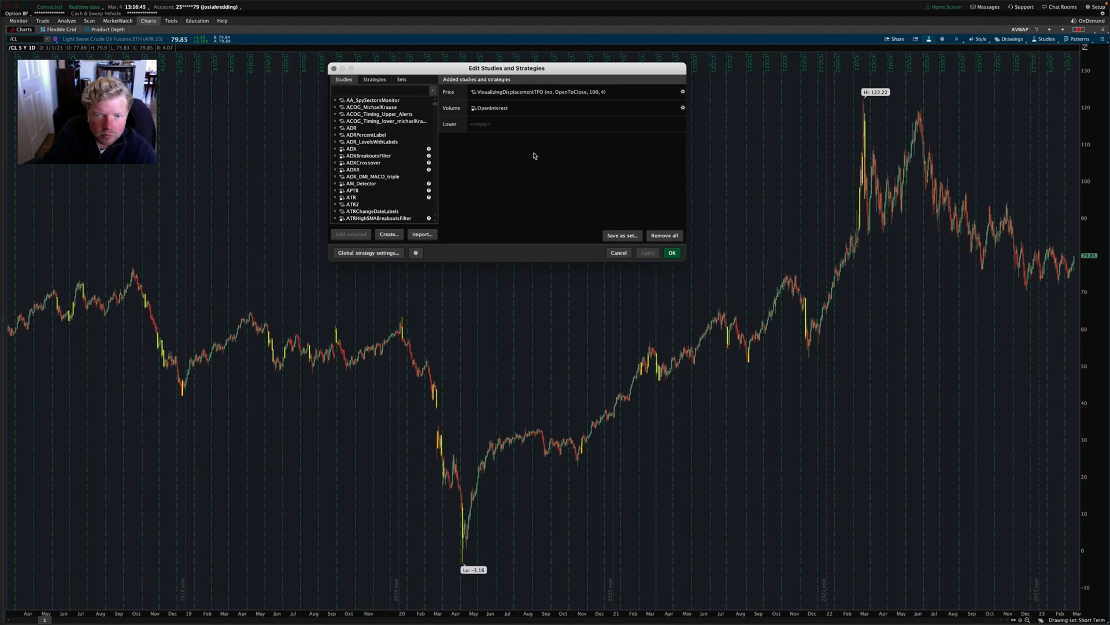
click(682, 91)
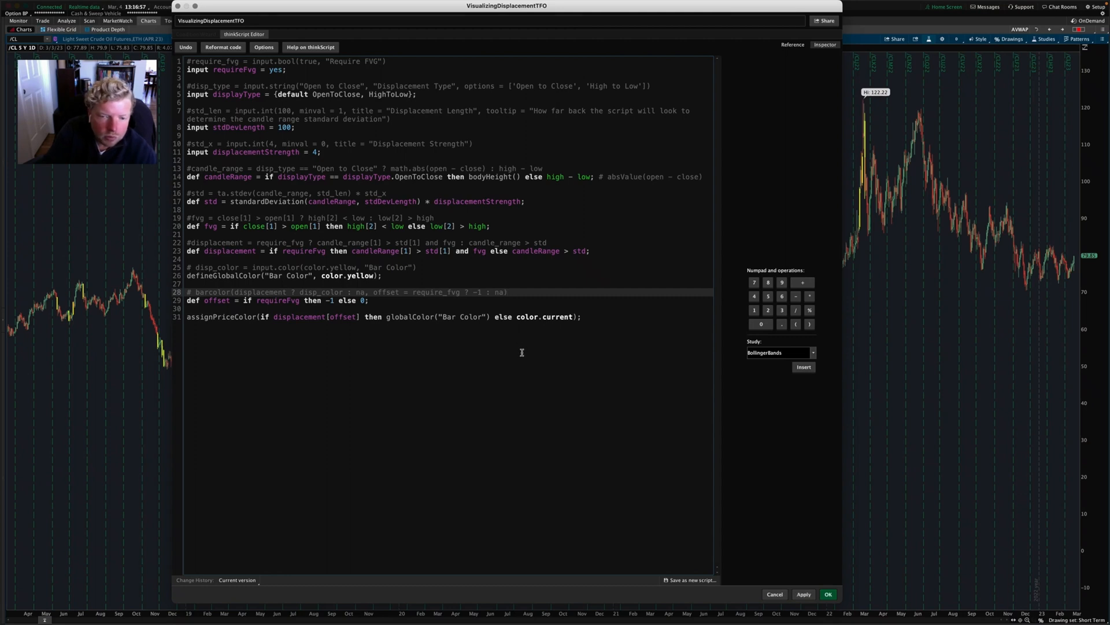
mouse_move(597, 341)
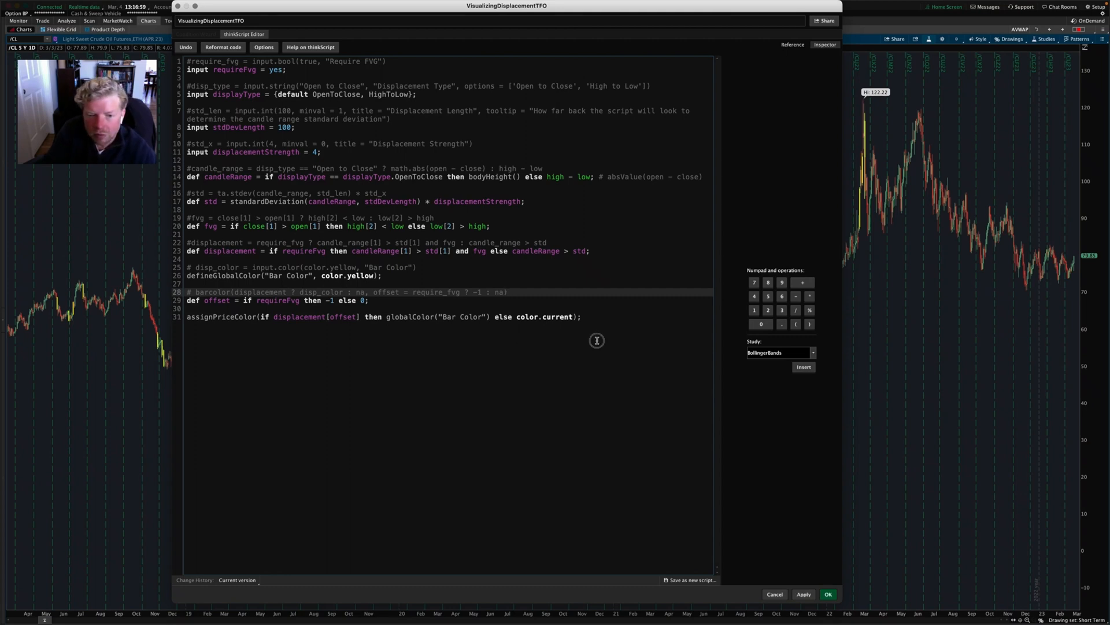
double_click(342, 316)
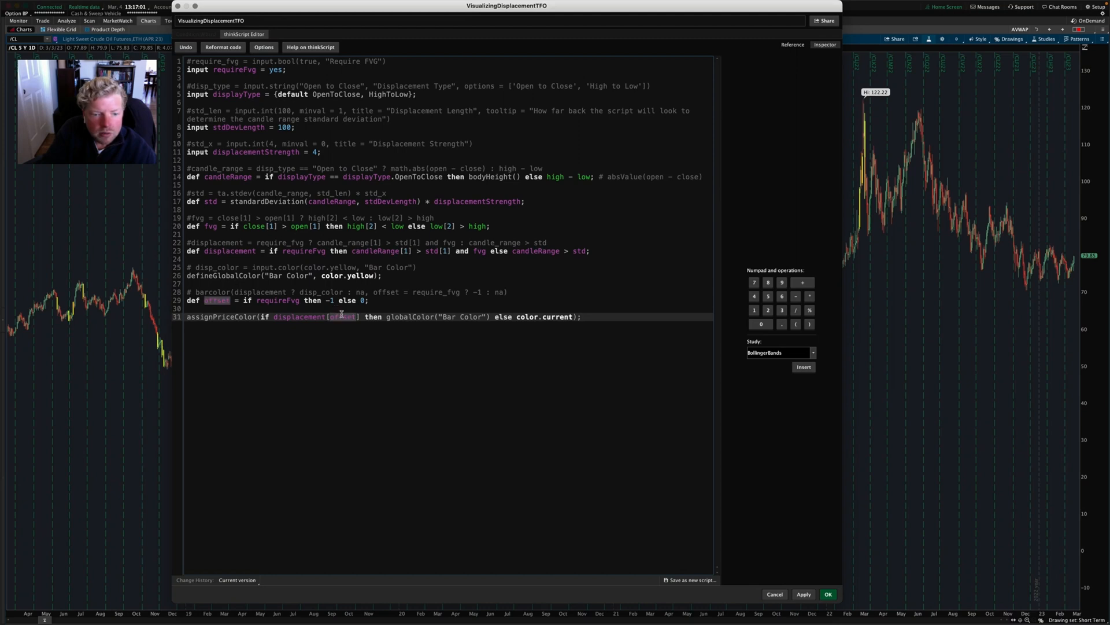